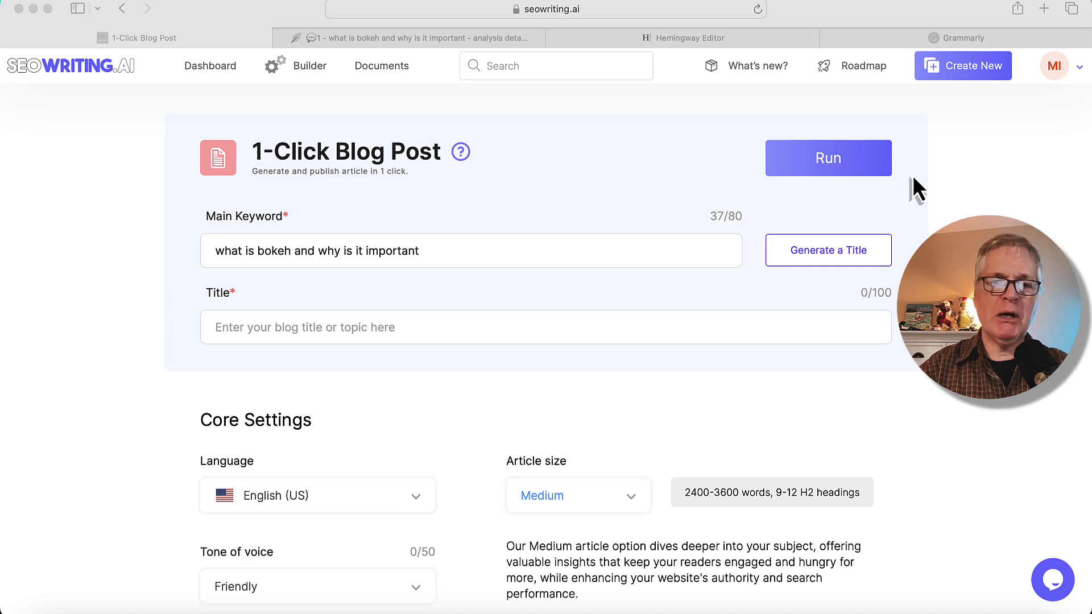
{"action": "mouse_move", "coordinate": [452, 313]}
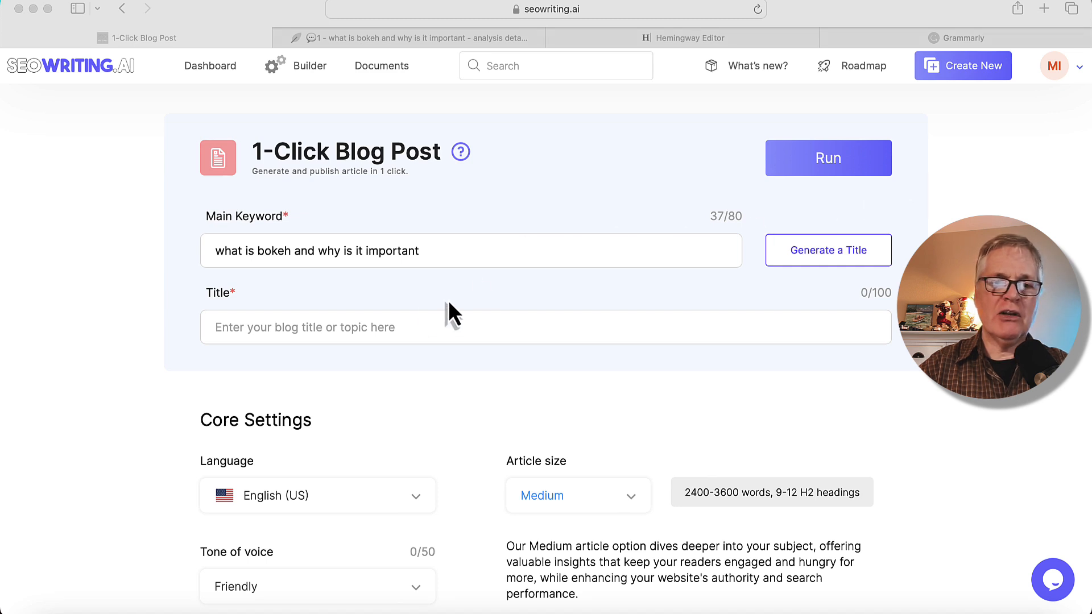
{"action": "mouse_move", "coordinate": [247, 289]}
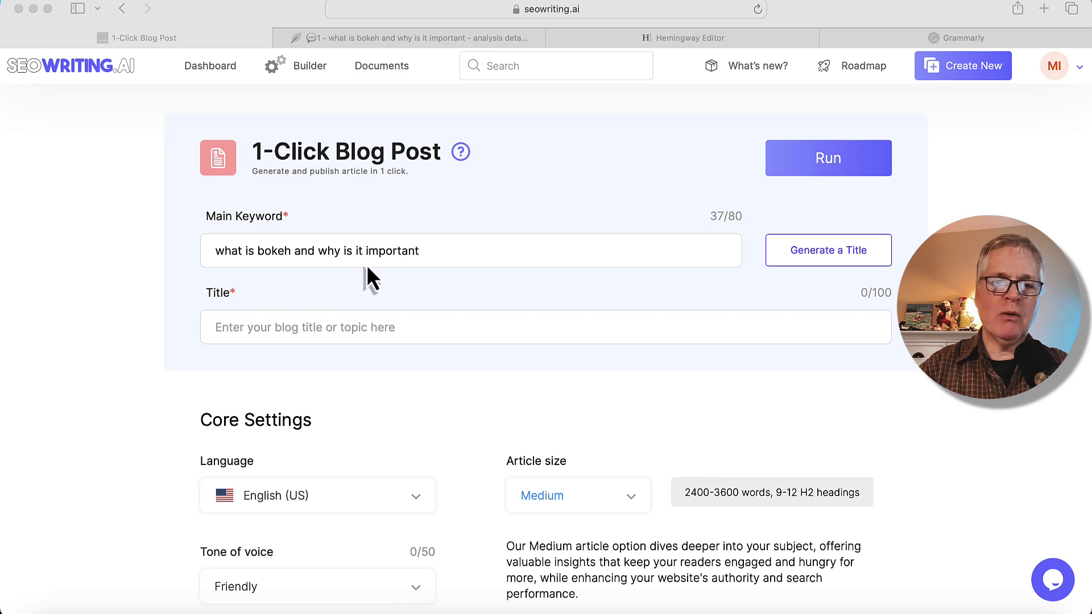
{"action": "mouse_move", "coordinate": [827, 292]}
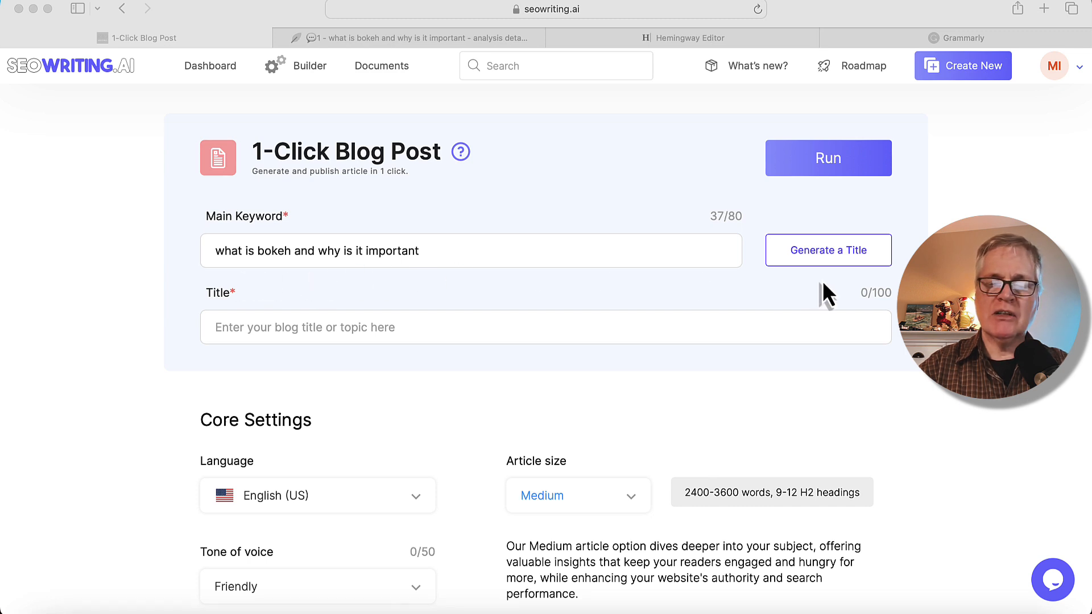
Generate the title 'Understanding Bokeh: What It Is & Its Importance' from the bokeh keyword.
{"action": "left_click", "coordinate": [471, 250]}
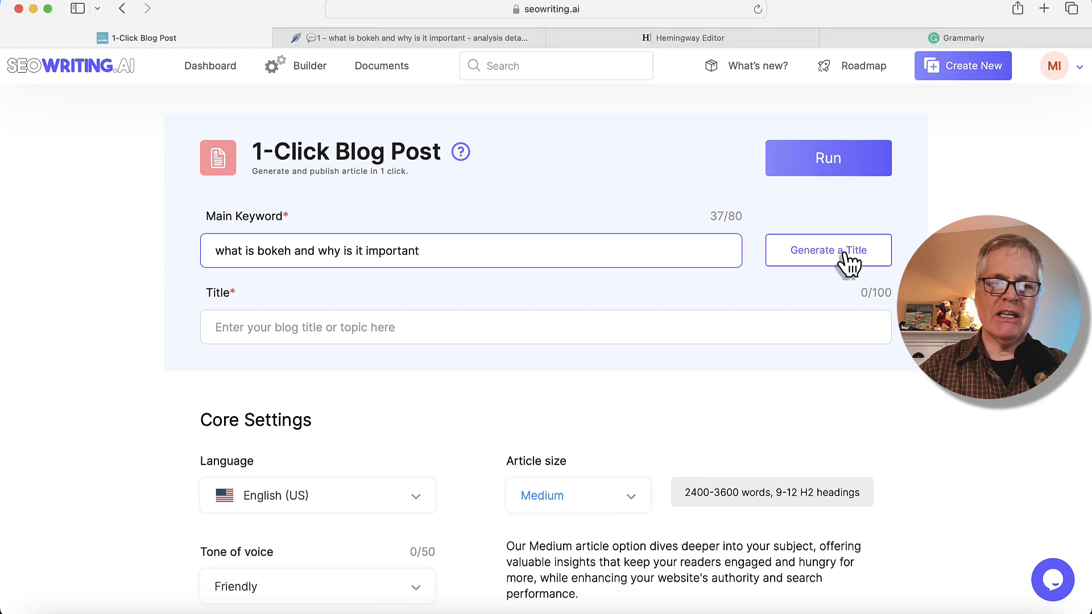
{"action": "left_click", "coordinate": [828, 251]}
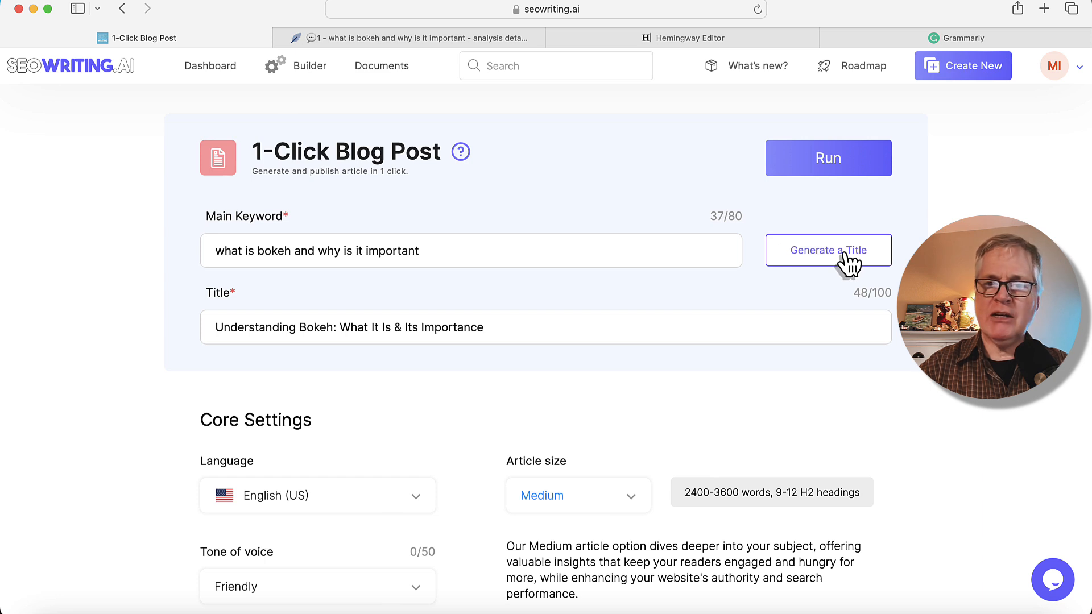
{"action": "mouse_move", "coordinate": [719, 369]}
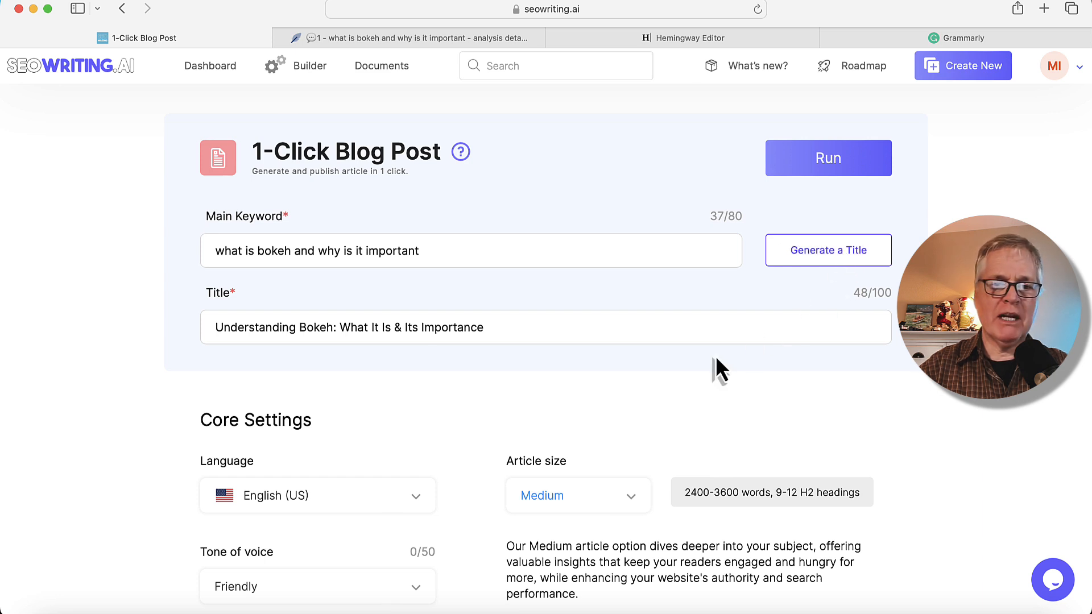
{"action": "mouse_move", "coordinate": [633, 379]}
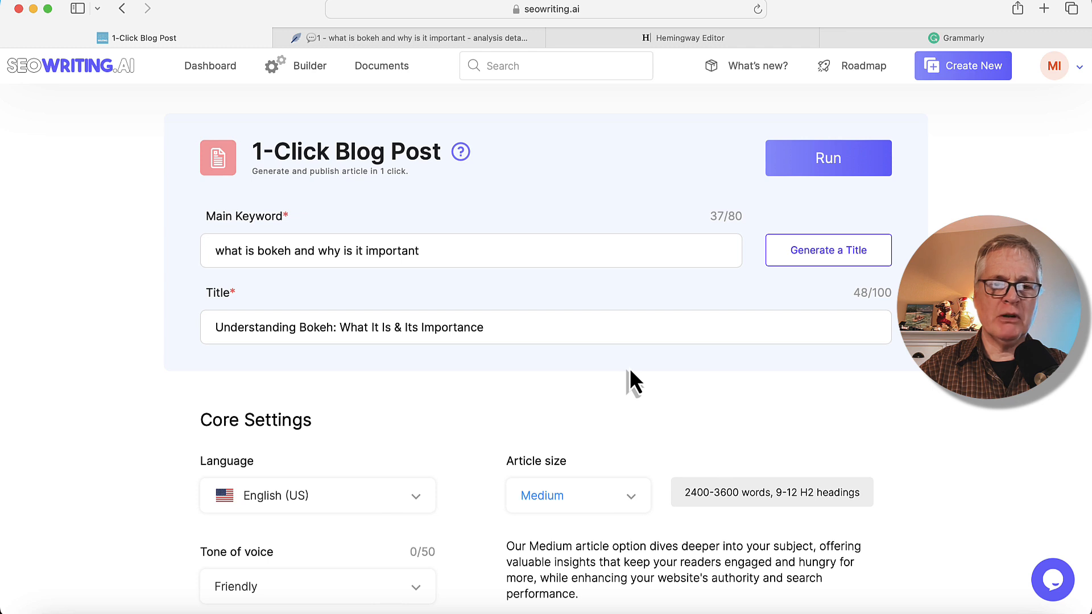
{"action": "mouse_move", "coordinate": [329, 375]}
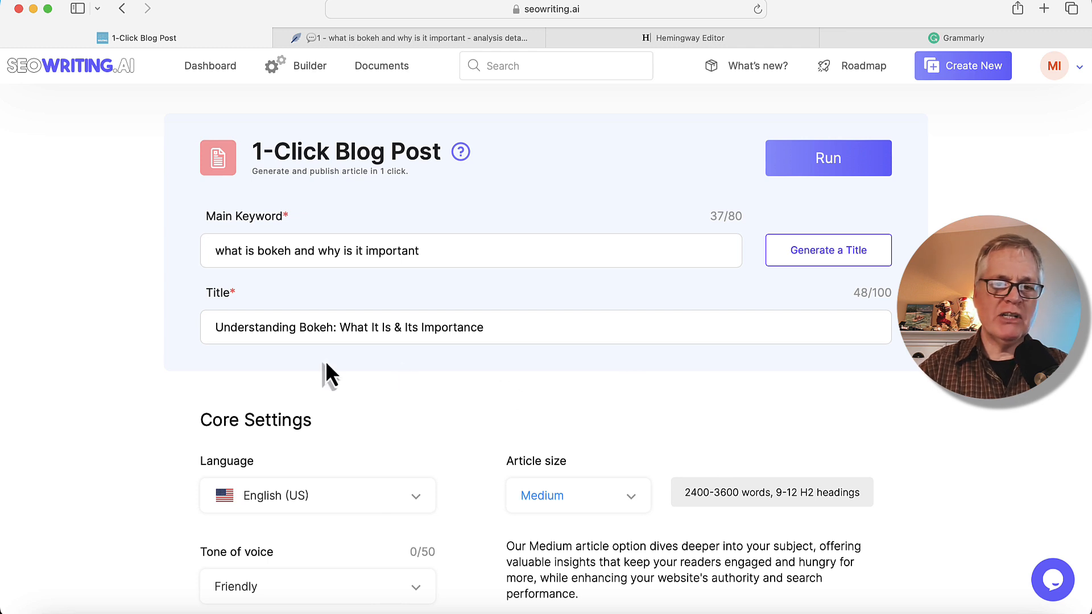
{"action": "mouse_move", "coordinate": [382, 369]}
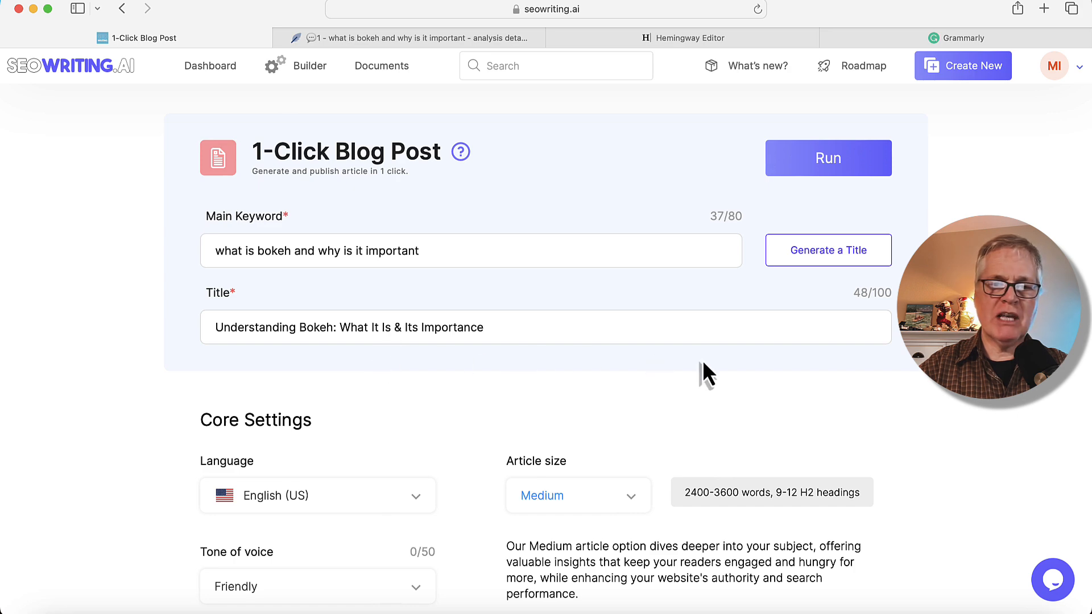
Choose Informational tone, first person singular point of view, and United States as target country.
{"action": "scroll", "scroll_direction": "down", "scroll_amount": 3}
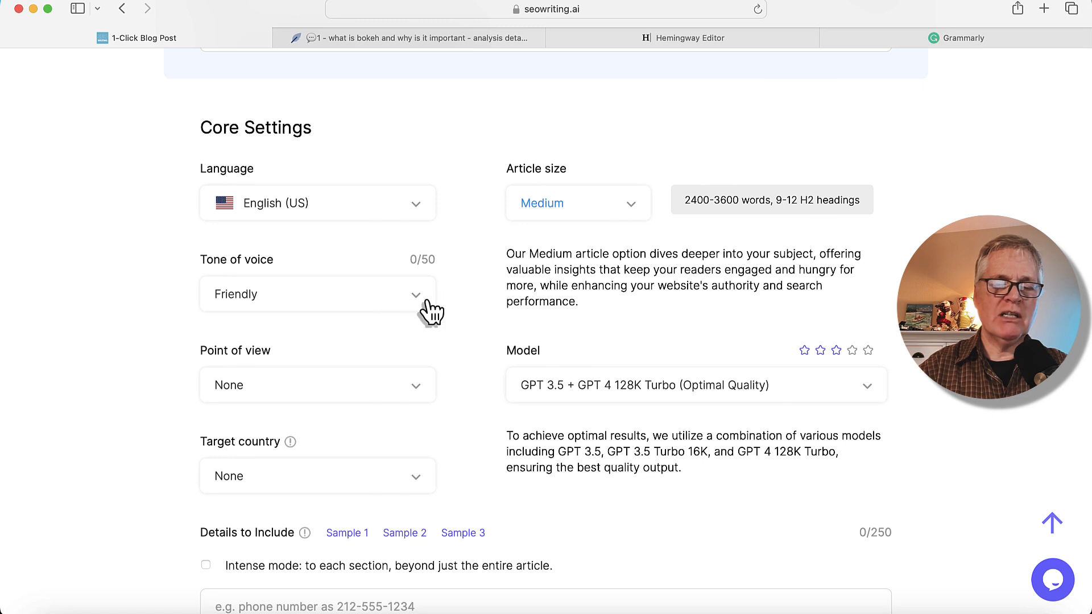
{"action": "left_click", "coordinate": [317, 294]}
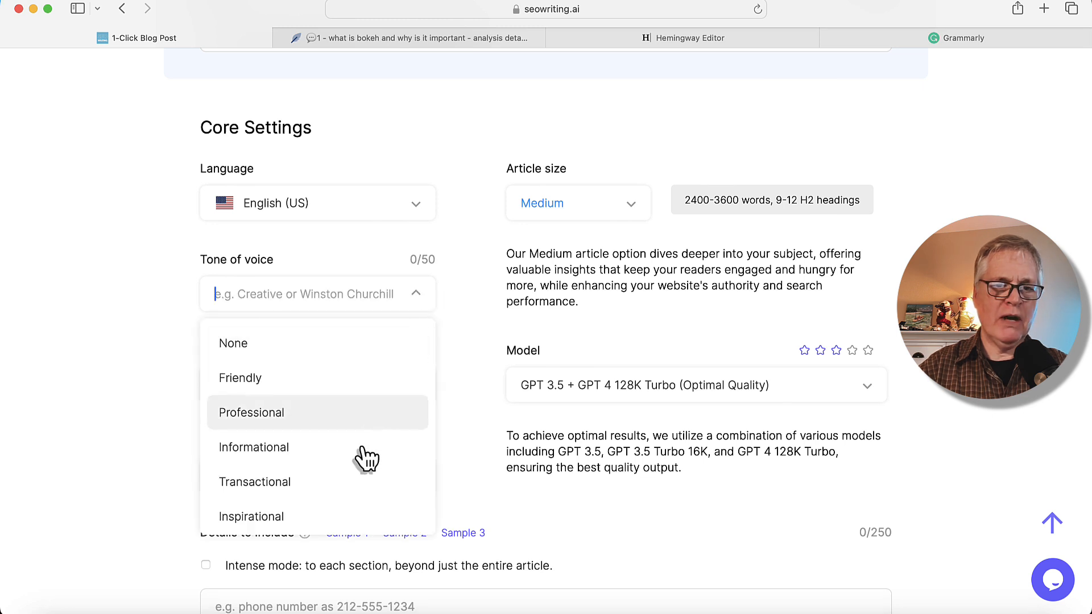
{"action": "left_click", "coordinate": [253, 447]}
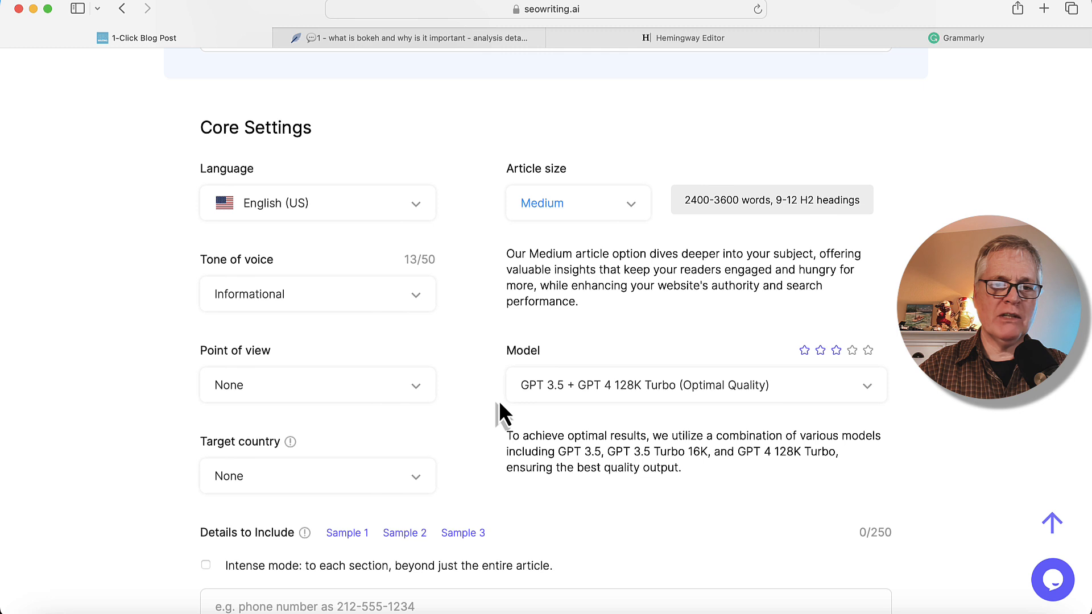
{"action": "left_click", "coordinate": [317, 385]}
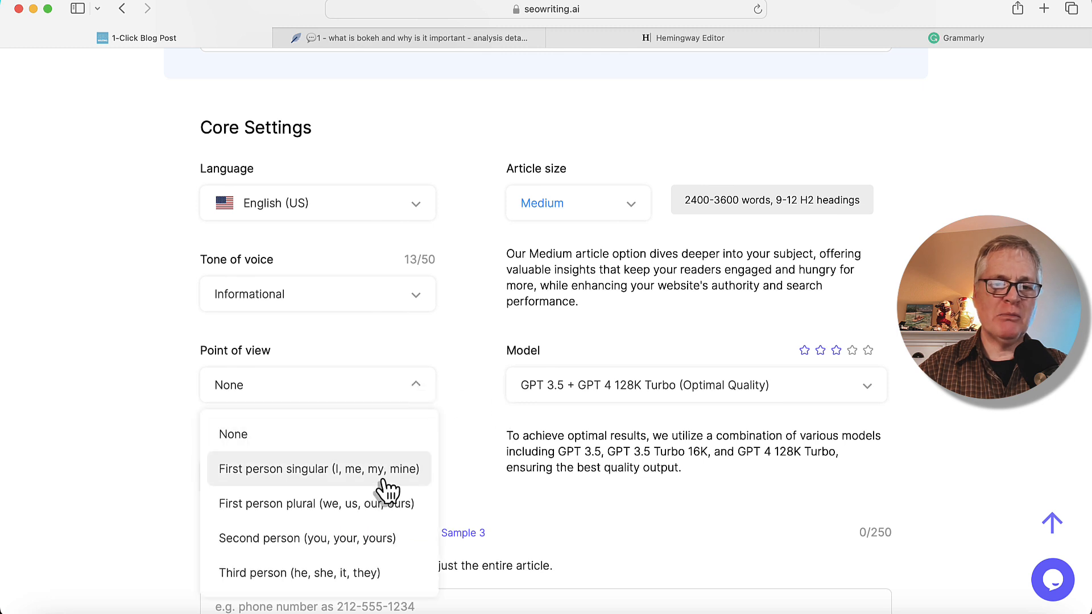
{"action": "left_click", "coordinate": [318, 469]}
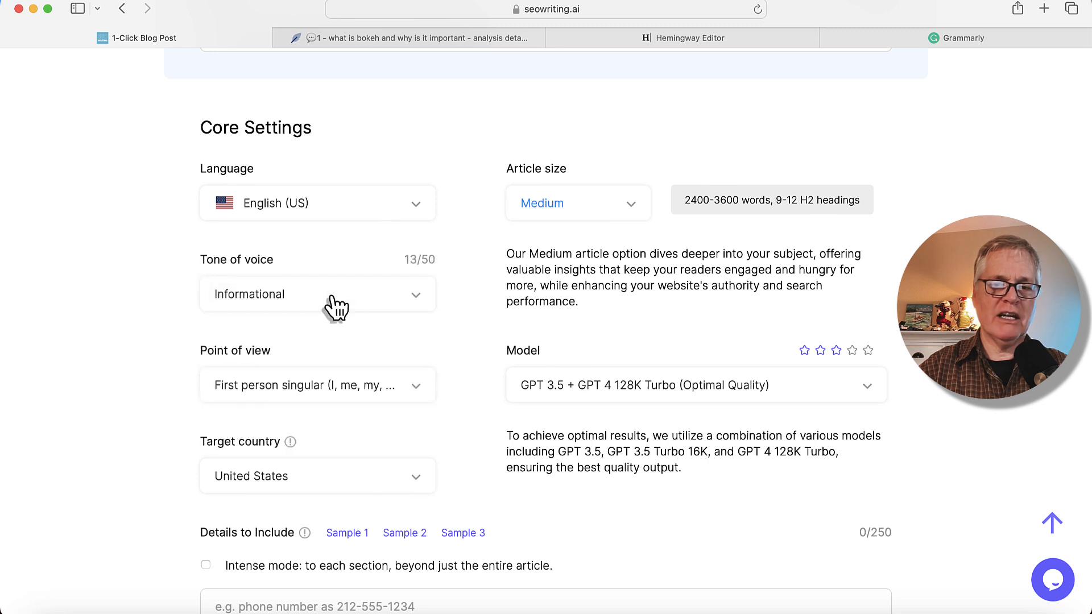
{"action": "mouse_move", "coordinate": [659, 204]}
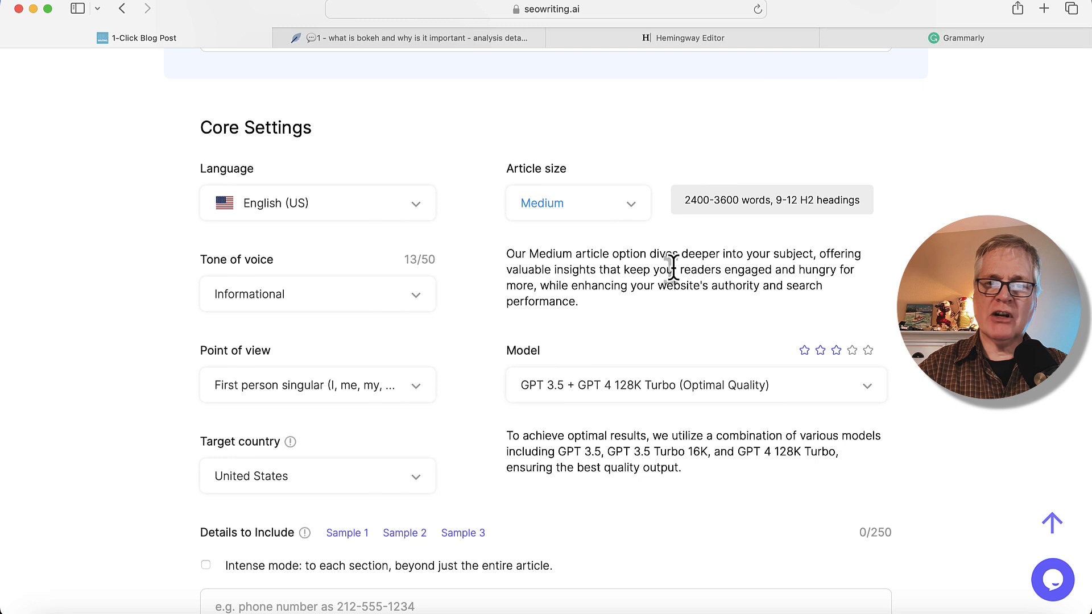
{"action": "scroll", "scroll_direction": "down", "scroll_amount": 3}
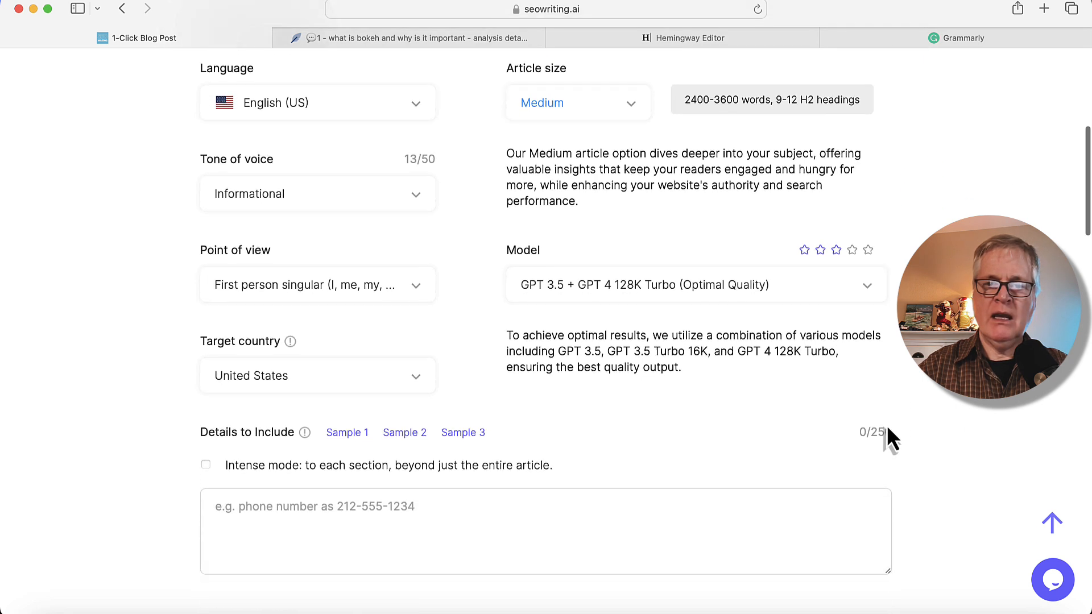
{"action": "scroll", "scroll_direction": "down", "scroll_amount": 3}
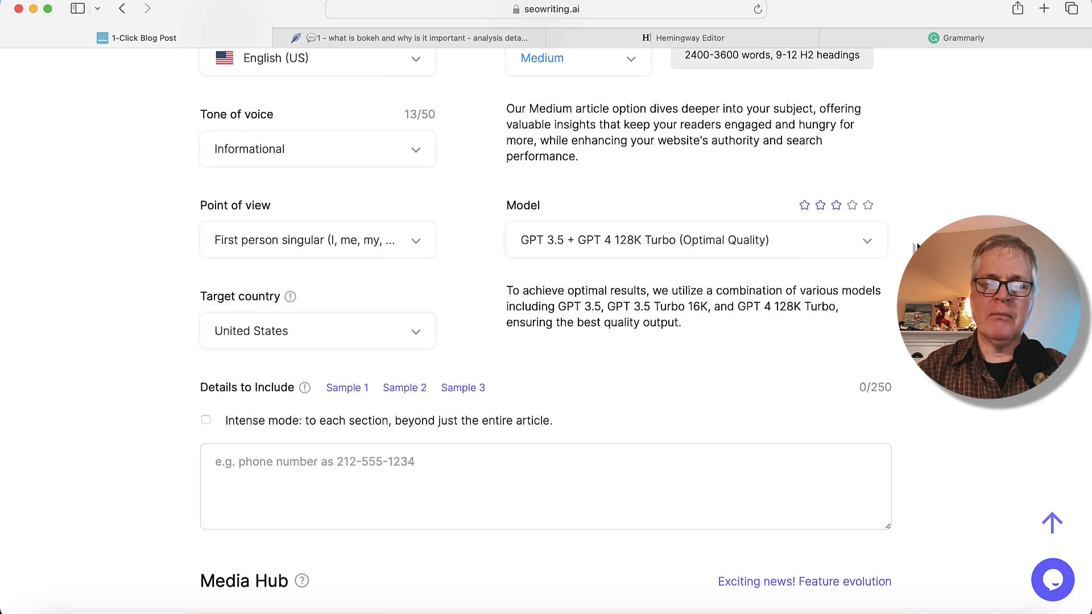
{"action": "mouse_move", "coordinate": [843, 274]}
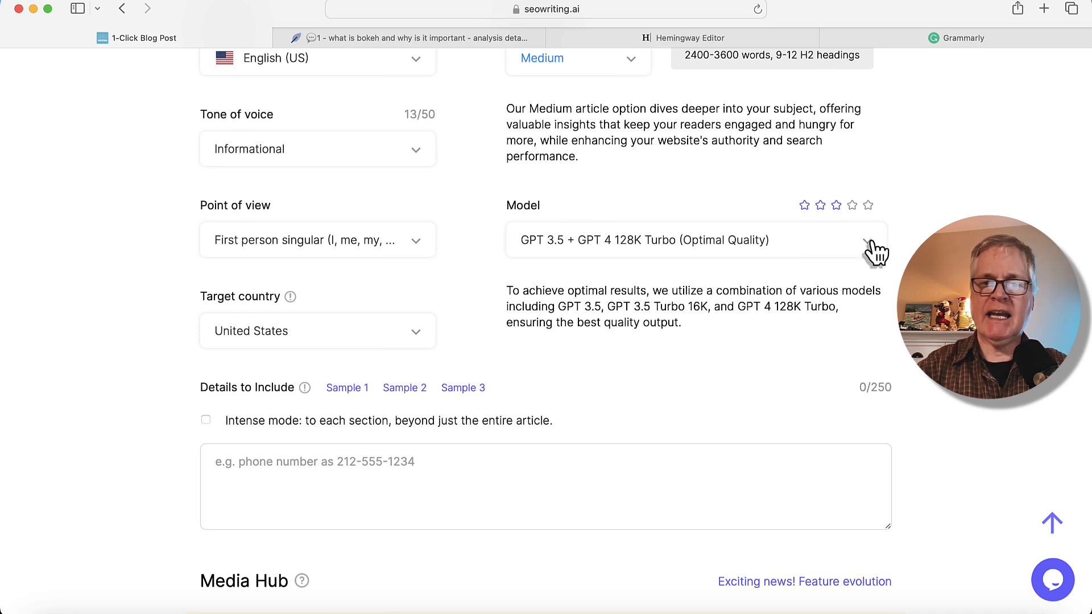
Select the 'GPT 4 128K Turbo (High Quality)' writing model.
{"action": "left_click", "coordinate": [694, 239]}
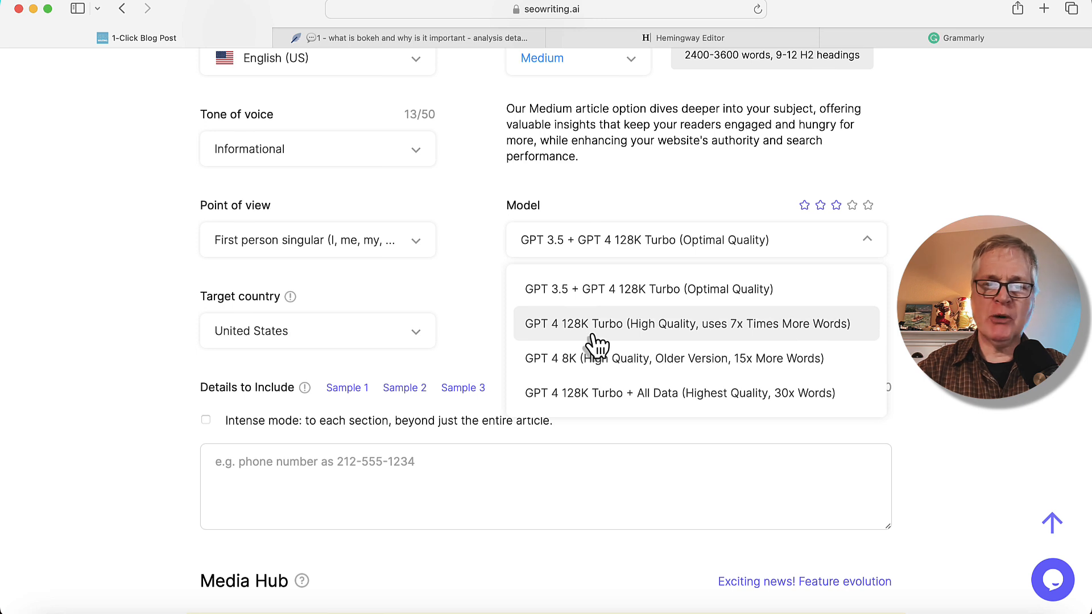
{"action": "mouse_move", "coordinate": [652, 346]}
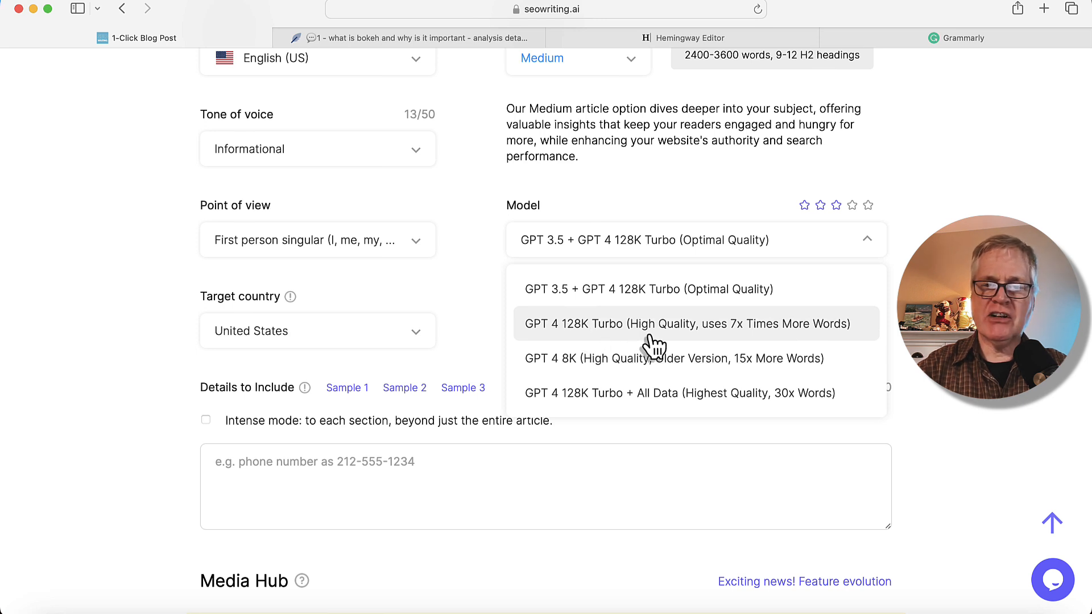
{"action": "mouse_move", "coordinate": [743, 347]}
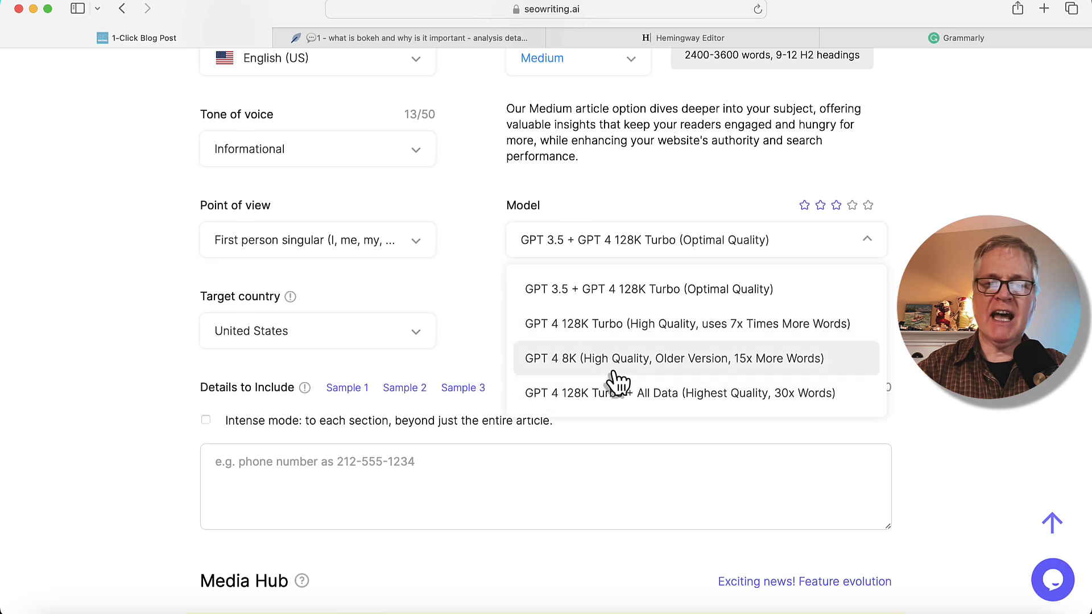
{"action": "mouse_move", "coordinate": [689, 372]}
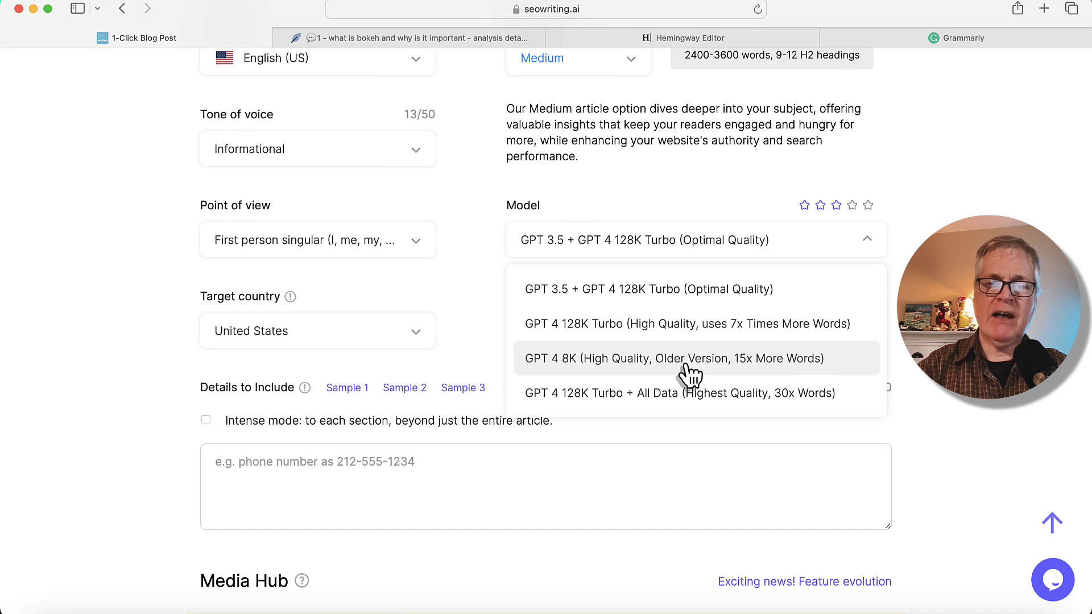
{"action": "mouse_move", "coordinate": [741, 376]}
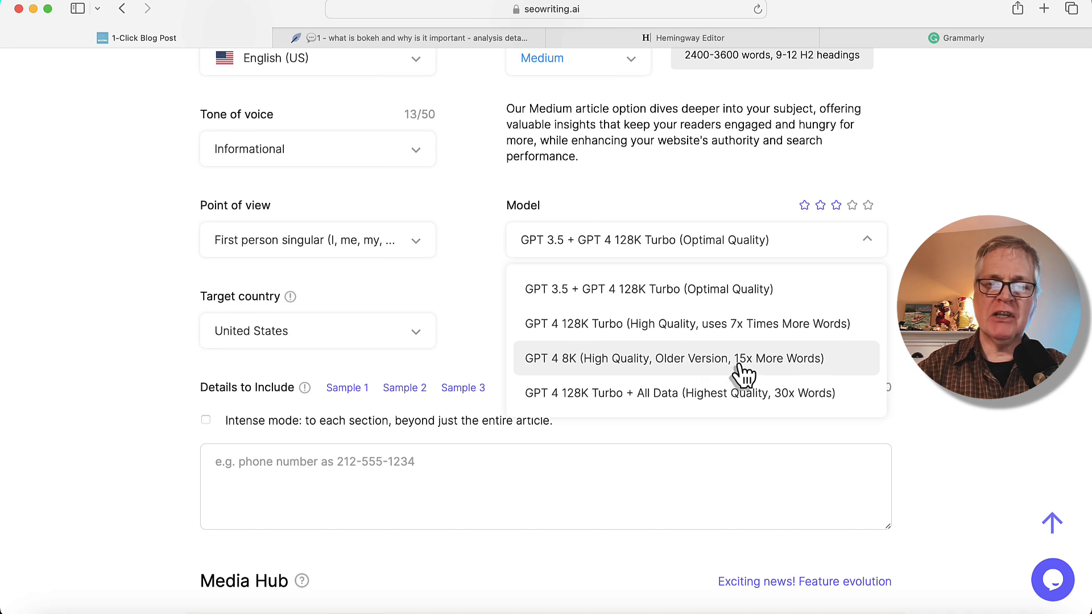
{"action": "mouse_move", "coordinate": [745, 372]}
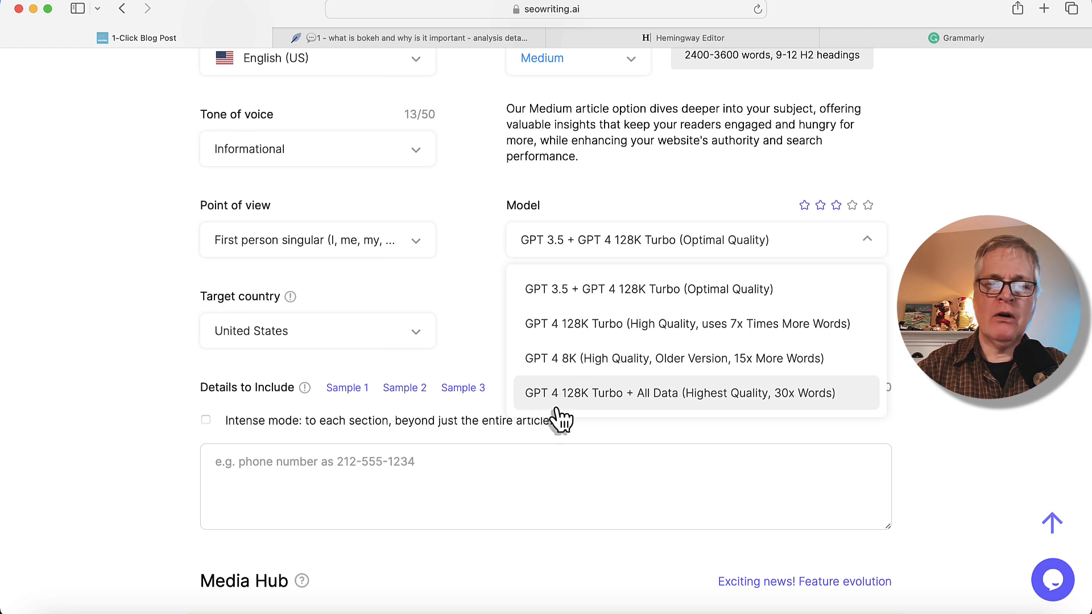
{"action": "mouse_move", "coordinate": [658, 418]}
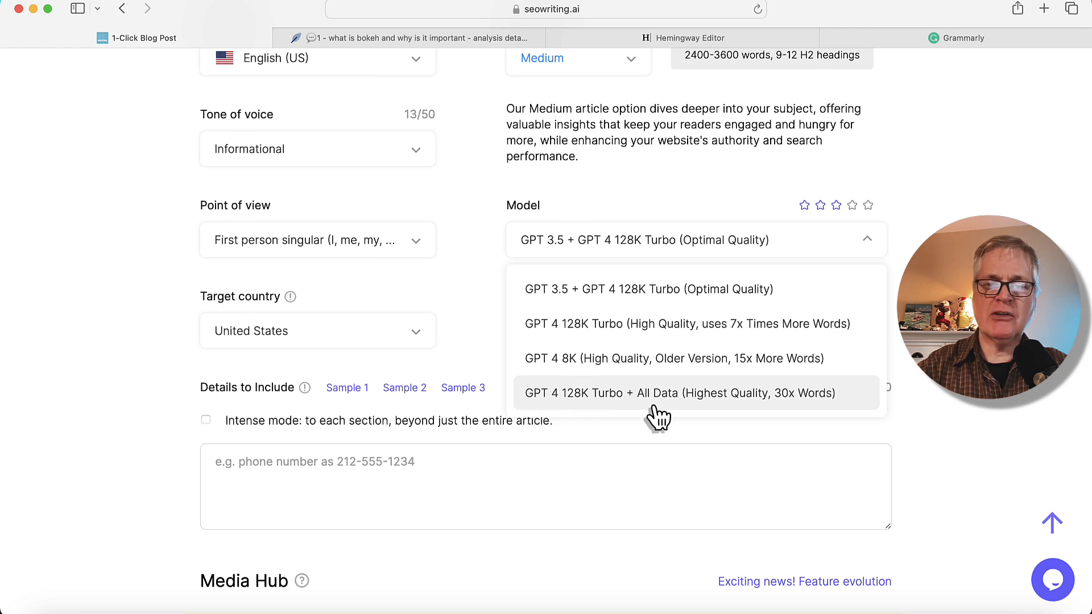
{"action": "mouse_move", "coordinate": [720, 416]}
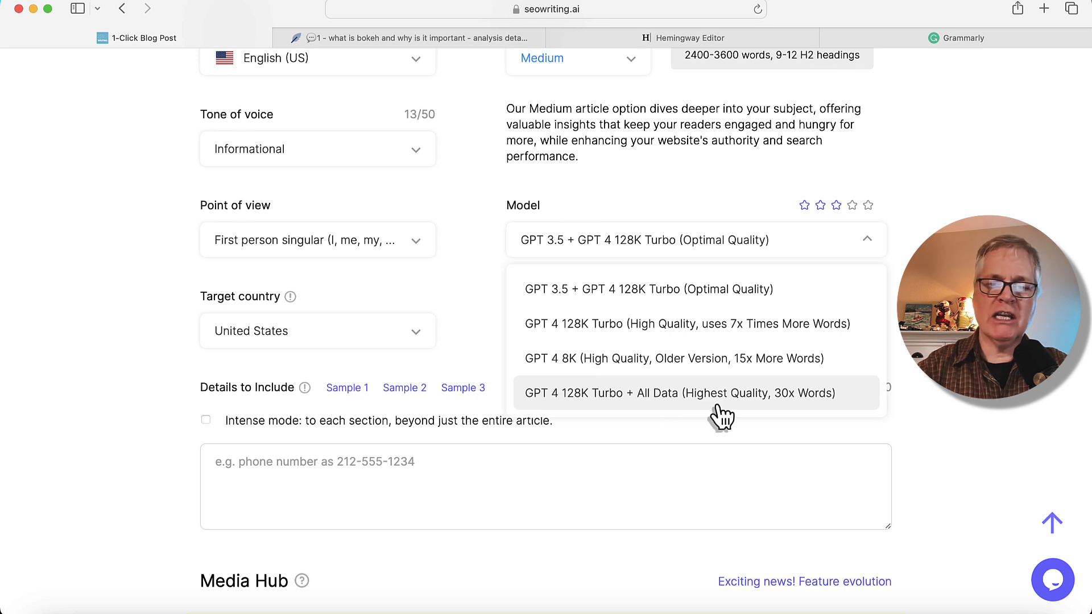
{"action": "mouse_move", "coordinate": [783, 407]}
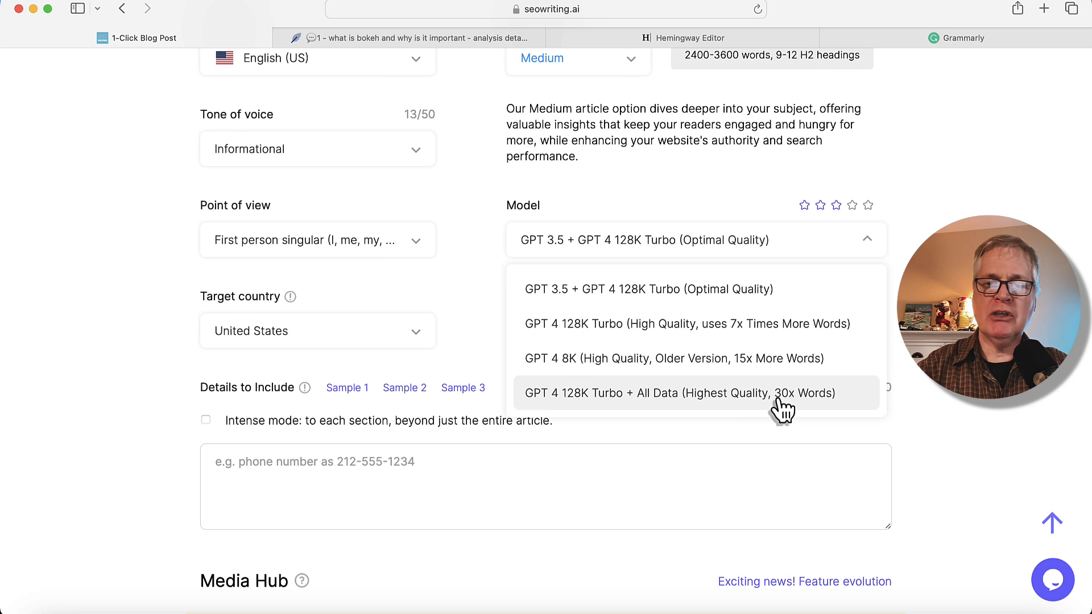
{"action": "mouse_move", "coordinate": [791, 410]}
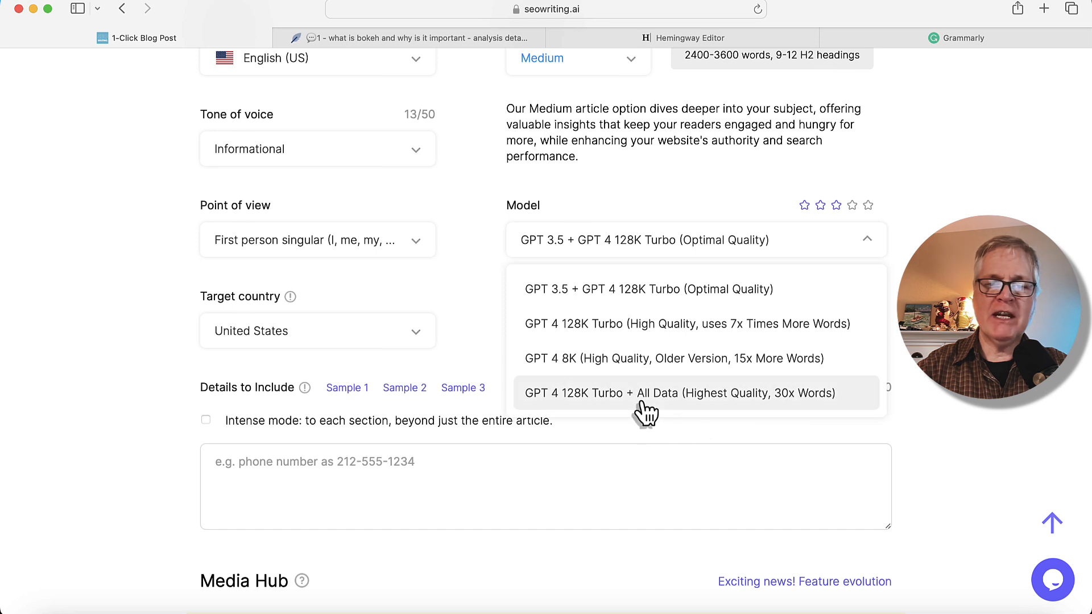
{"action": "mouse_move", "coordinate": [755, 406]}
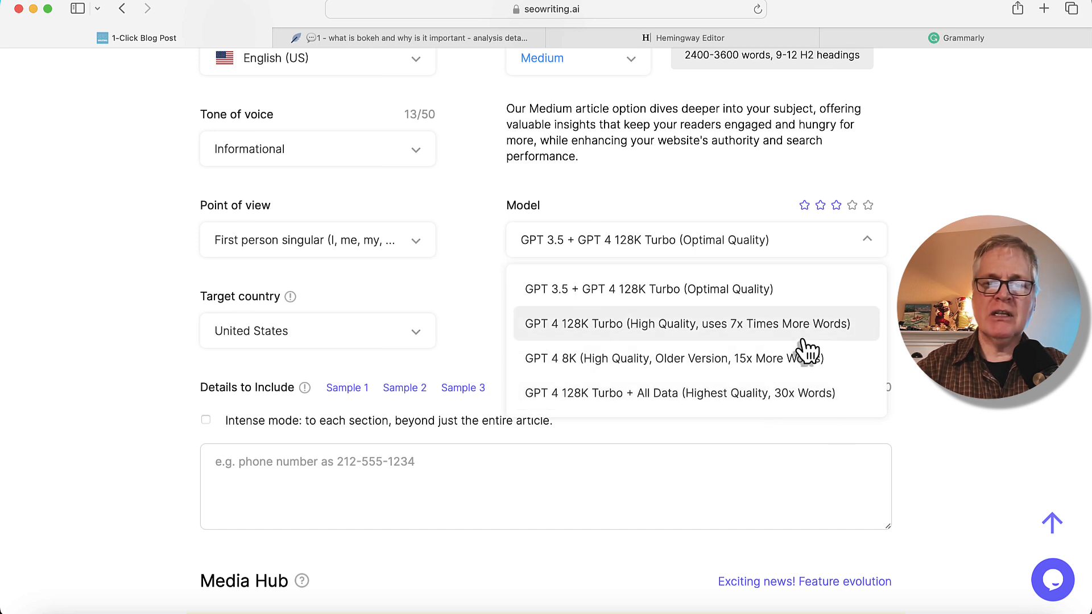
{"action": "mouse_move", "coordinate": [717, 341]}
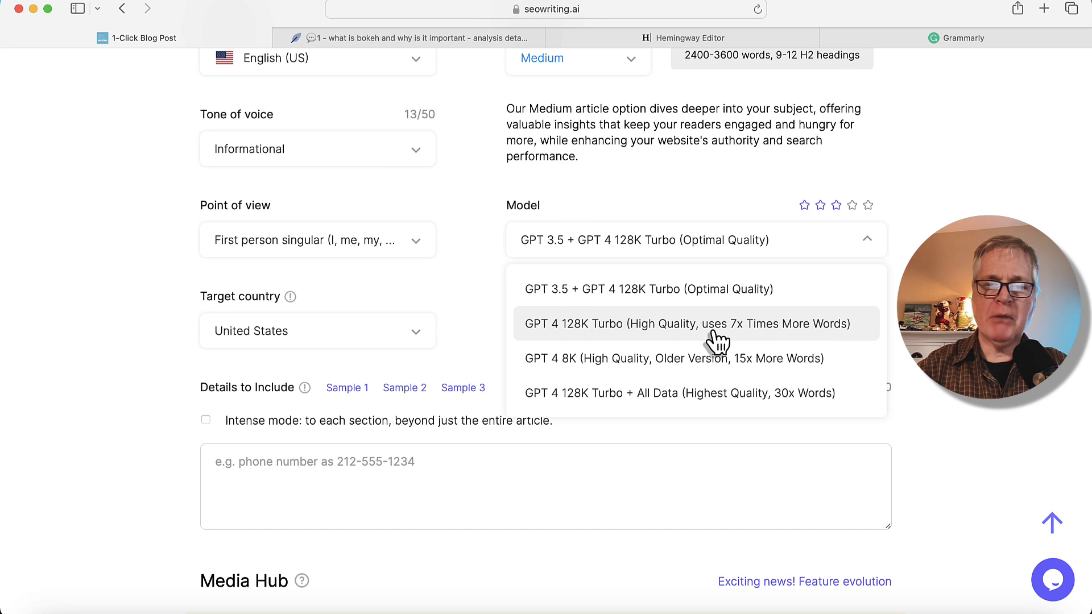
{"action": "mouse_move", "coordinate": [709, 341]}
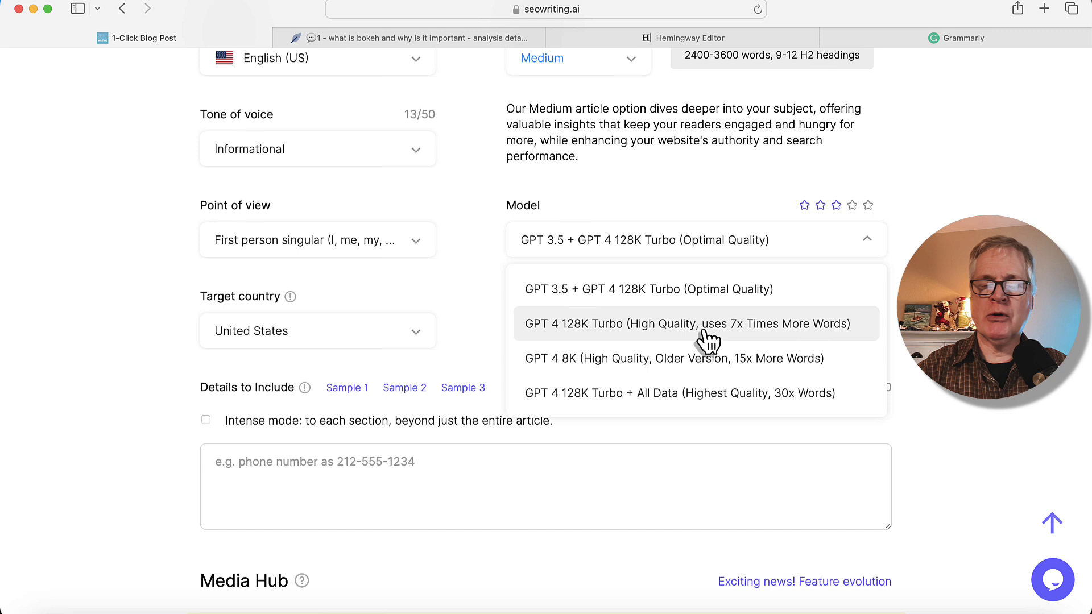
{"action": "left_click", "coordinate": [694, 323]}
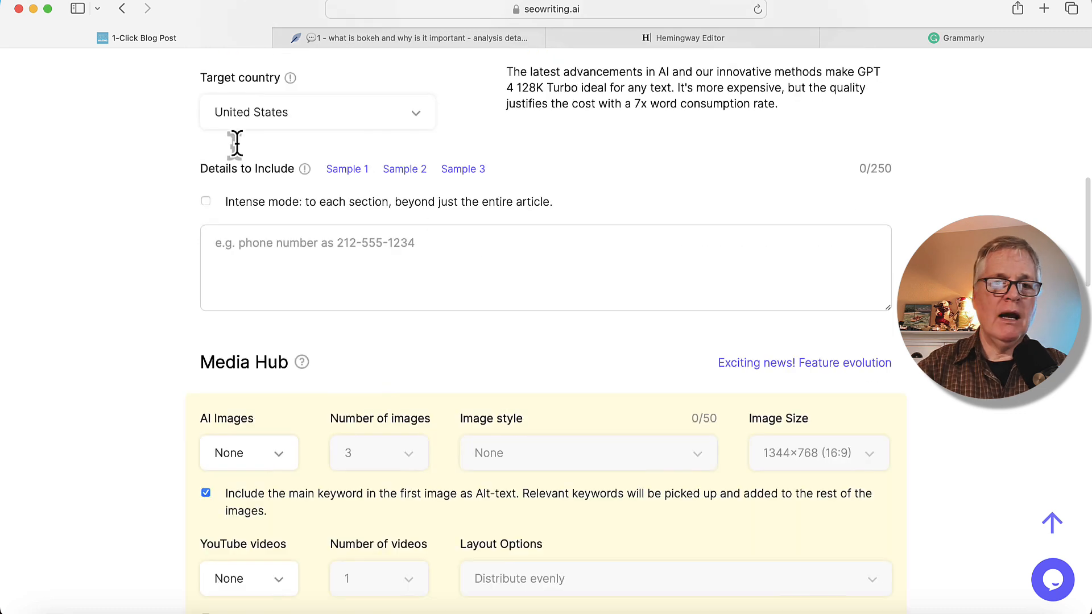
{"action": "scroll", "scroll_direction": "down", "scroll_amount": 3}
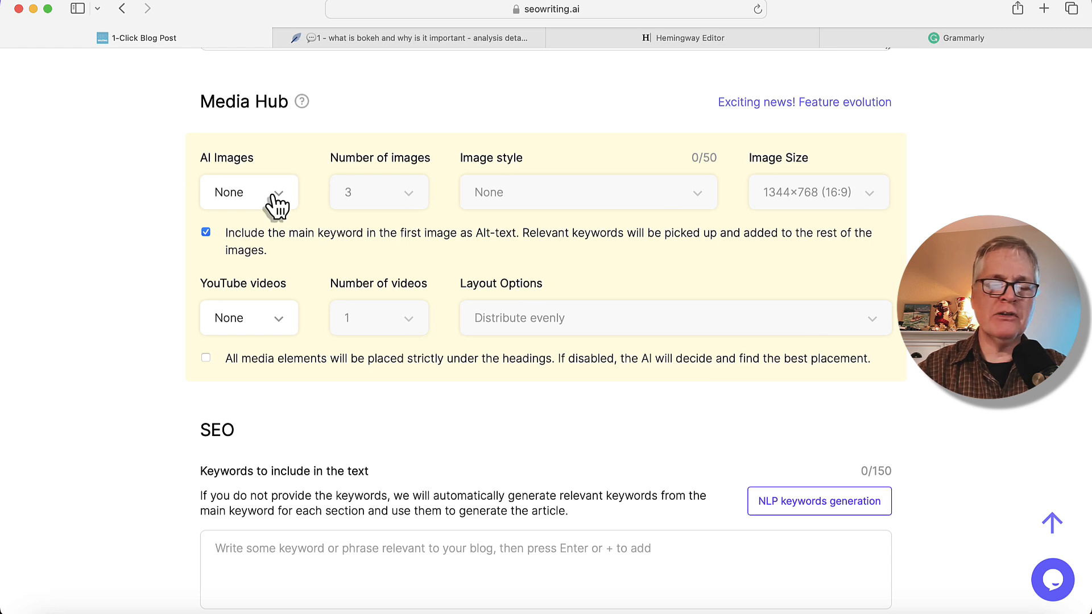
{"action": "mouse_move", "coordinate": [277, 240]}
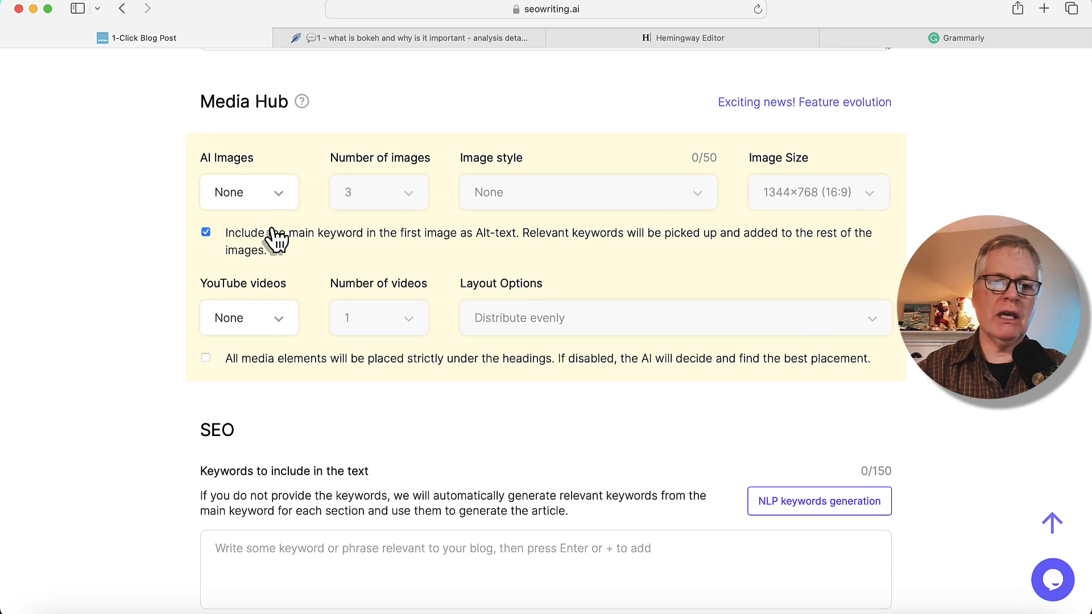
{"action": "mouse_move", "coordinate": [355, 254]}
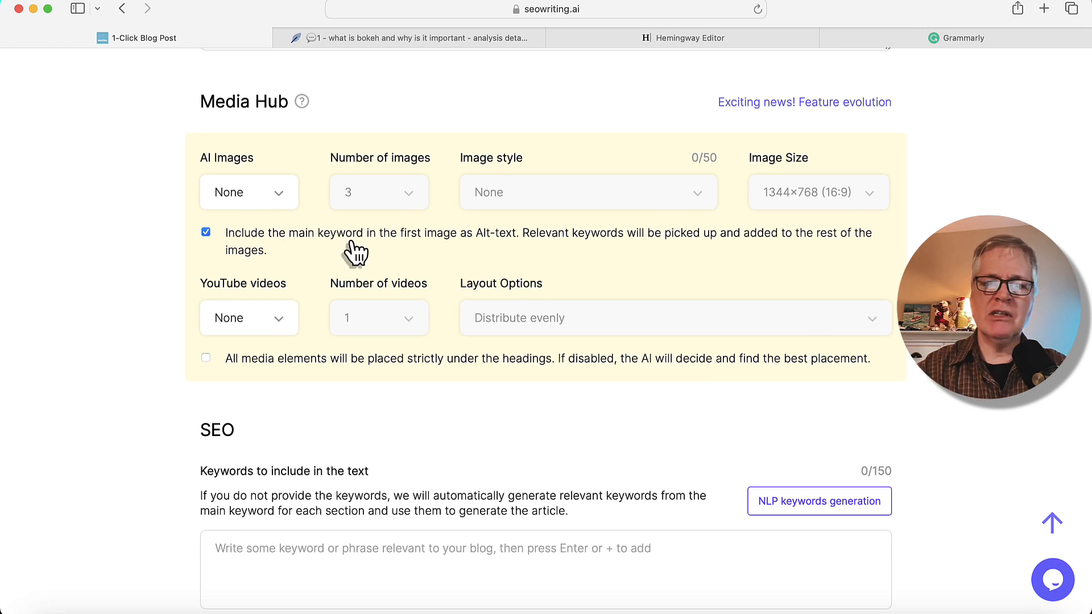
{"action": "mouse_move", "coordinate": [434, 294]}
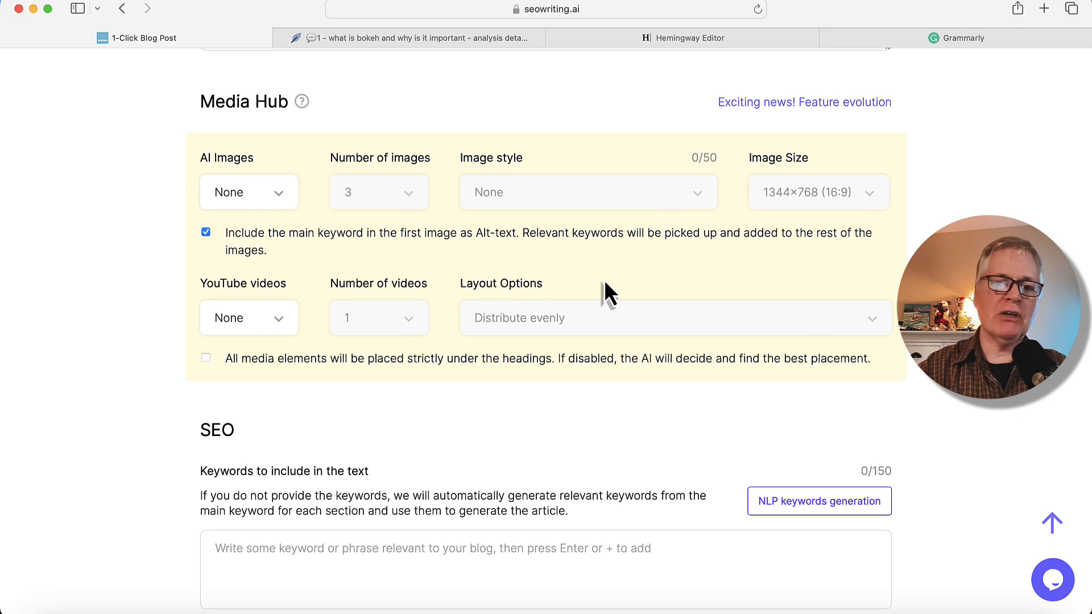
{"action": "scroll", "scroll_direction": "down", "scroll_amount": 3}
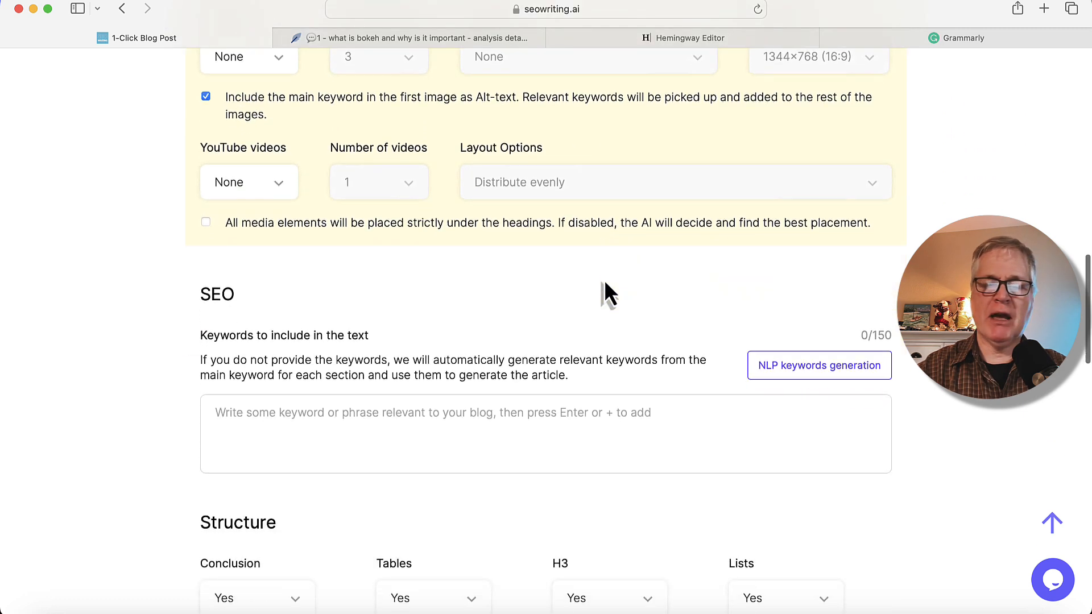
Paste the bokeh keyword list from Google Docs into the keywords-to-include field (99/150).
{"action": "scroll", "scroll_direction": "down", "scroll_amount": 3}
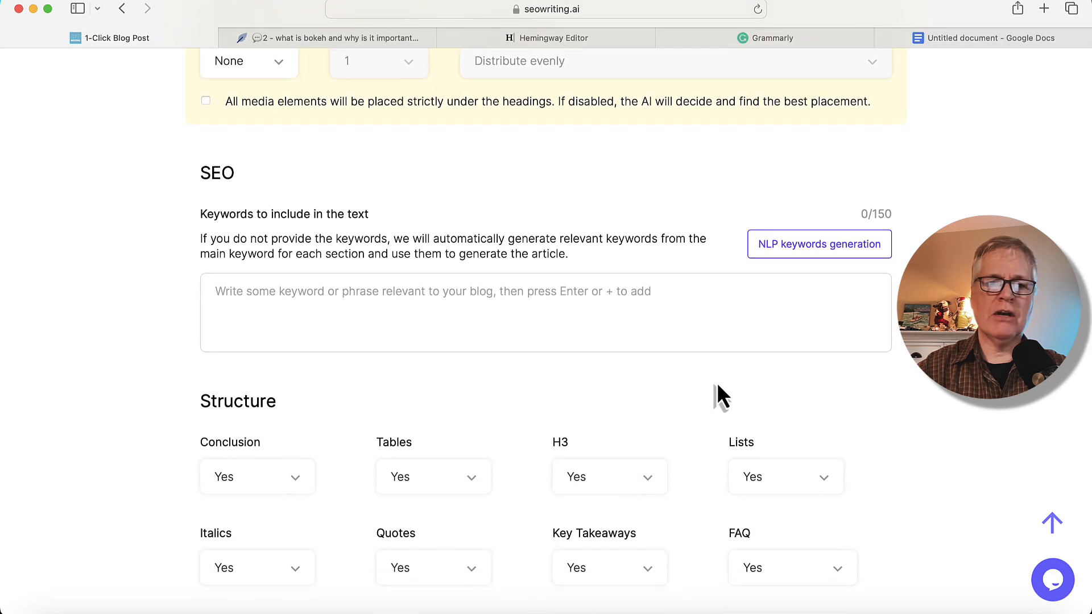
{"action": "mouse_move", "coordinate": [950, 137]}
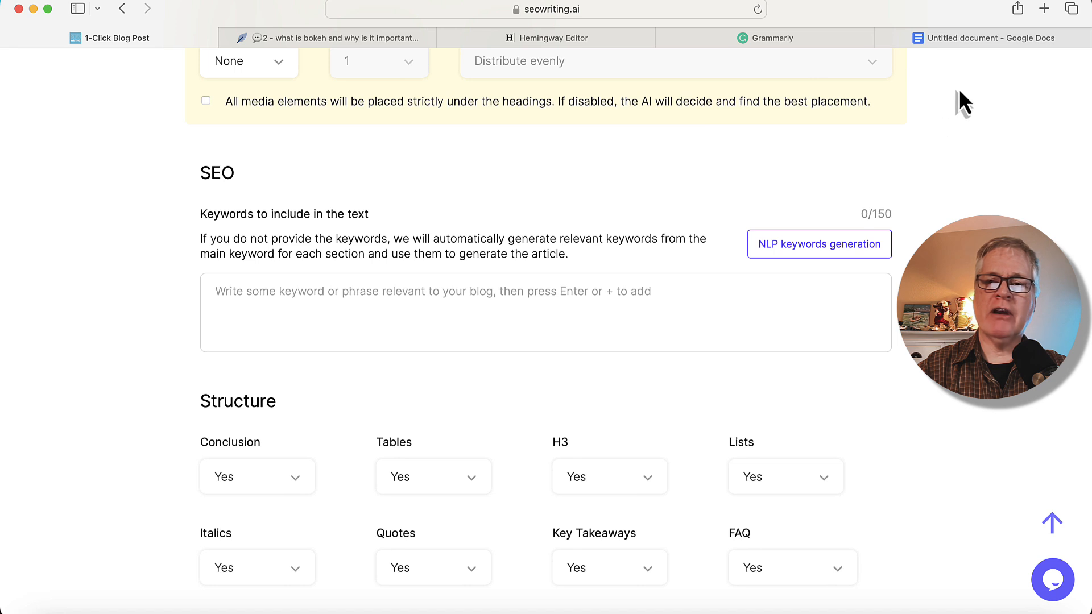
{"action": "left_click", "coordinate": [988, 38]}
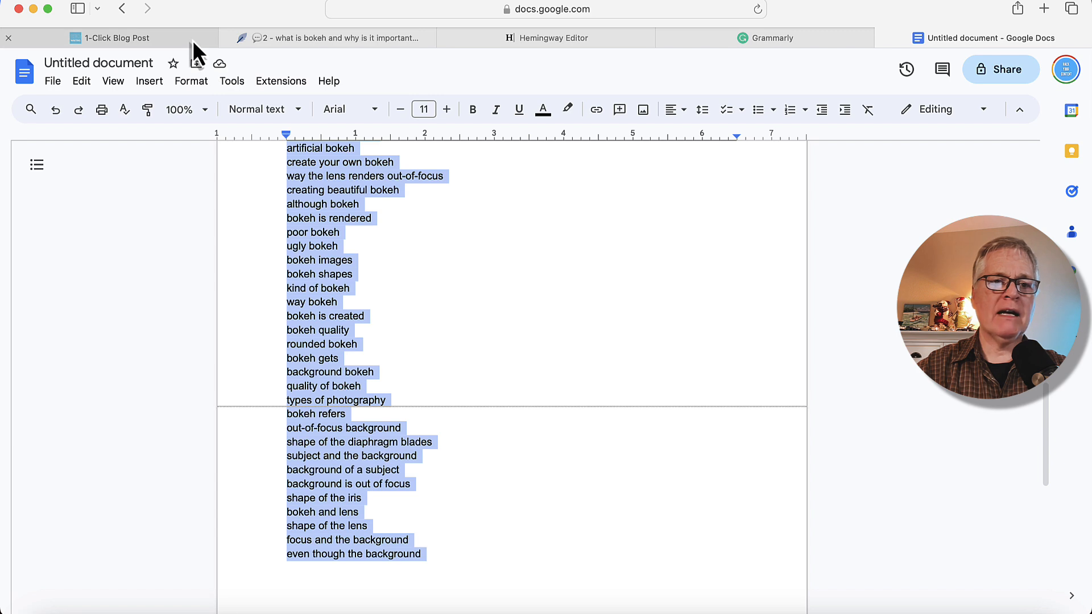
{"action": "left_click", "coordinate": [116, 37]}
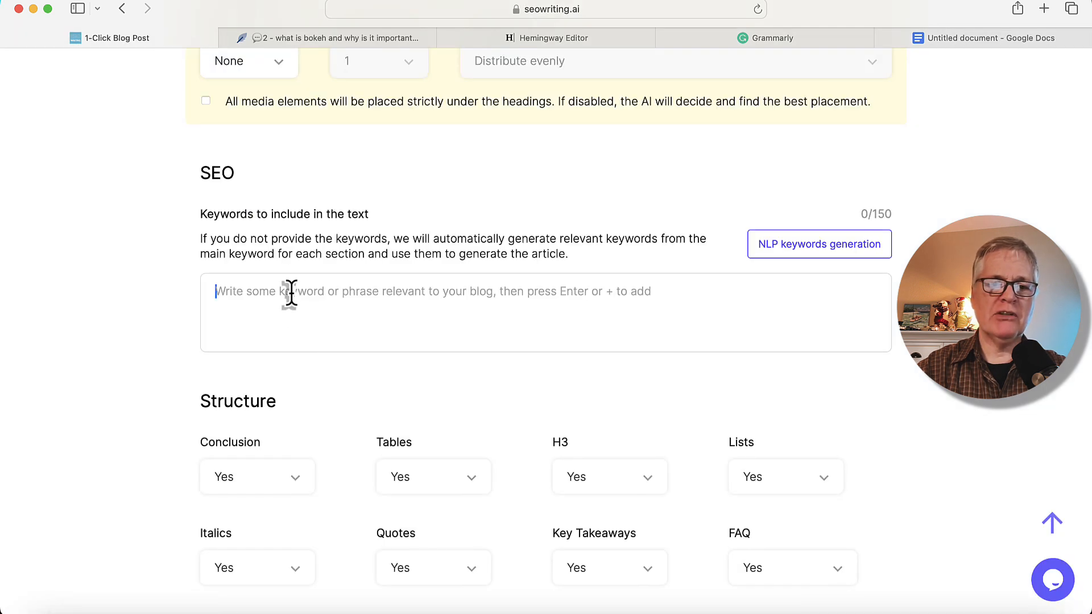
{"action": "left_click", "coordinate": [819, 244]}
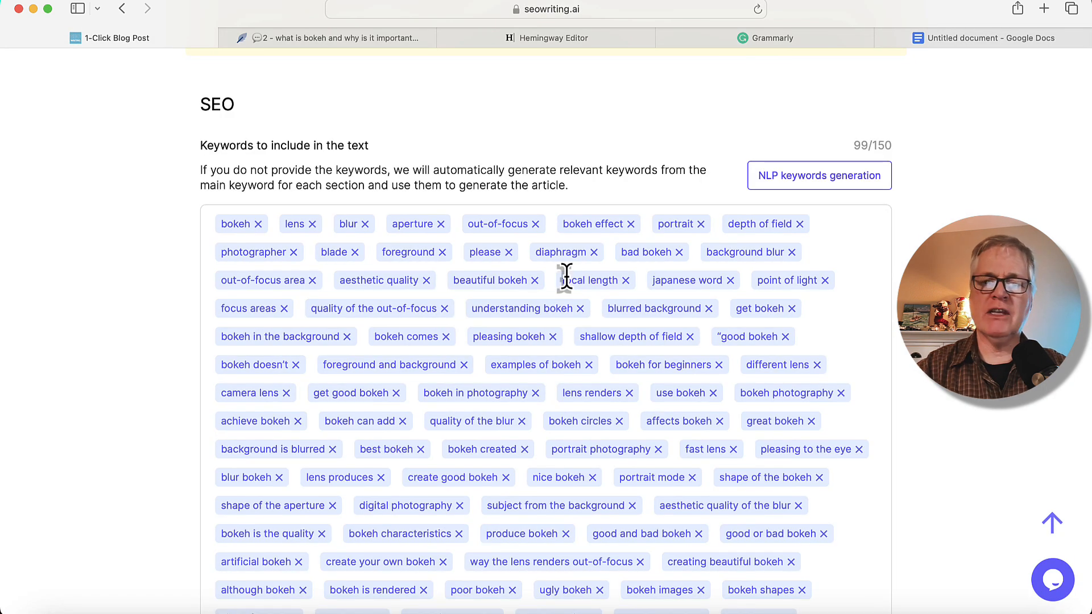
{"action": "scroll", "scroll_direction": "down", "scroll_amount": 3}
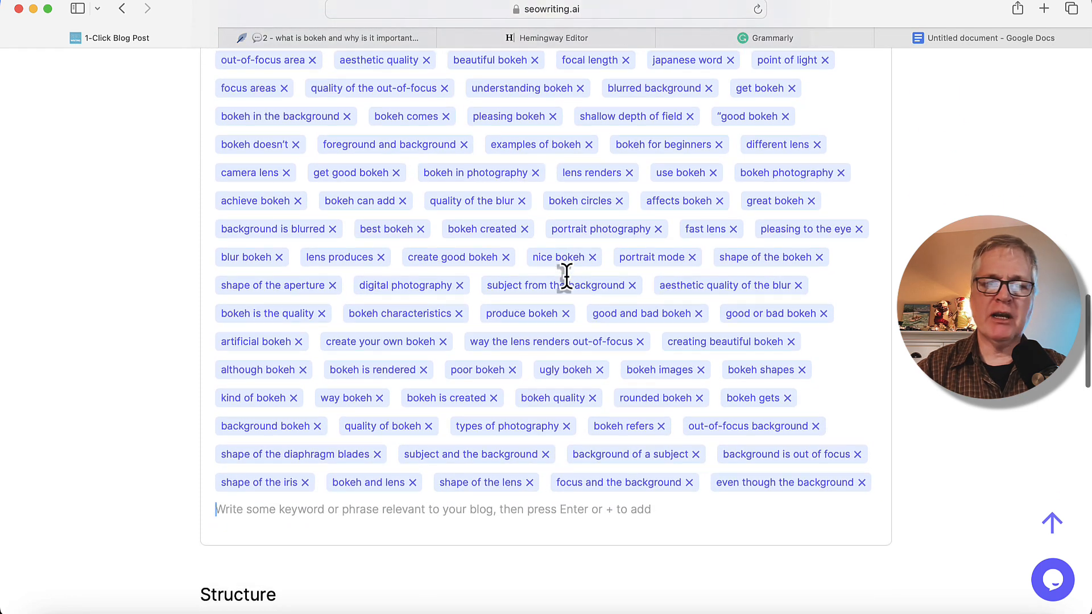
{"action": "scroll", "scroll_direction": "down", "scroll_amount": 3}
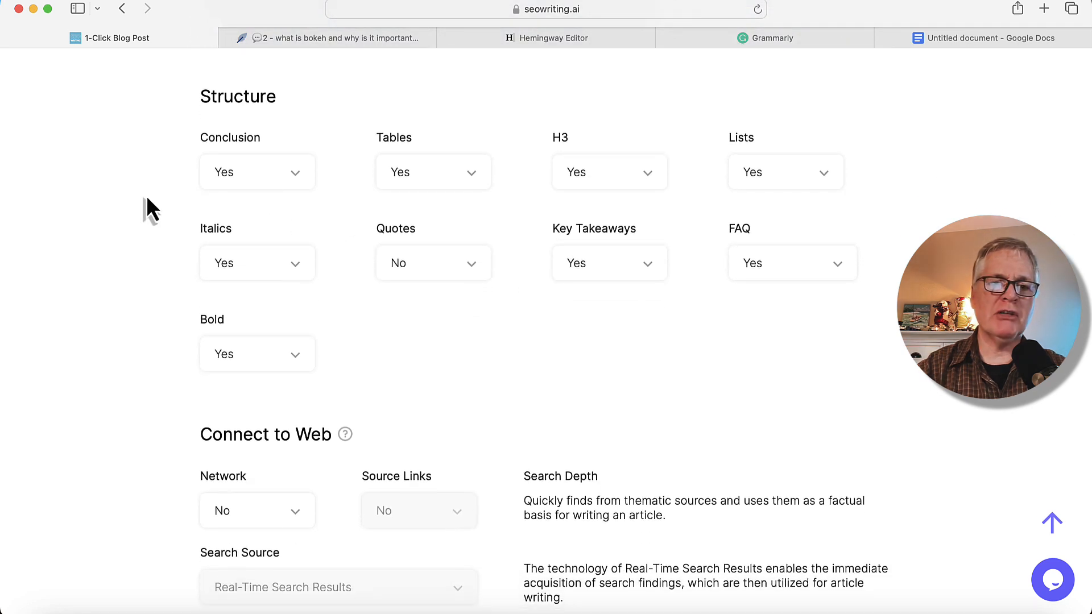
{"action": "mouse_move", "coordinate": [282, 202]}
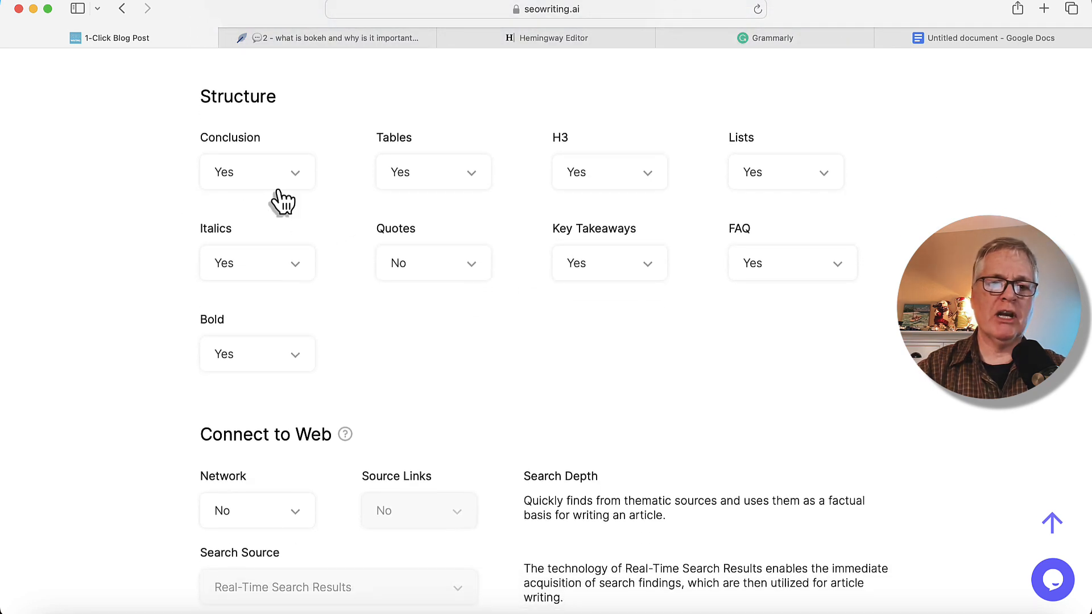
{"action": "mouse_move", "coordinate": [435, 202]}
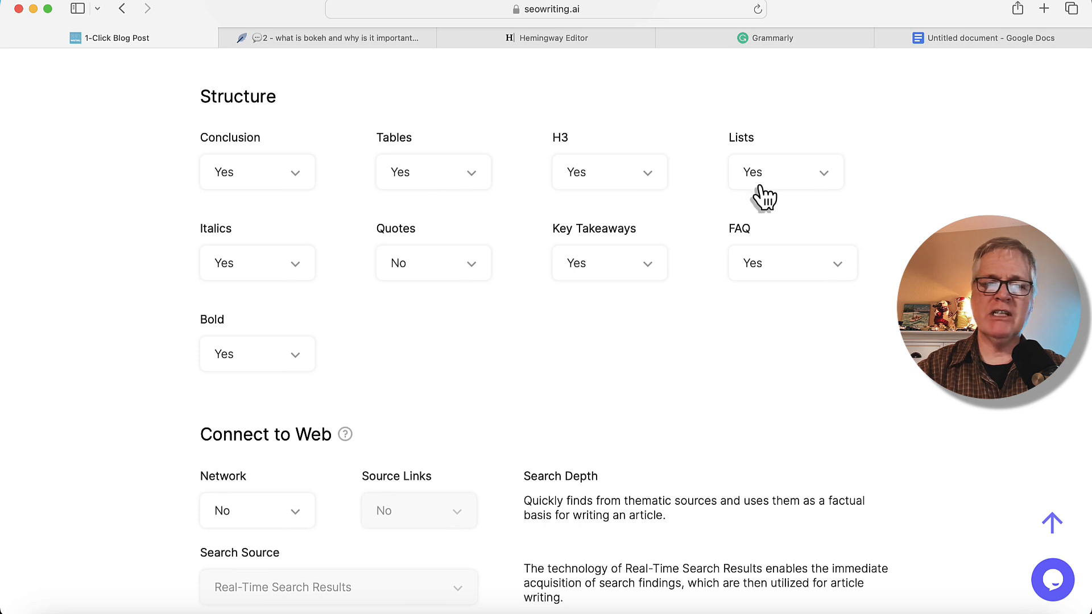
{"action": "mouse_move", "coordinate": [456, 282]}
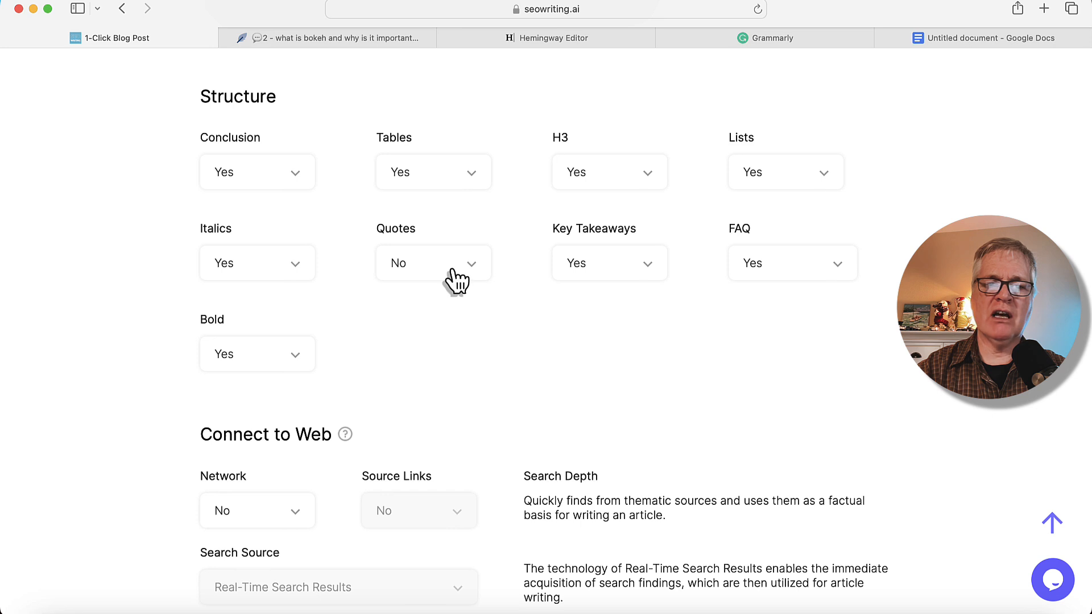
{"action": "mouse_move", "coordinate": [619, 277]}
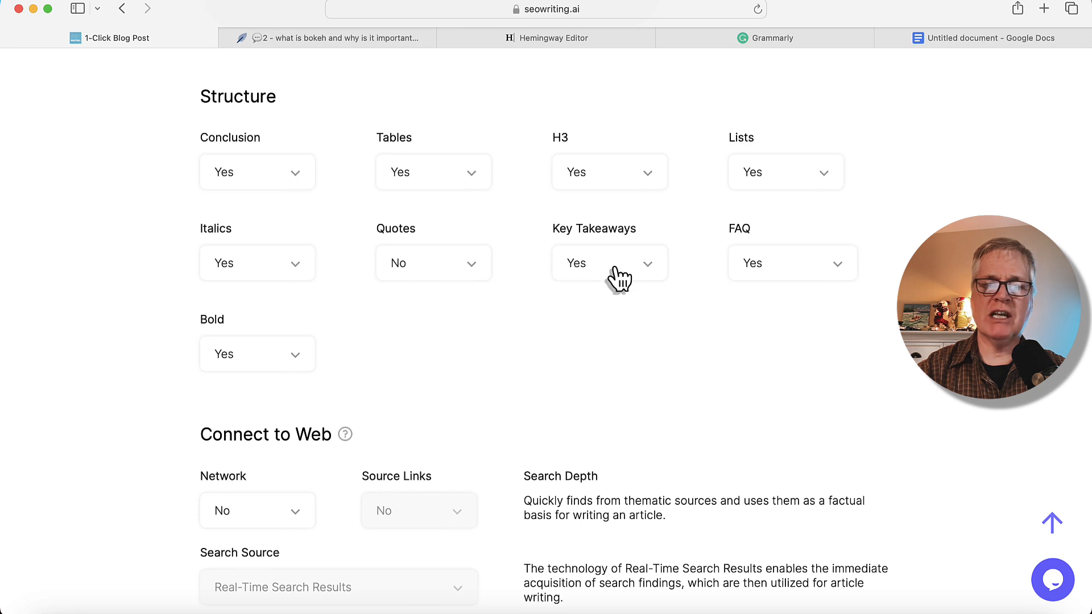
Set the FAQ option in the Structure section to No.
{"action": "left_click", "coordinate": [792, 263]}
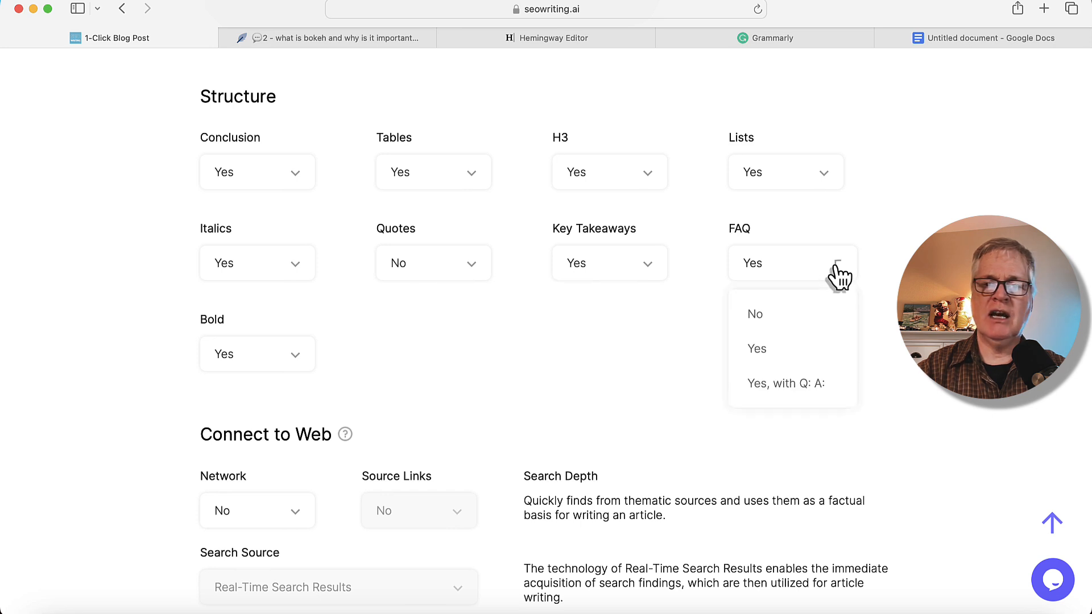
{"action": "left_click", "coordinate": [755, 313]}
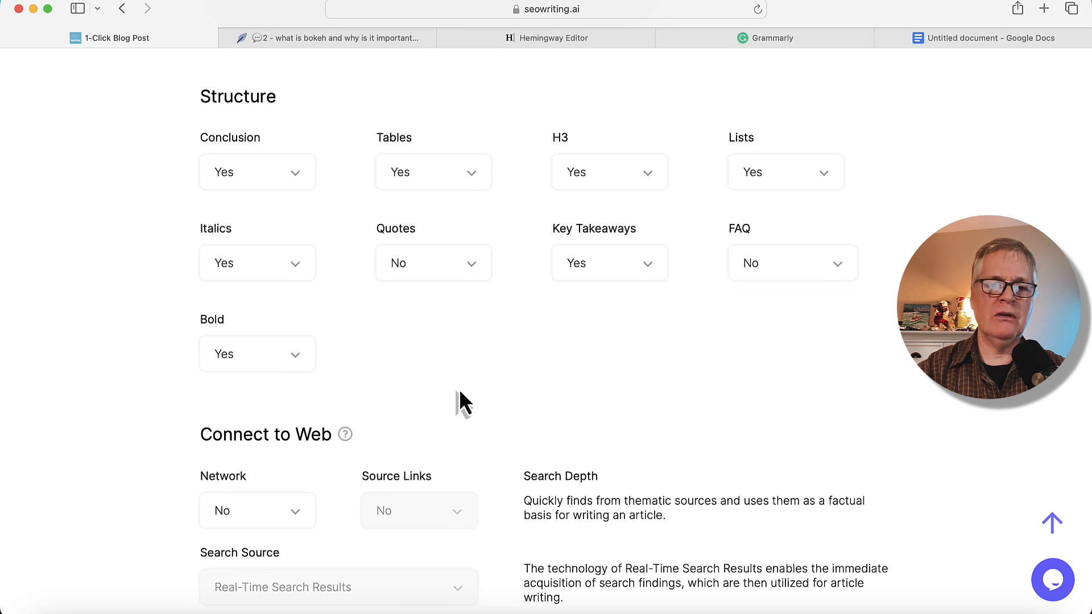
{"action": "mouse_move", "coordinate": [504, 359]}
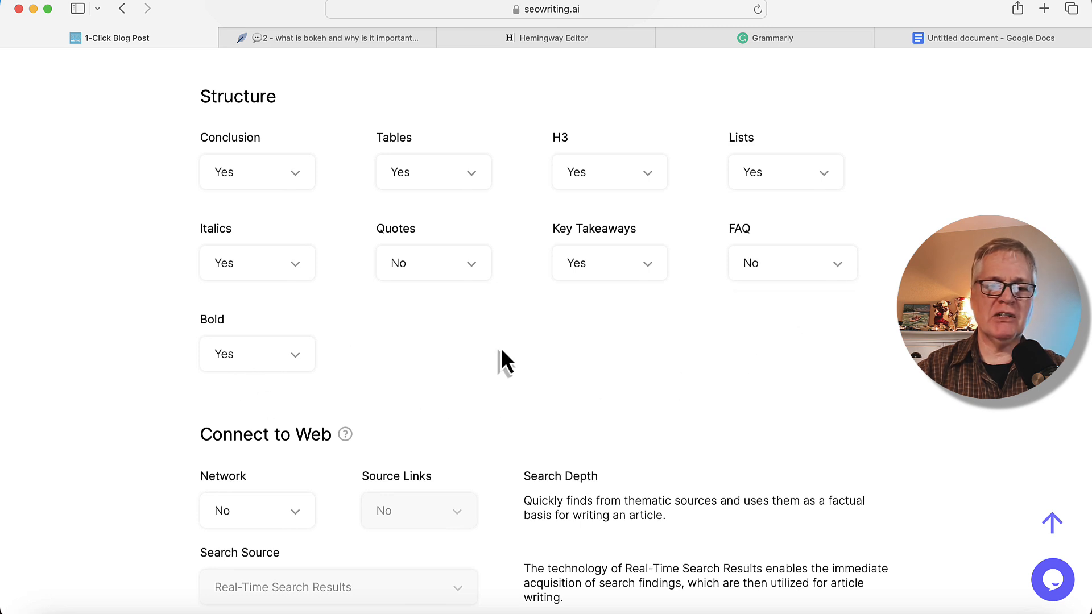
Set the Connect to Web Network option to Yes.
{"action": "scroll", "scroll_direction": "down", "scroll_amount": 3}
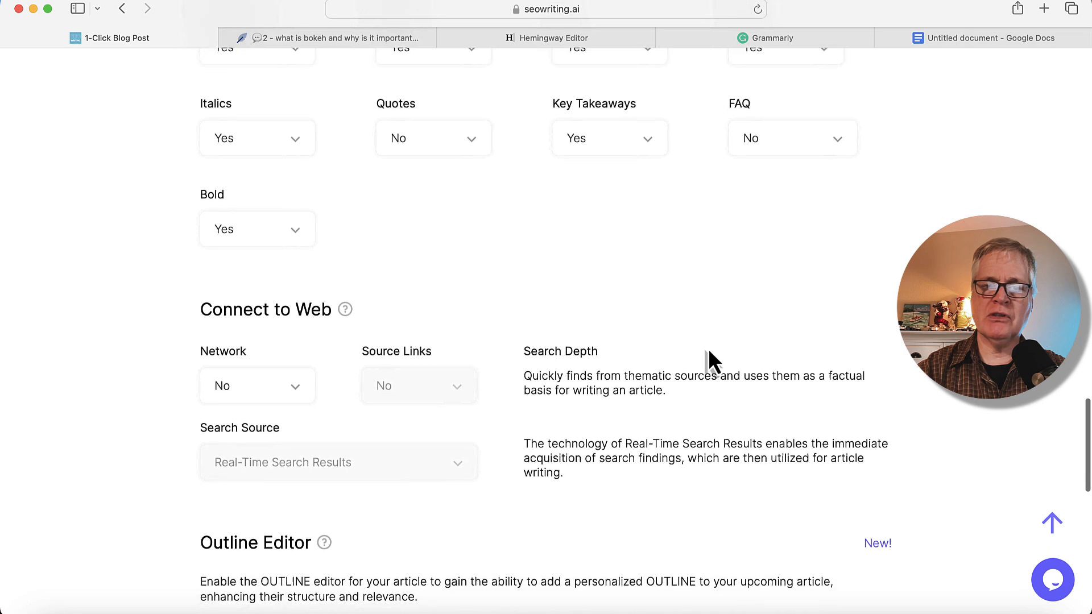
{"action": "scroll", "scroll_direction": "down", "scroll_amount": 3}
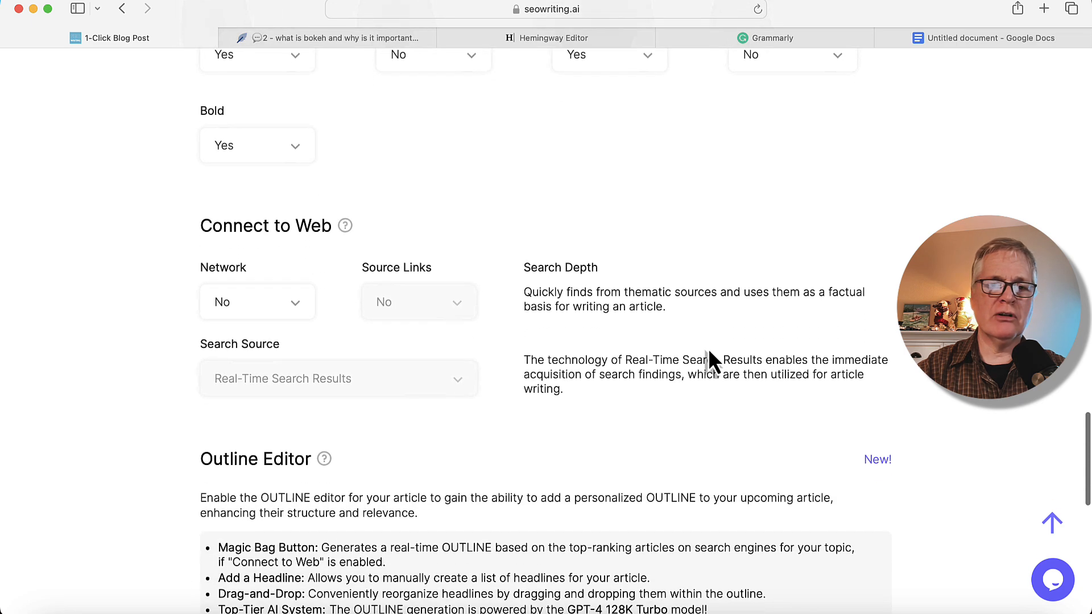
{"action": "scroll", "scroll_direction": "down", "scroll_amount": 3}
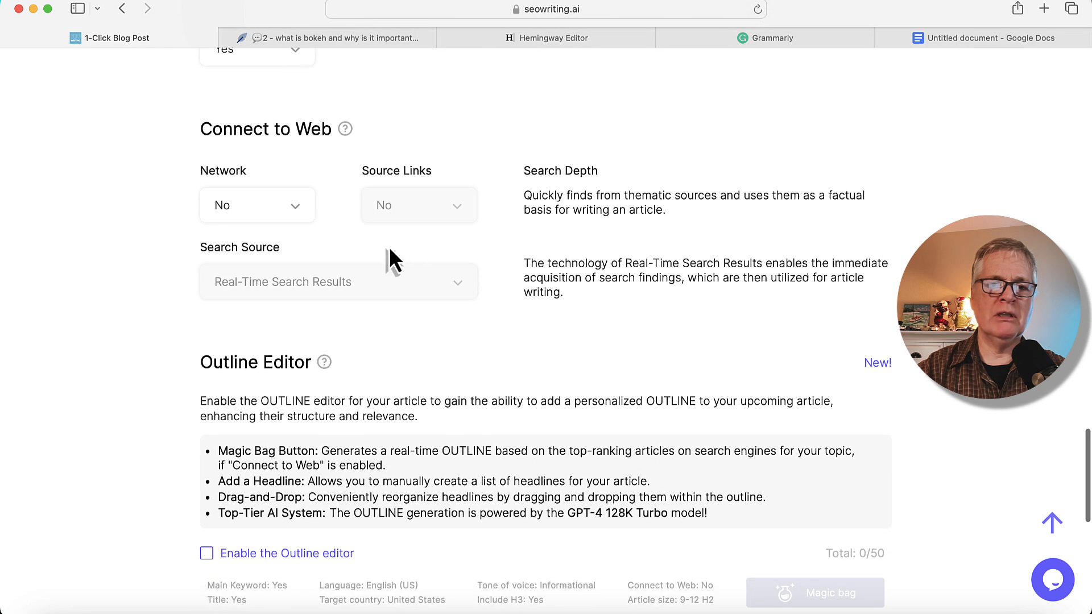
{"action": "left_click", "coordinate": [257, 205]}
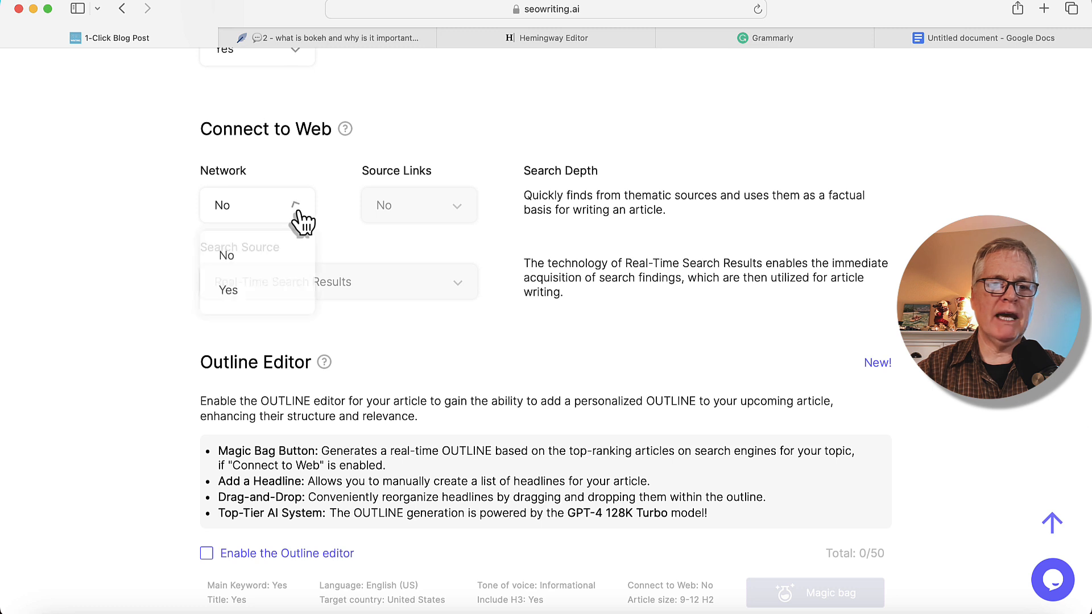
{"action": "left_click", "coordinate": [227, 289]}
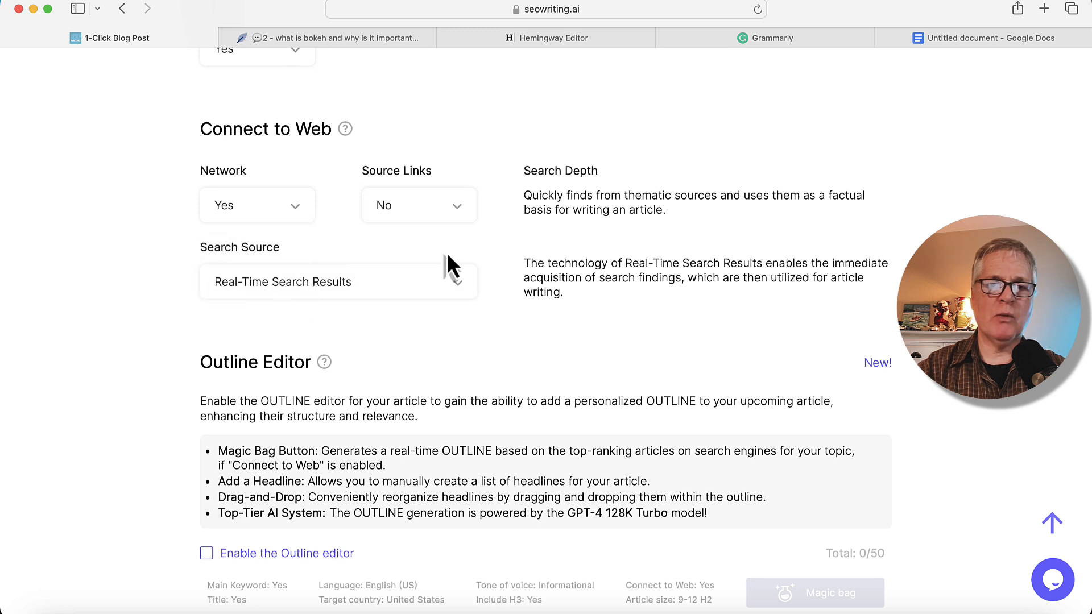
{"action": "mouse_move", "coordinate": [490, 303]}
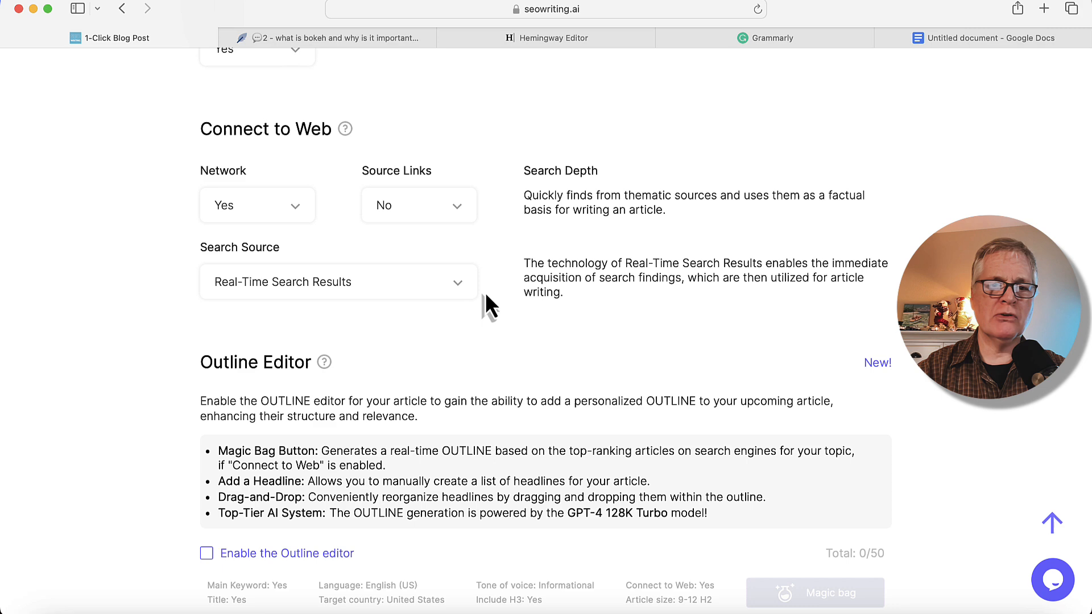
{"action": "scroll", "scroll_direction": "down", "scroll_amount": 3}
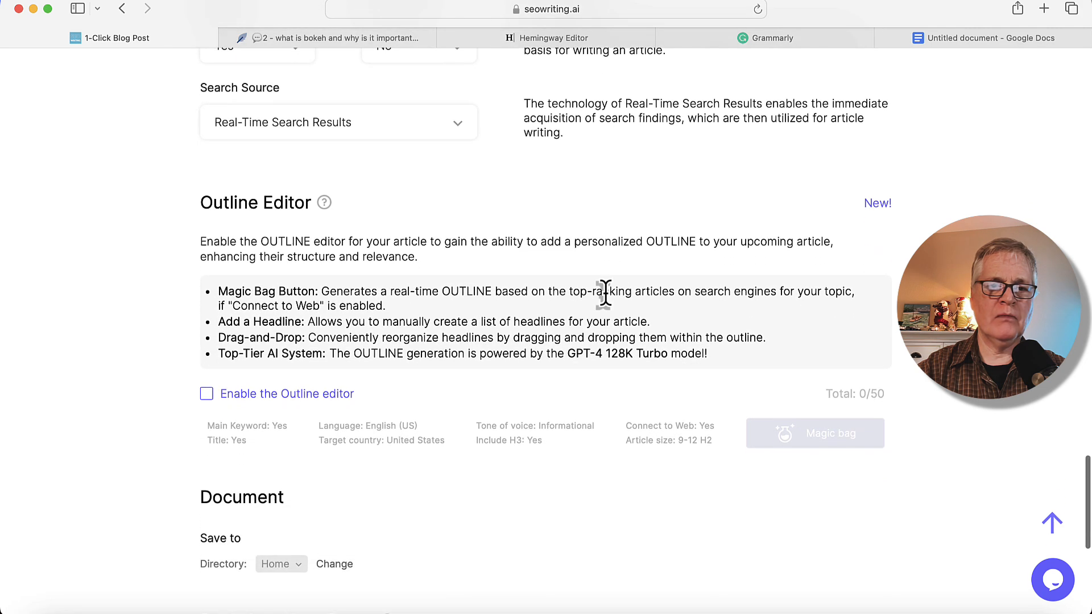
{"action": "scroll", "scroll_direction": "down", "scroll_amount": 3}
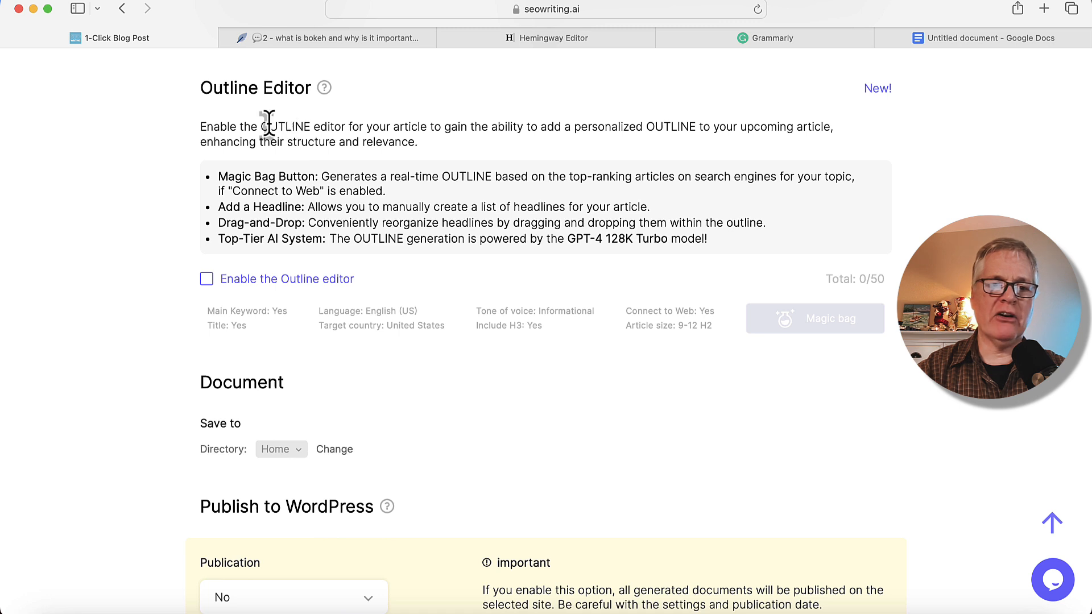
Enable the outline editor and auto-generate a 33-heading bokeh outline with Magic bag.
{"action": "left_click", "coordinate": [206, 279]}
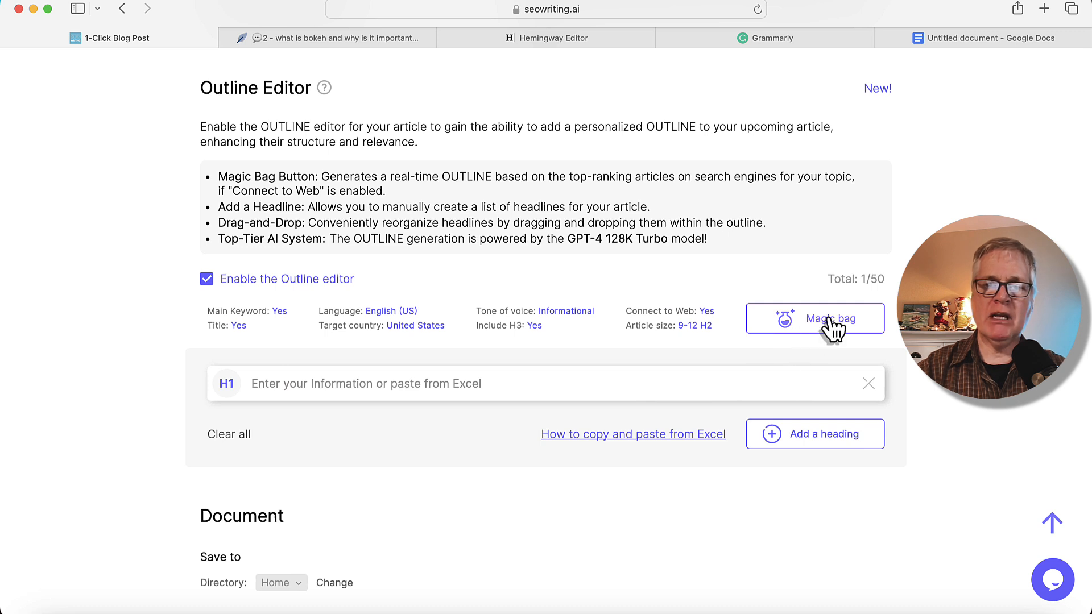
{"action": "mouse_move", "coordinate": [841, 336]}
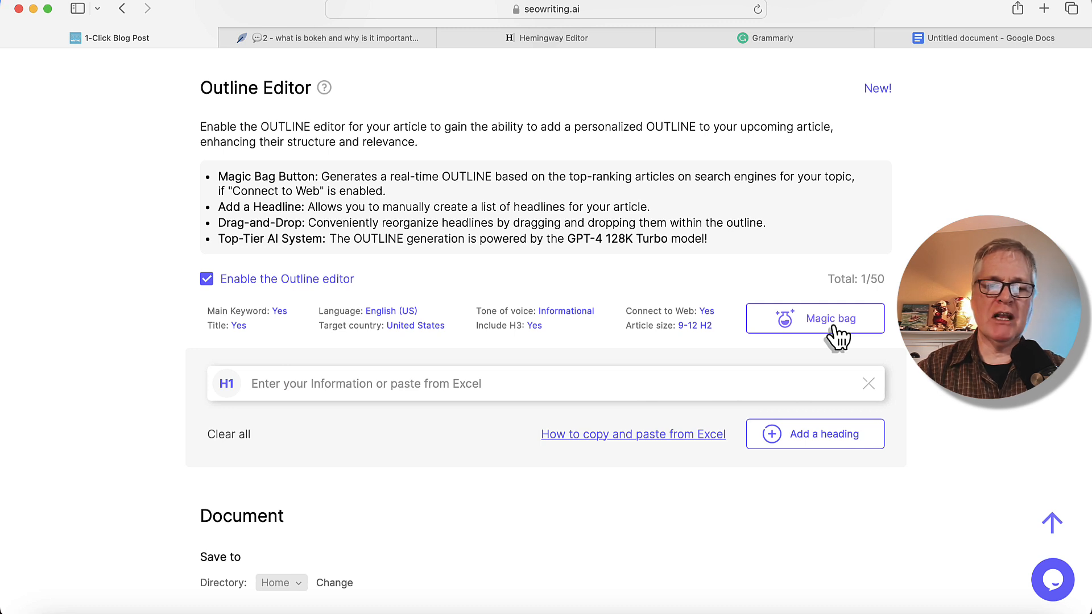
{"action": "mouse_move", "coordinate": [714, 459]}
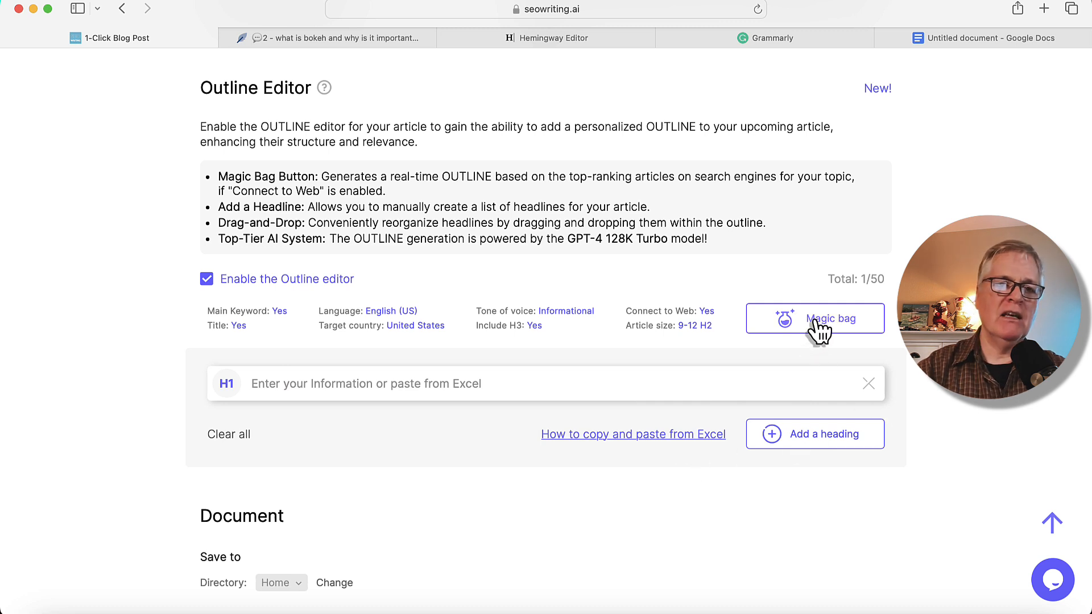
{"action": "left_click", "coordinate": [813, 319]}
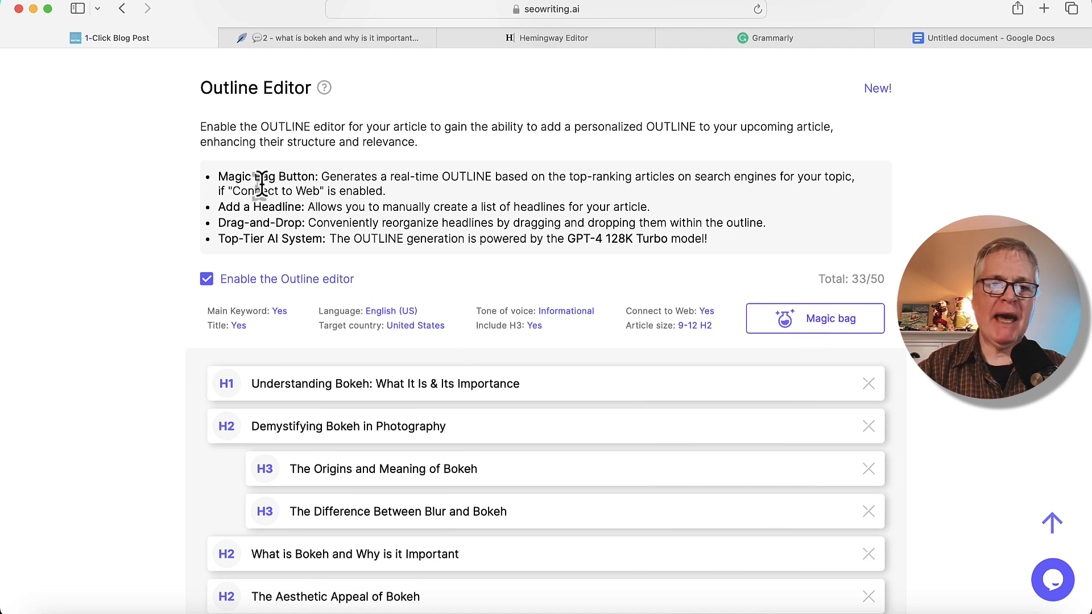
{"action": "mouse_move", "coordinate": [151, 254]}
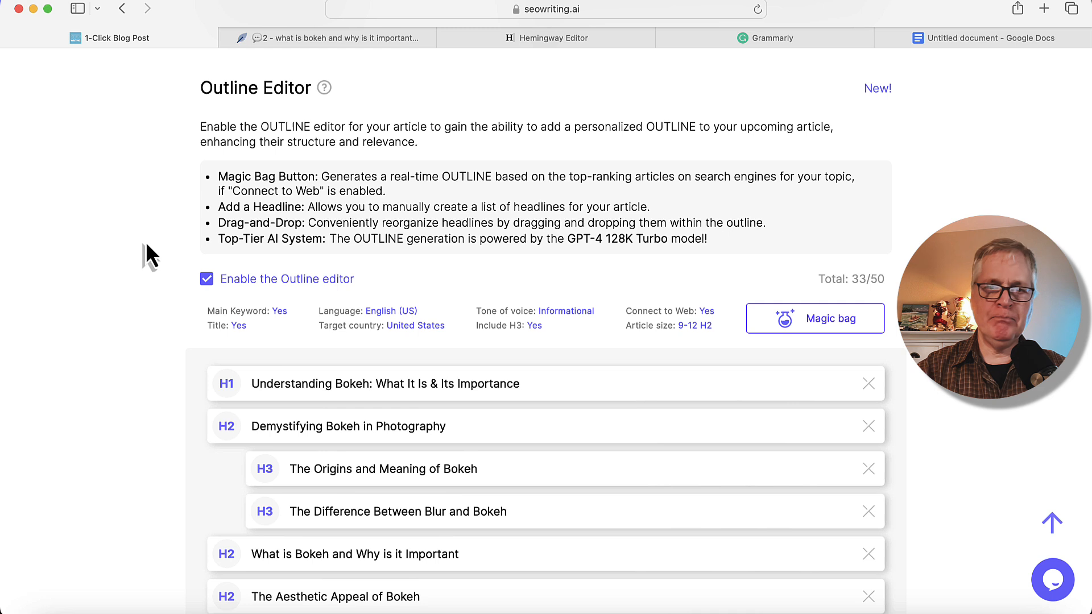
{"action": "mouse_move", "coordinate": [416, 272]}
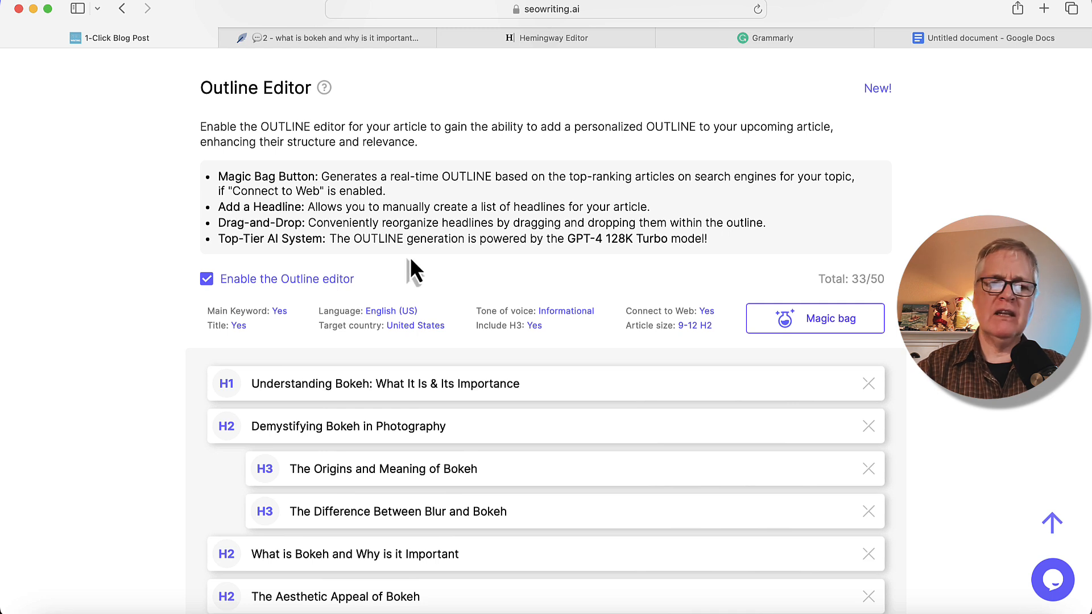
{"action": "mouse_move", "coordinate": [494, 282]}
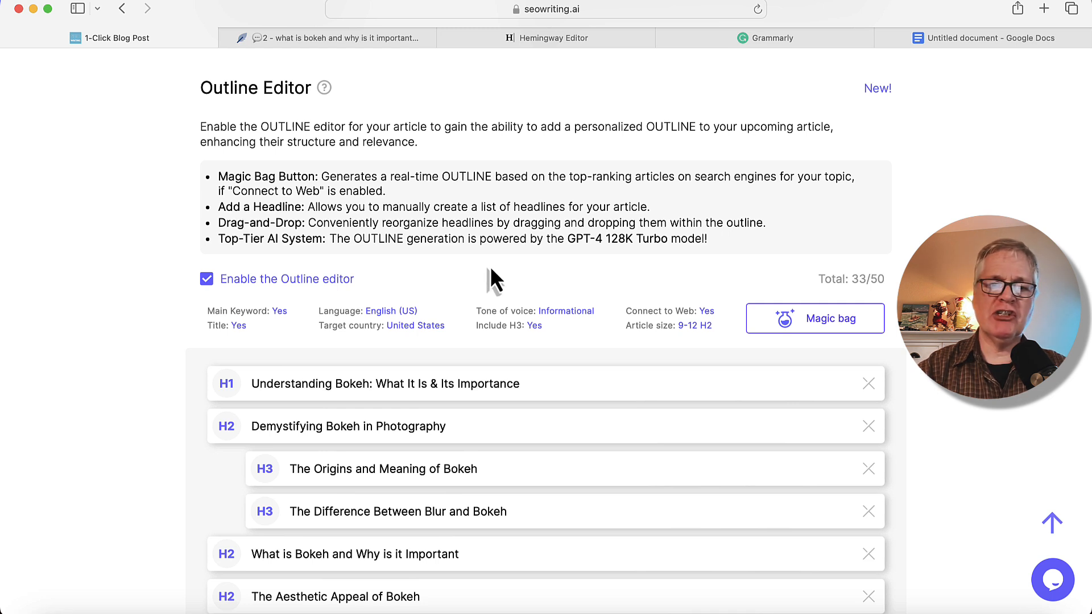
{"action": "mouse_move", "coordinate": [620, 261]}
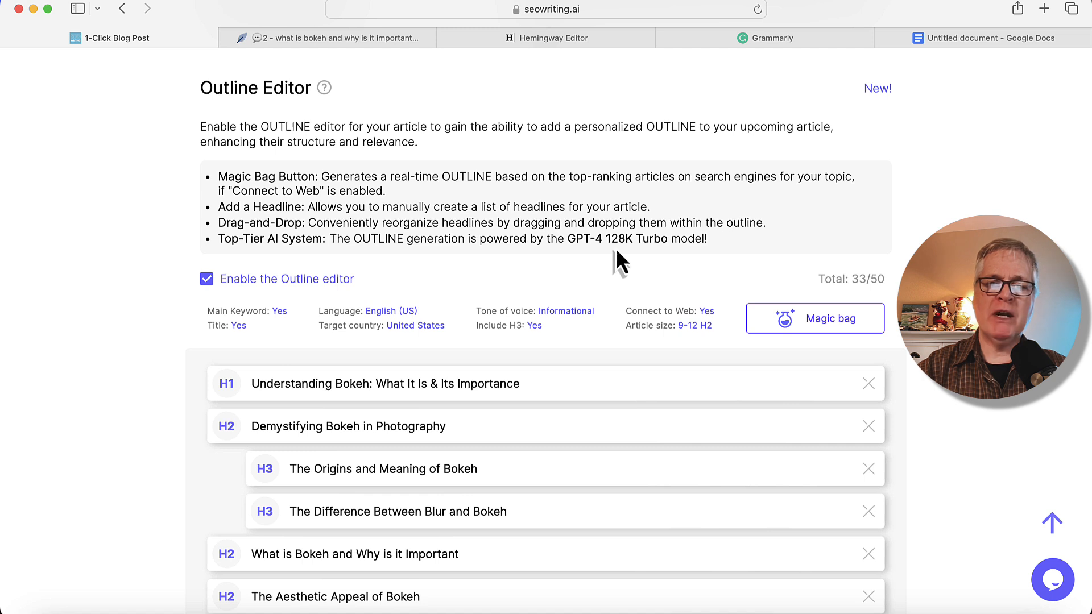
{"action": "mouse_move", "coordinate": [686, 268]}
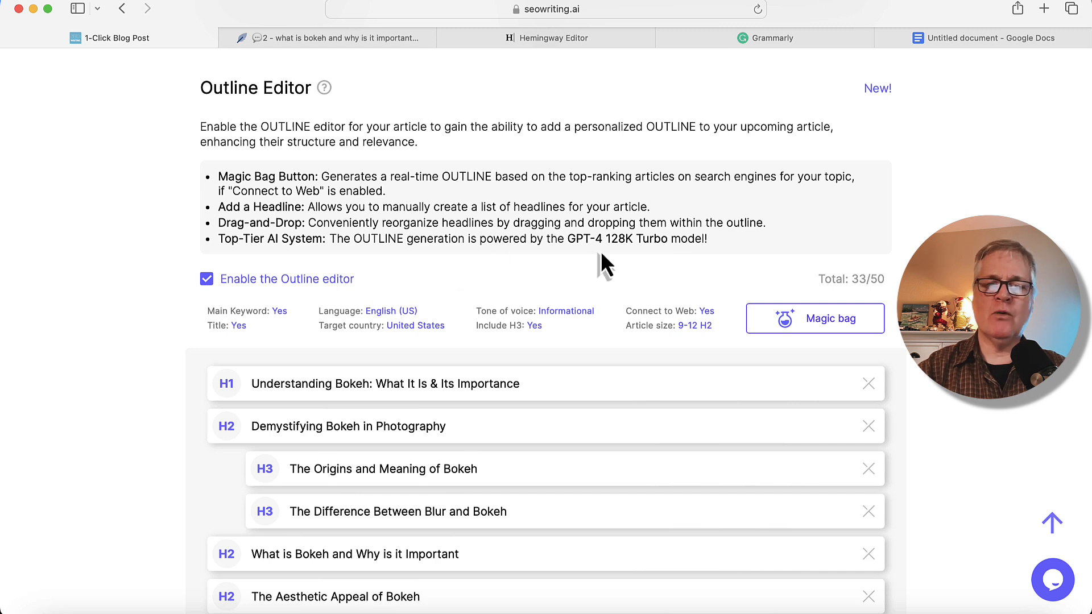
{"action": "scroll", "scroll_direction": "down", "scroll_amount": 3}
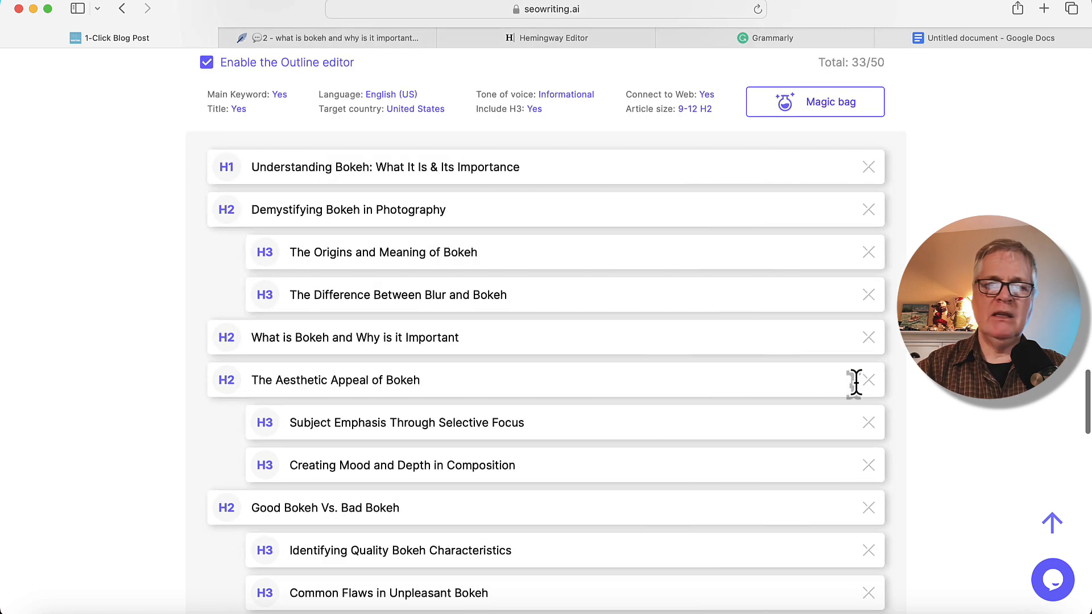
{"action": "scroll", "scroll_direction": "down", "scroll_amount": 3}
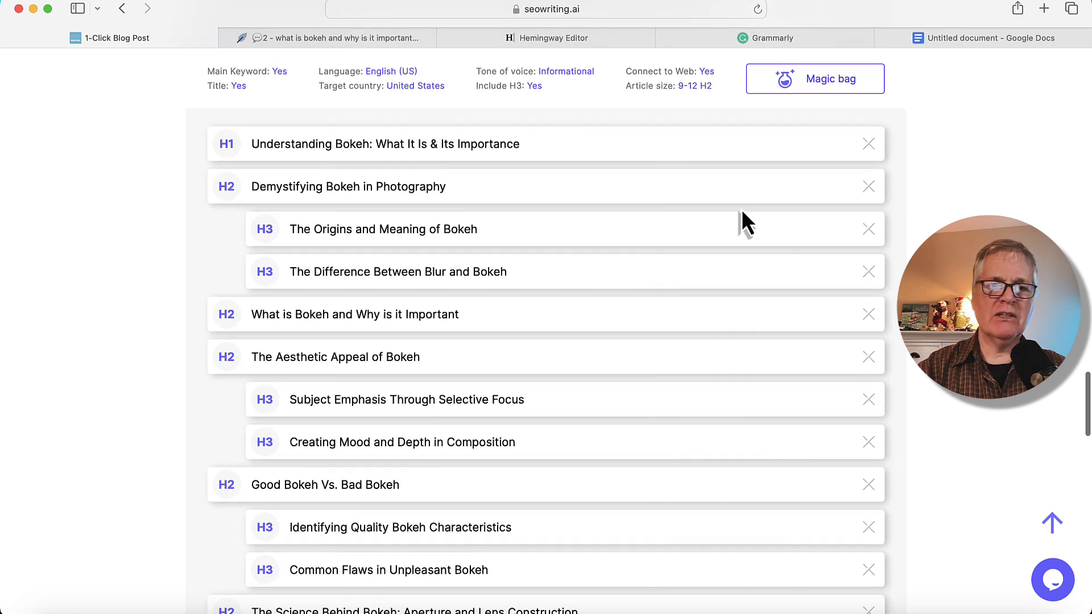
{"action": "mouse_move", "coordinate": [443, 180]}
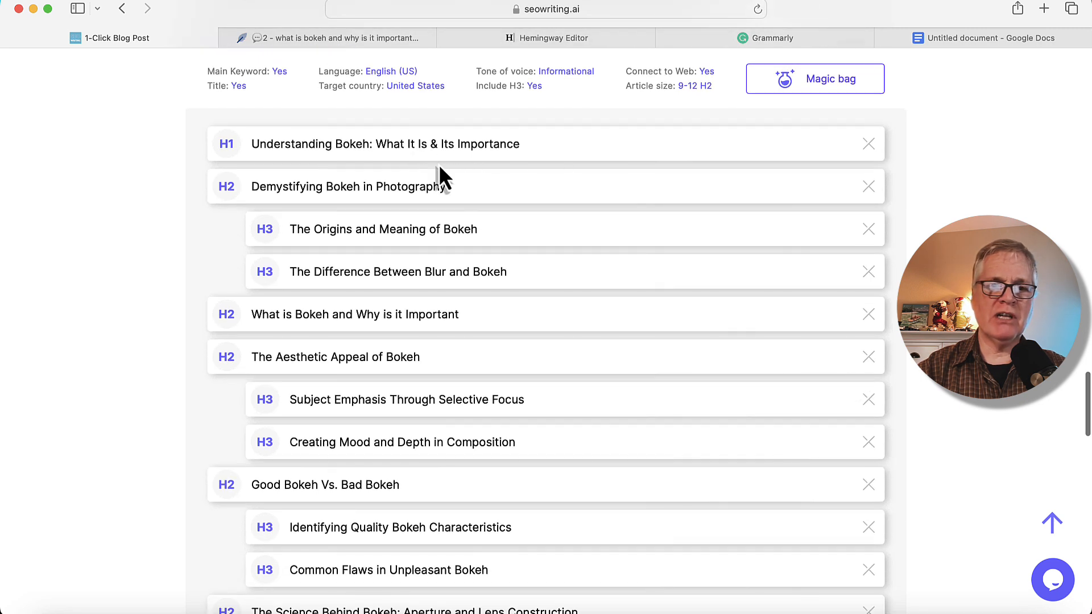
{"action": "scroll", "scroll_direction": "down", "scroll_amount": 3}
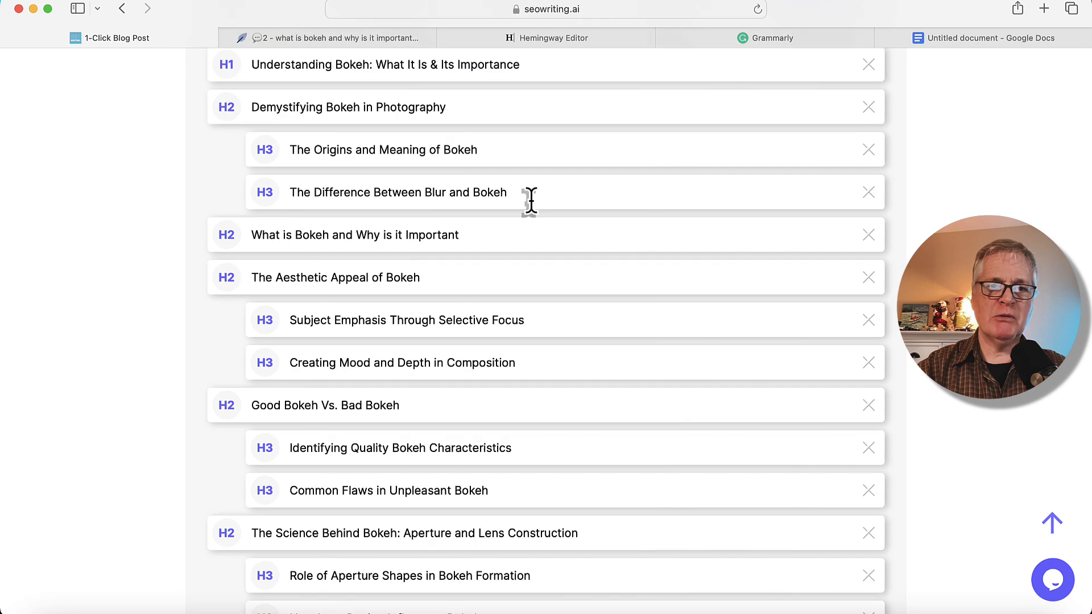
{"action": "scroll", "scroll_direction": "down", "scroll_amount": 3}
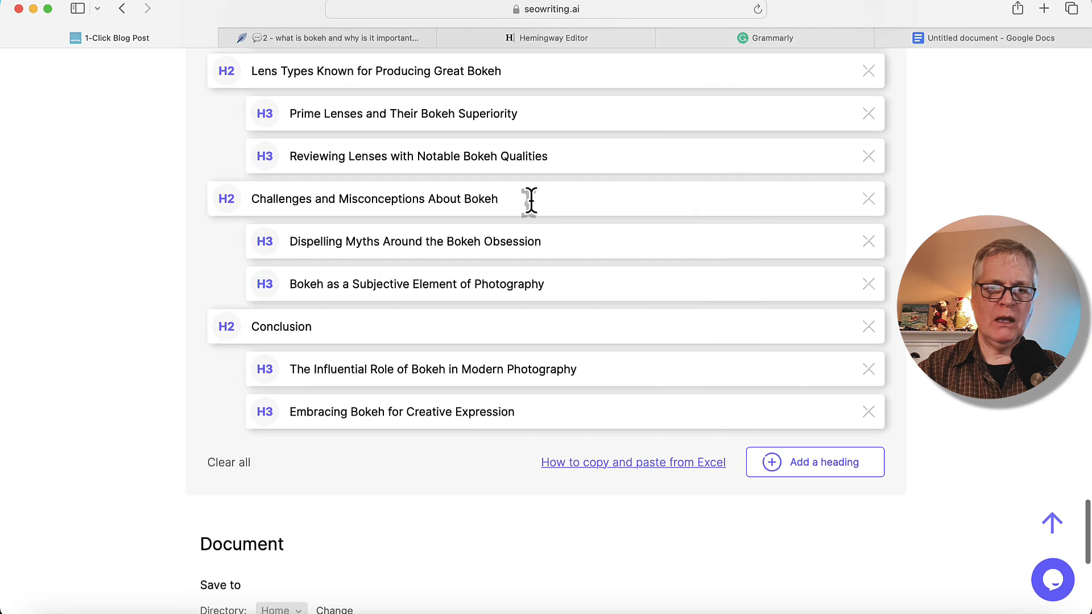
{"action": "scroll", "scroll_direction": "down", "scroll_amount": 3}
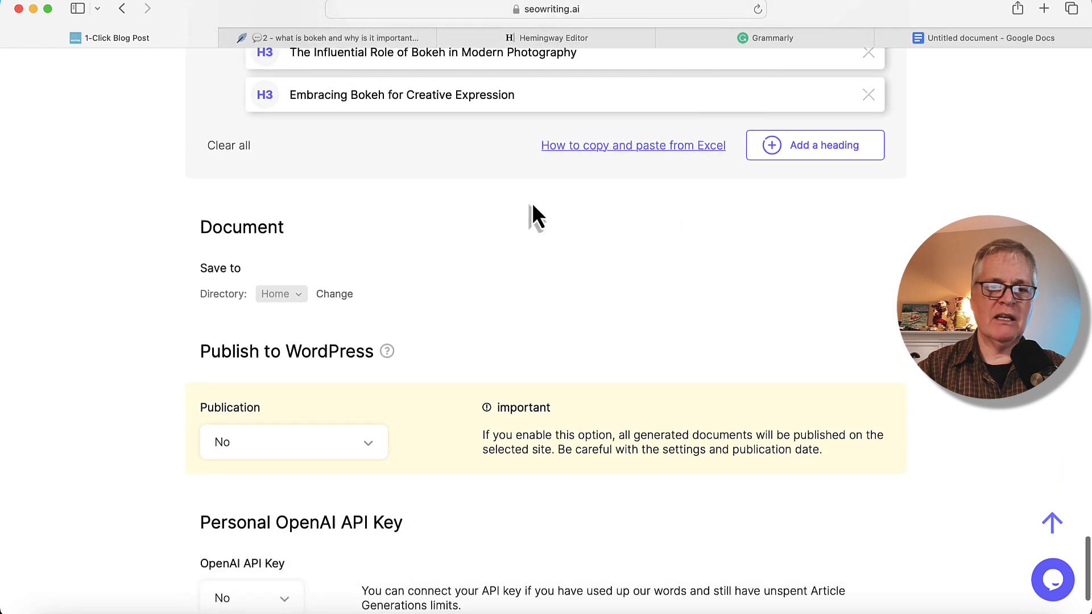
{"action": "scroll", "scroll_direction": "down", "scroll_amount": 3}
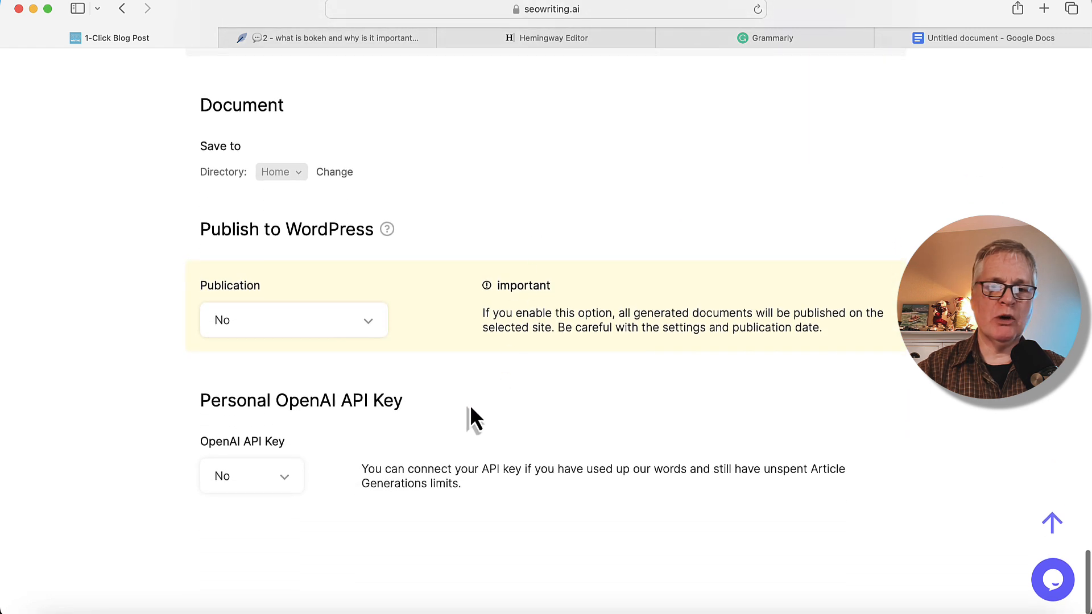
{"action": "mouse_move", "coordinate": [627, 460]}
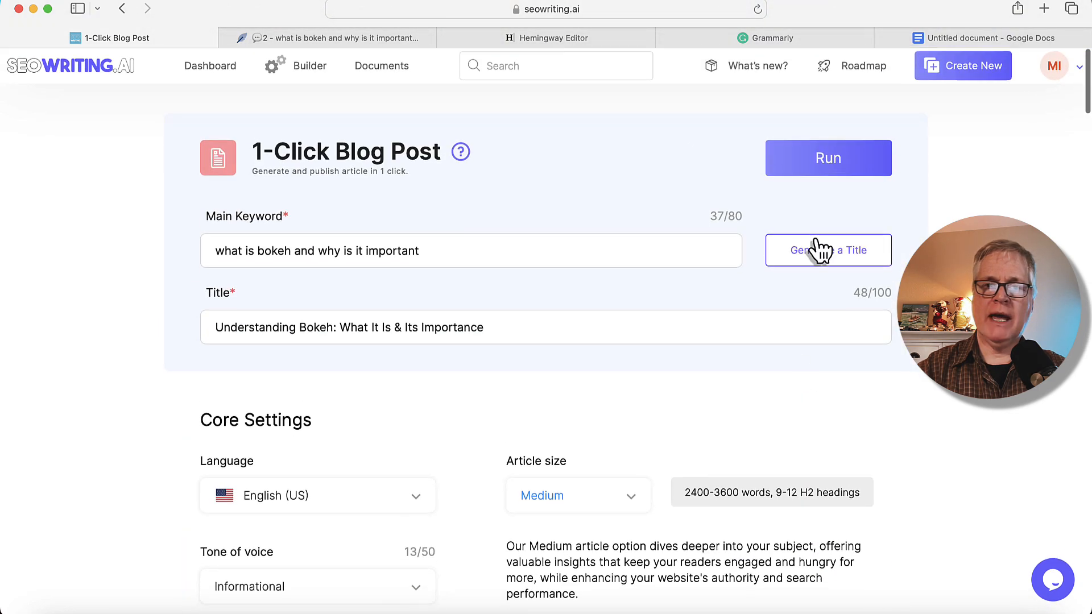
Run generation of the 4,095-word bokeh article and read through it to the Conclusion.
{"action": "left_click", "coordinate": [828, 157]}
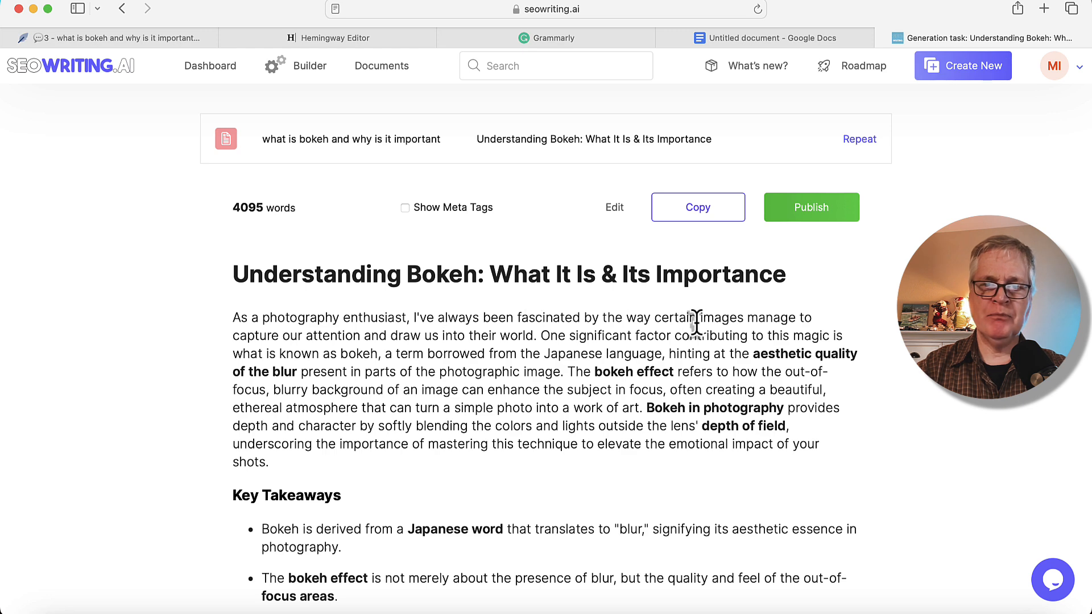
{"action": "scroll", "scroll_direction": "down", "scroll_amount": 3}
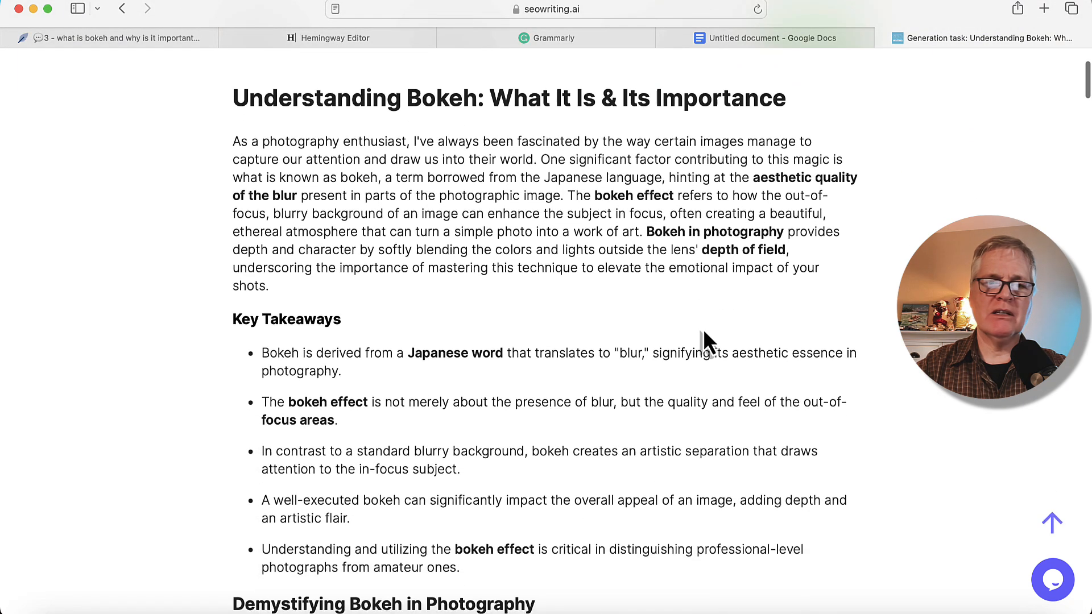
{"action": "scroll", "scroll_direction": "down", "scroll_amount": 3}
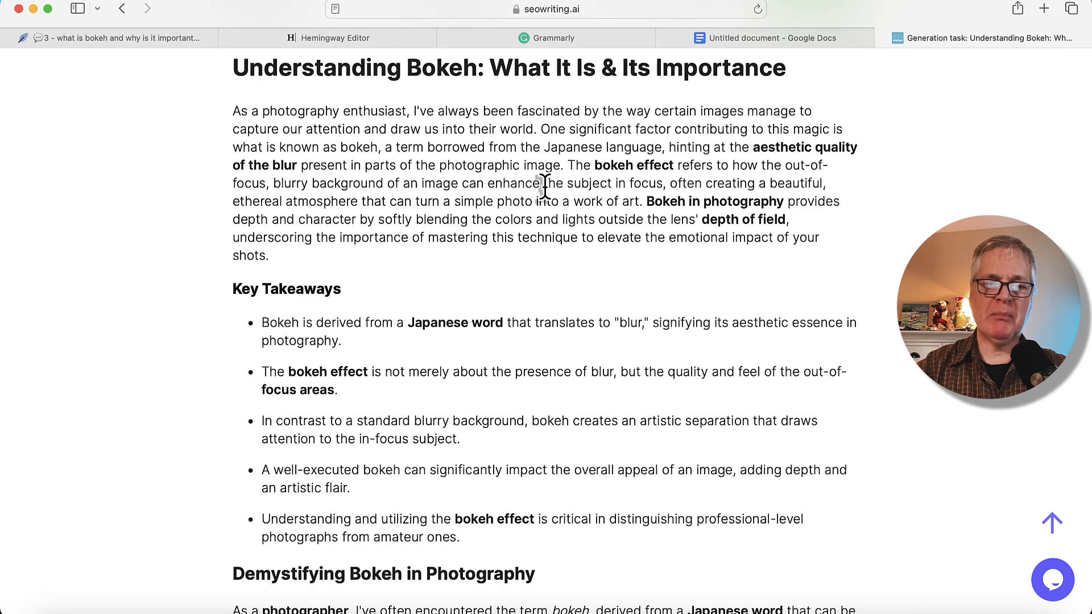
{"action": "scroll", "scroll_direction": "down", "scroll_amount": 3}
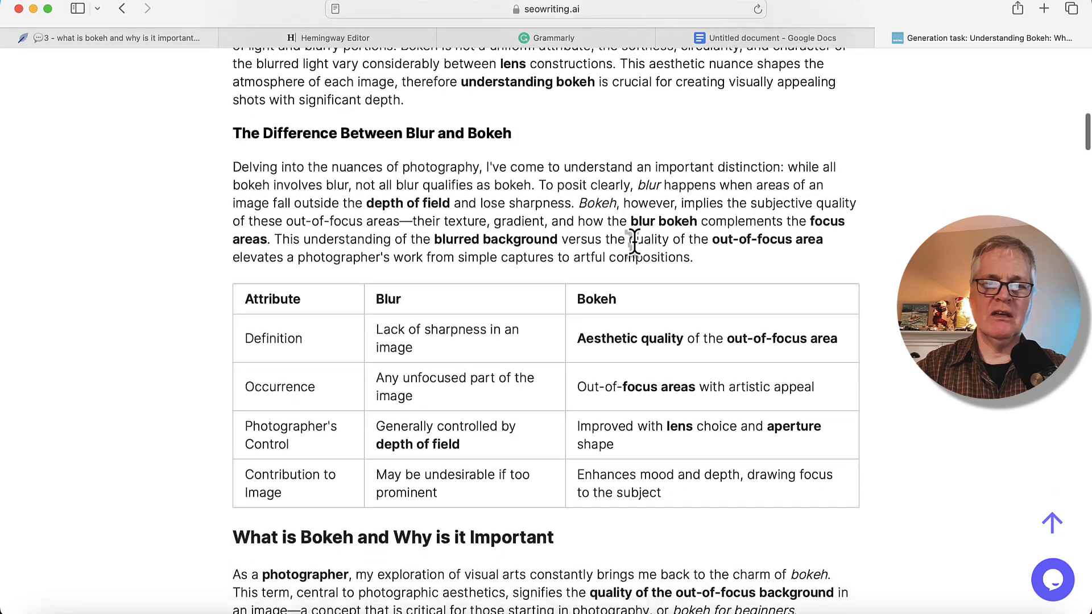
{"action": "scroll", "scroll_direction": "down", "scroll_amount": 3}
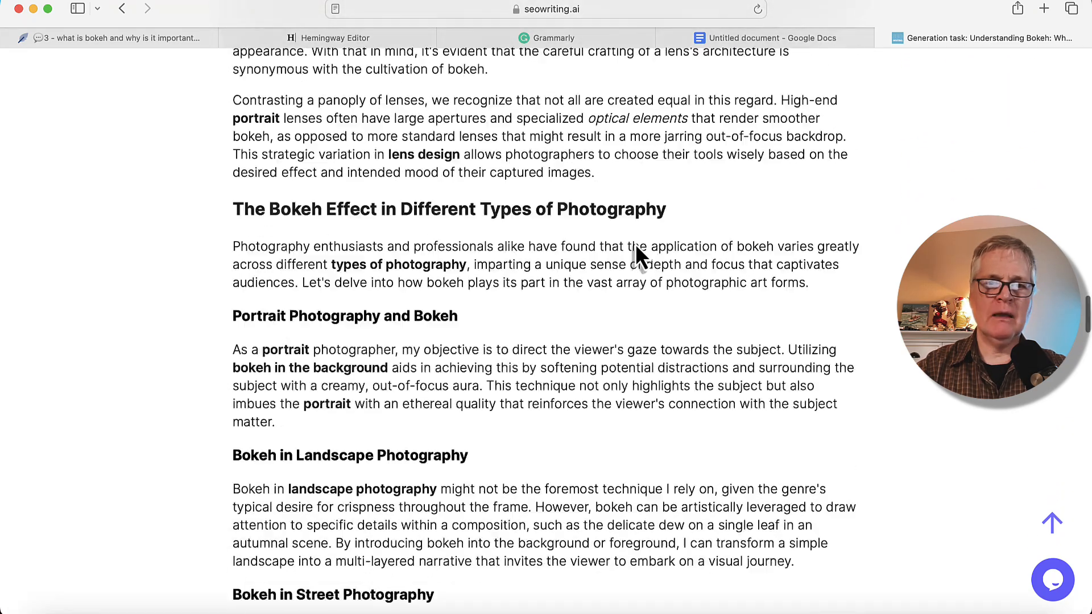
{"action": "scroll", "scroll_direction": "down", "scroll_amount": 3}
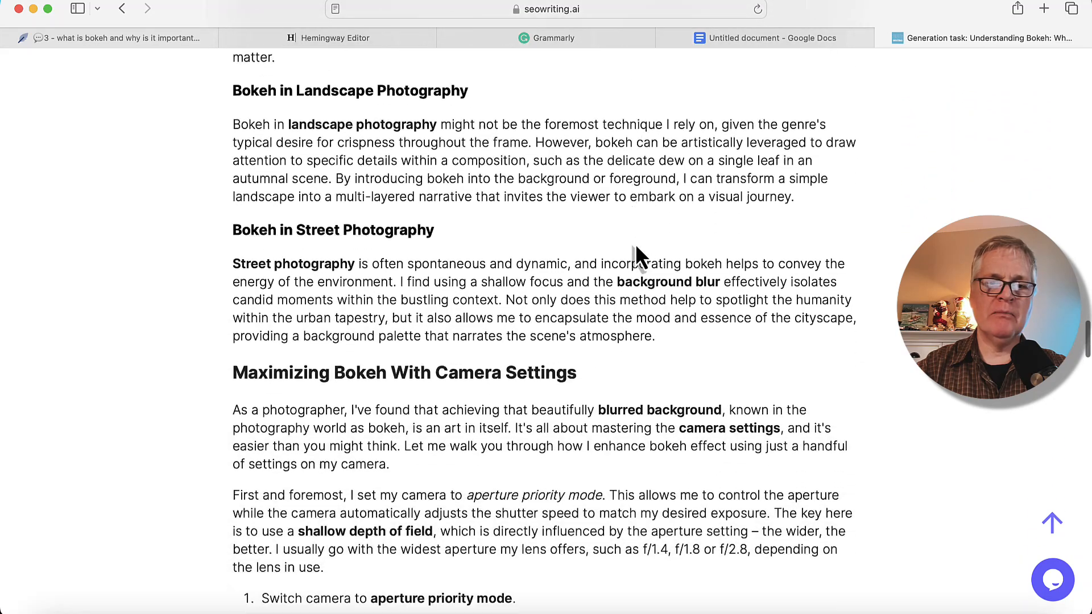
{"action": "scroll", "scroll_direction": "down", "scroll_amount": 3}
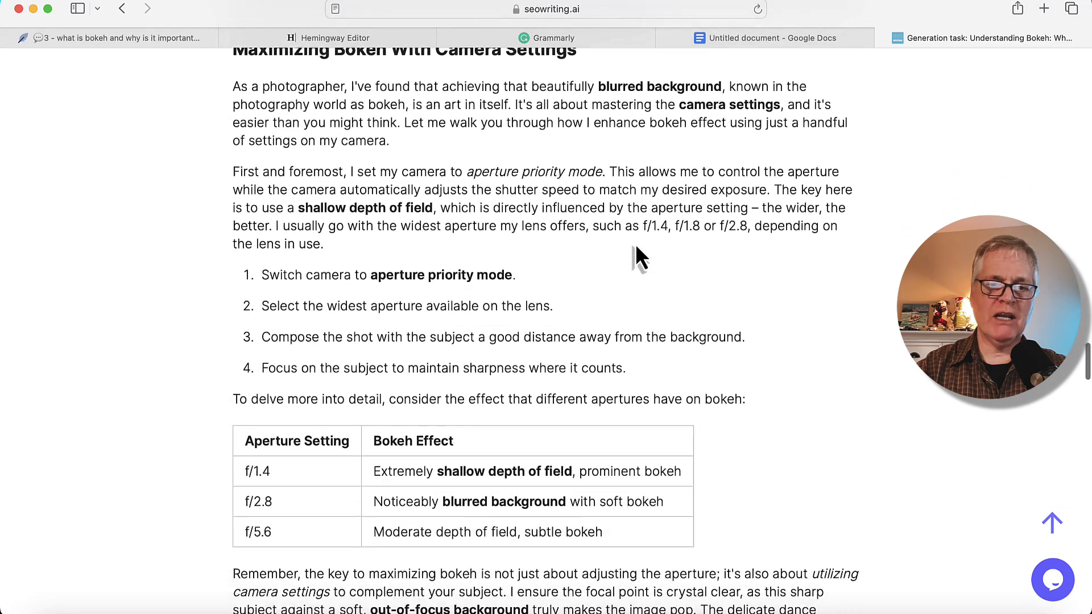
{"action": "scroll", "scroll_direction": "down", "scroll_amount": 3}
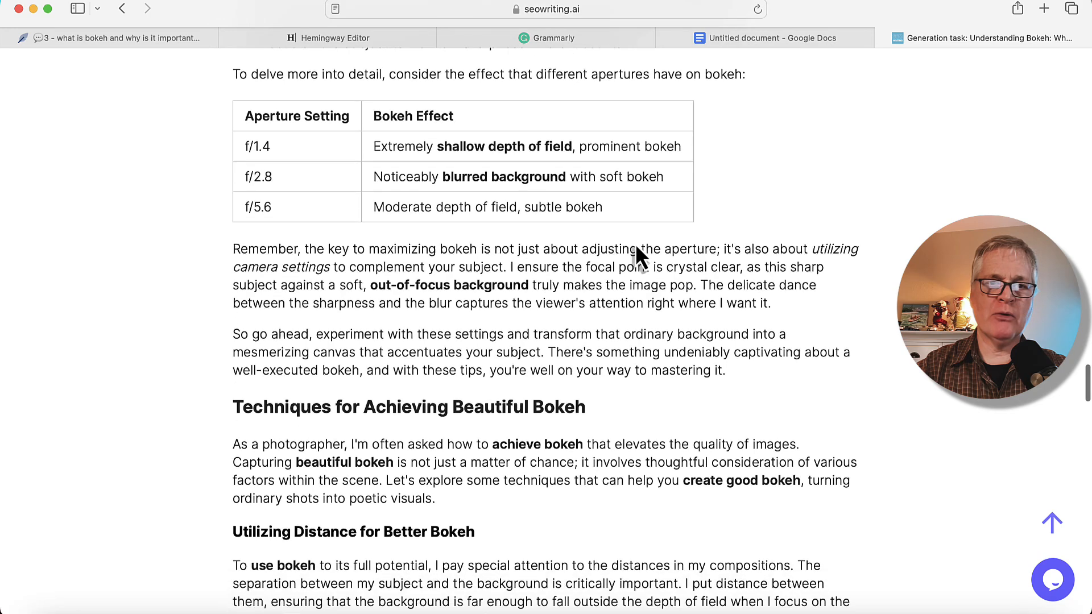
{"action": "scroll", "scroll_direction": "down", "scroll_amount": 3}
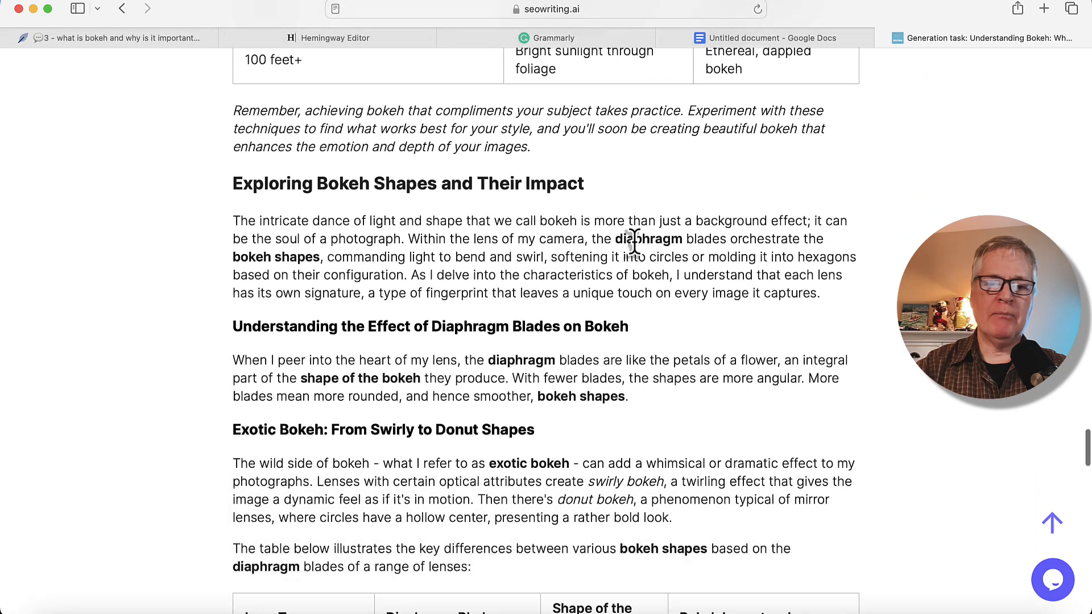
{"action": "scroll", "scroll_direction": "down", "scroll_amount": 3}
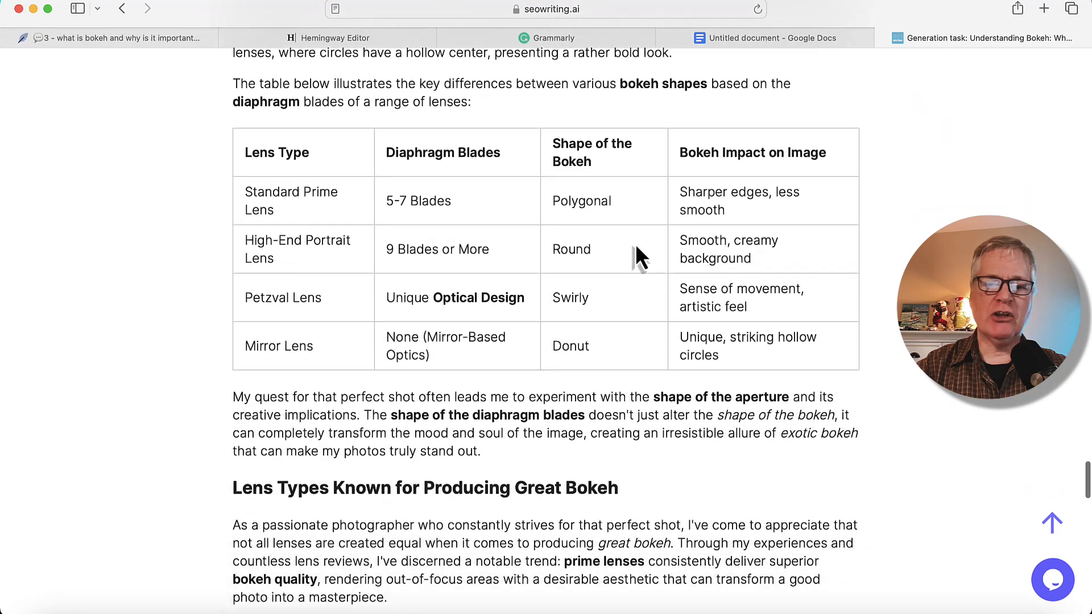
{"action": "scroll", "scroll_direction": "down", "scroll_amount": 3}
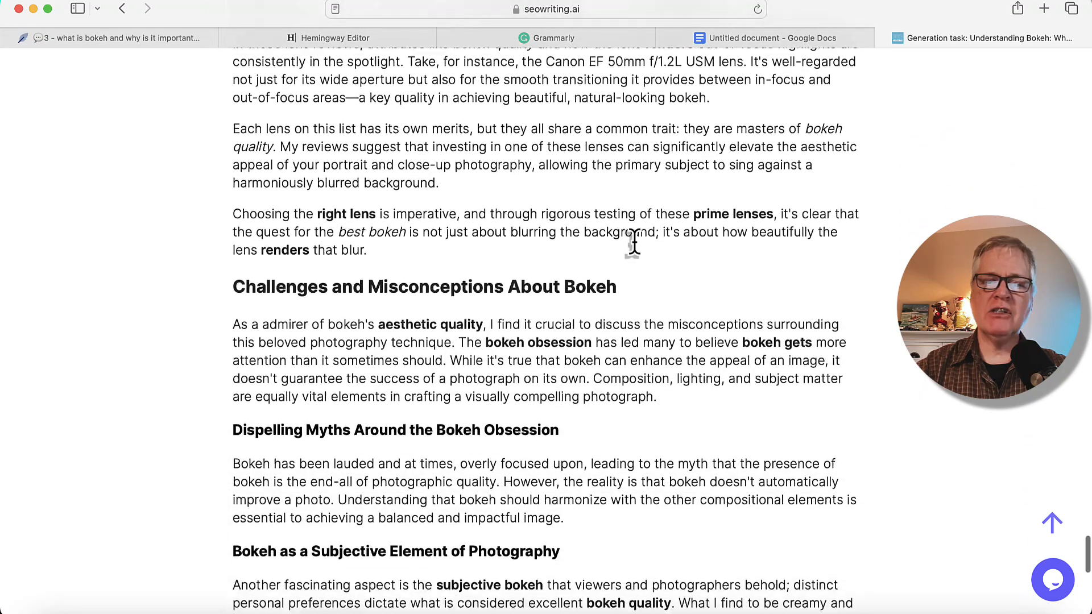
{"action": "scroll", "scroll_direction": "down", "scroll_amount": 3}
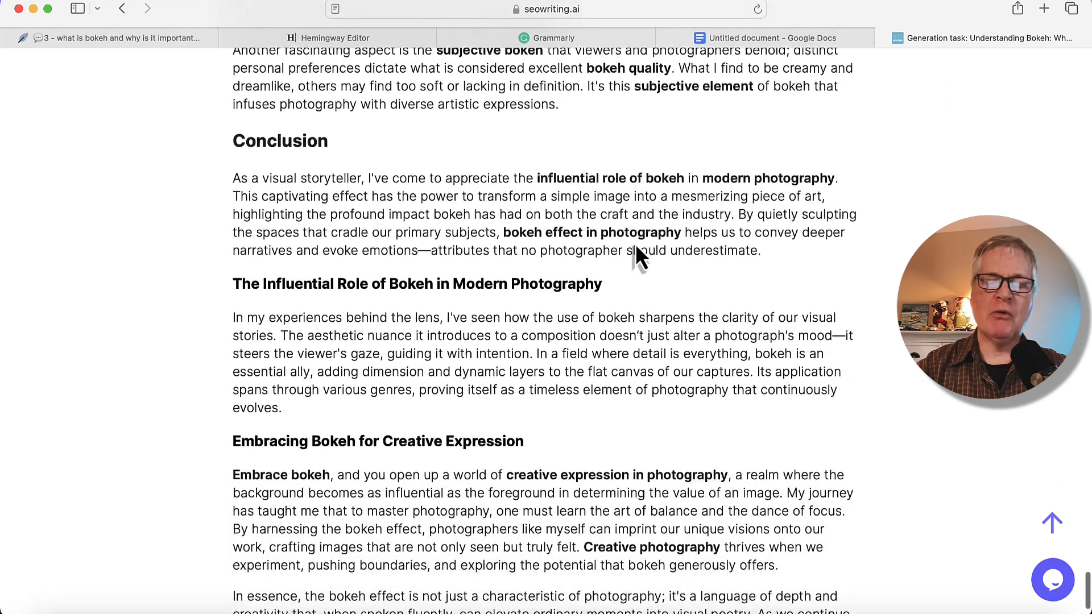
{"action": "scroll", "scroll_direction": "down", "scroll_amount": 3}
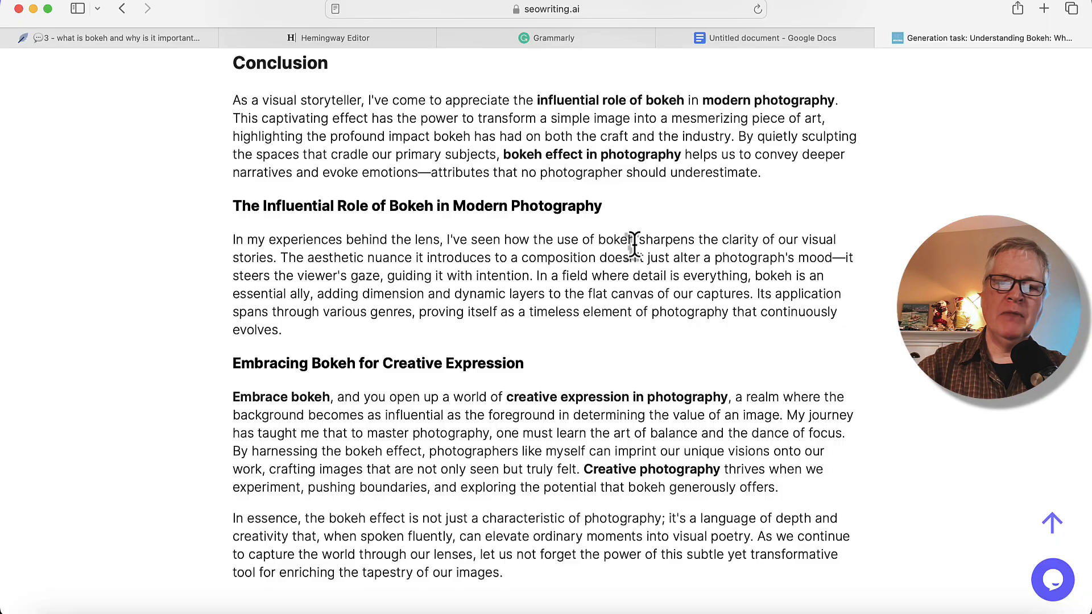
{"action": "scroll", "scroll_direction": "down", "scroll_amount": 3}
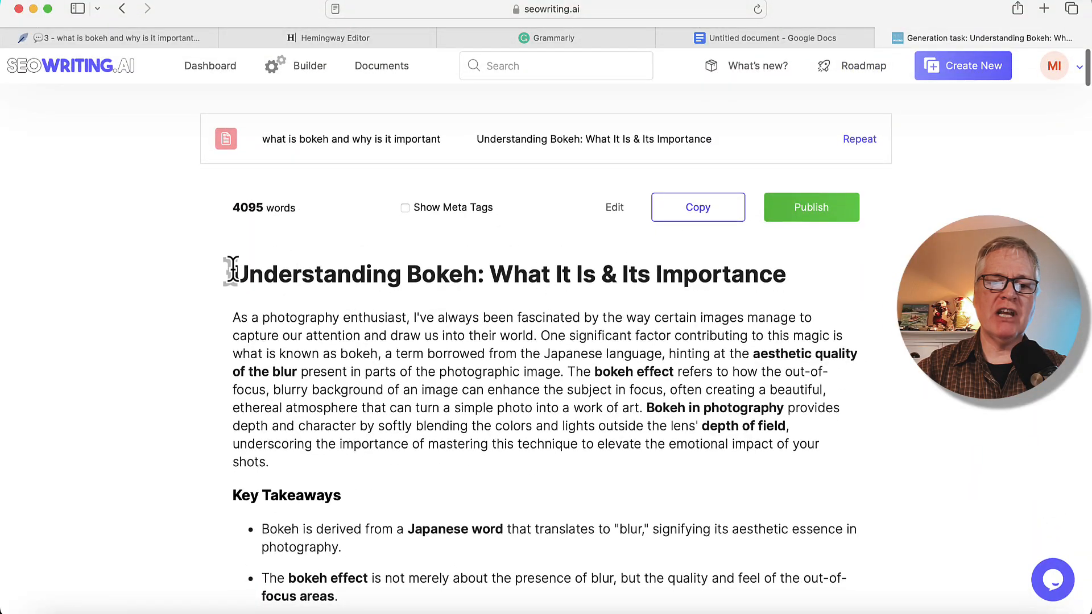
{"action": "scroll", "scroll_direction": "down", "scroll_amount": 3}
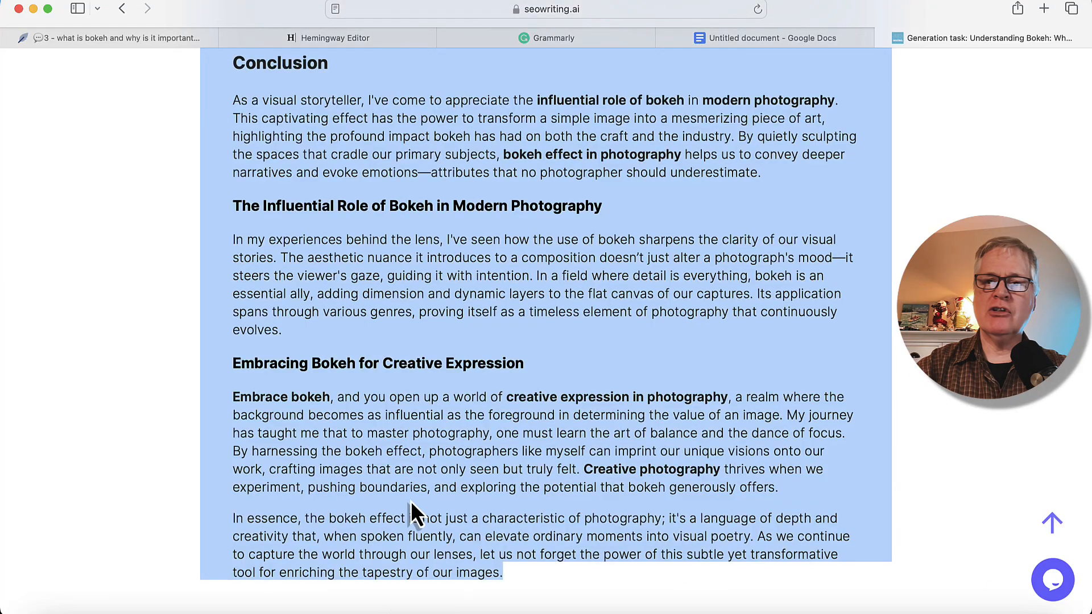
{"action": "mouse_move", "coordinate": [115, 396]}
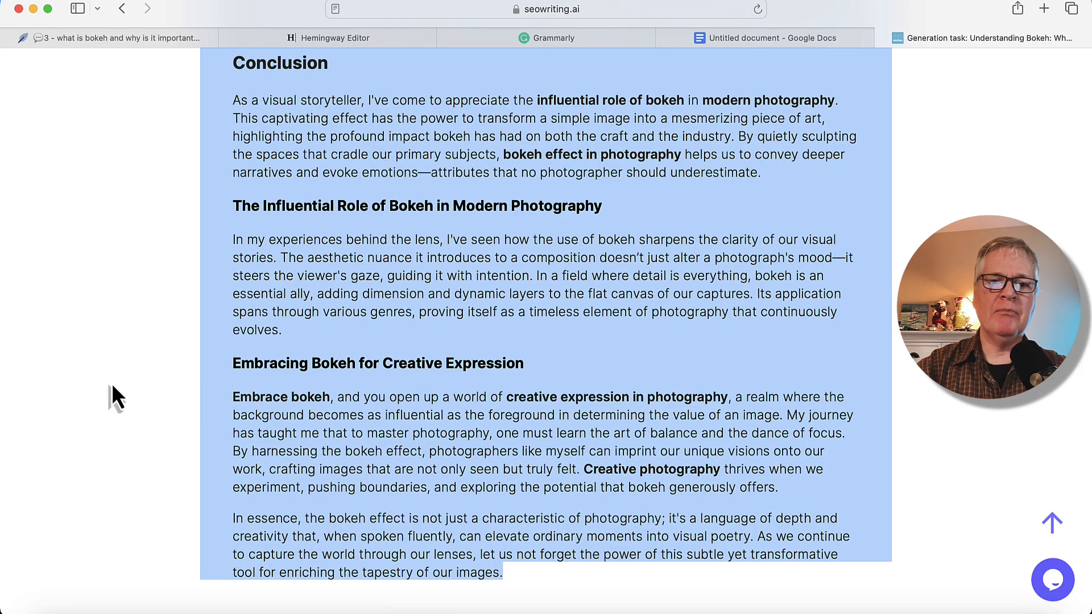
Switch to the Hemingway Editor tab to check the article's readability.
{"action": "left_click", "coordinate": [335, 37]}
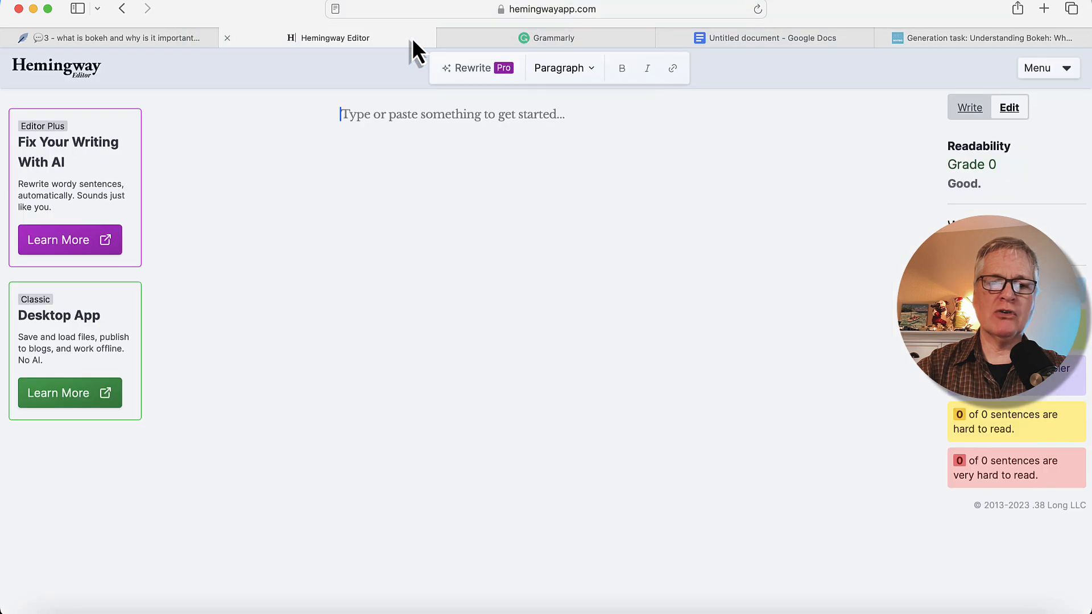
{"action": "mouse_move", "coordinate": [356, 157]}
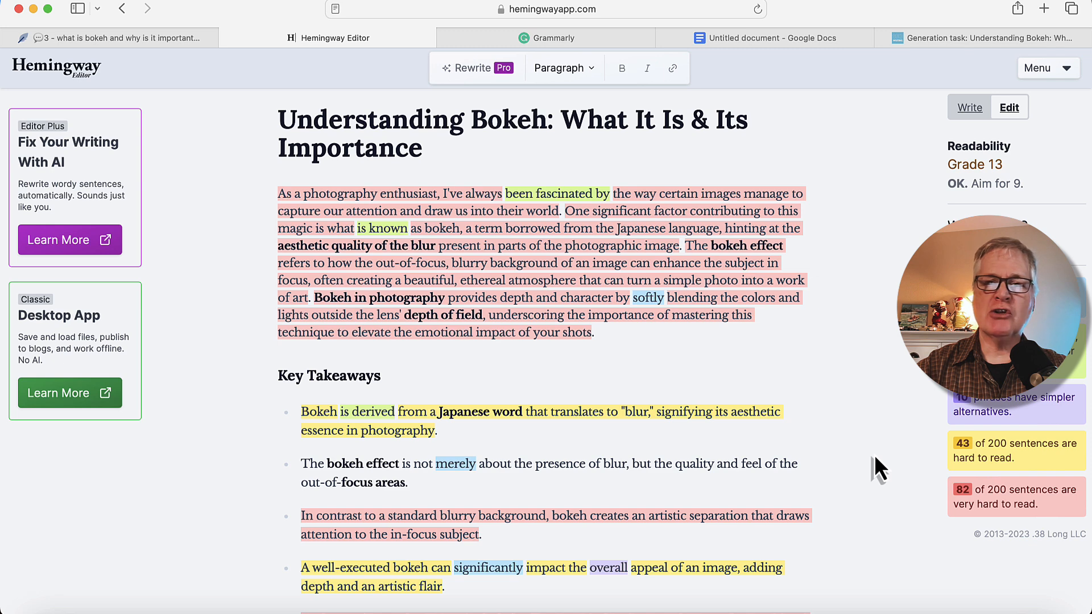
{"action": "mouse_move", "coordinate": [881, 179]}
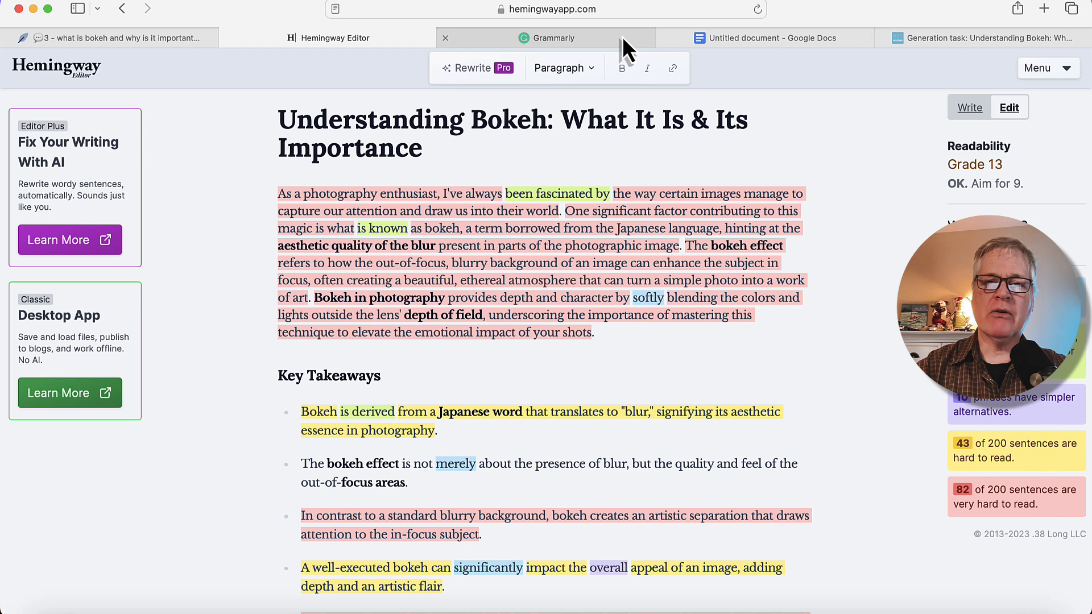
Run Grammarly's plagiarism check on the bokeh article, which reports 1% plagiarism.
{"action": "left_click", "coordinate": [553, 38]}
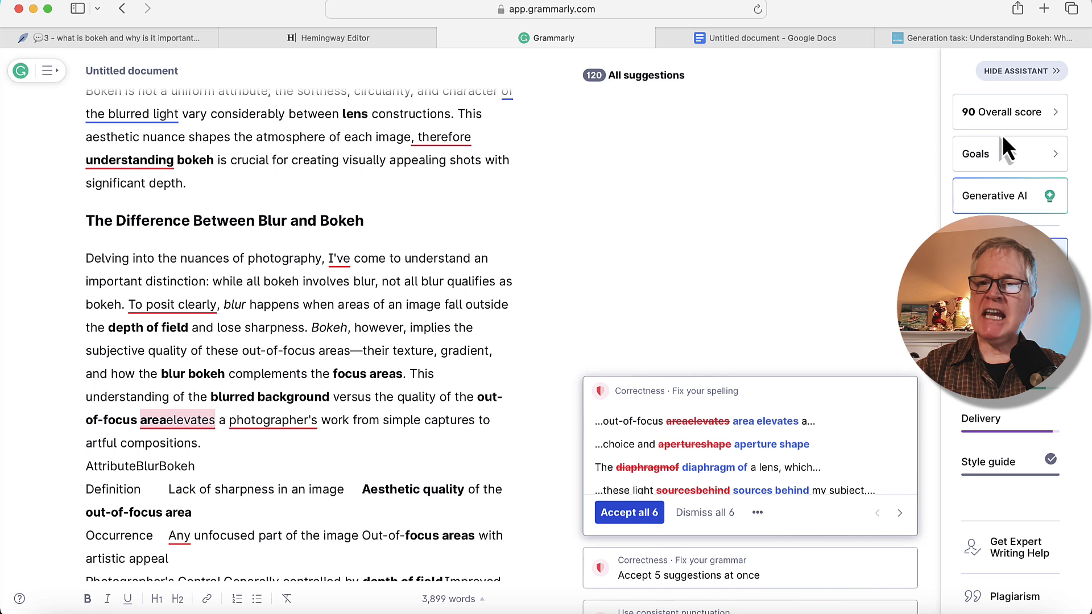
{"action": "mouse_move", "coordinate": [928, 172]}
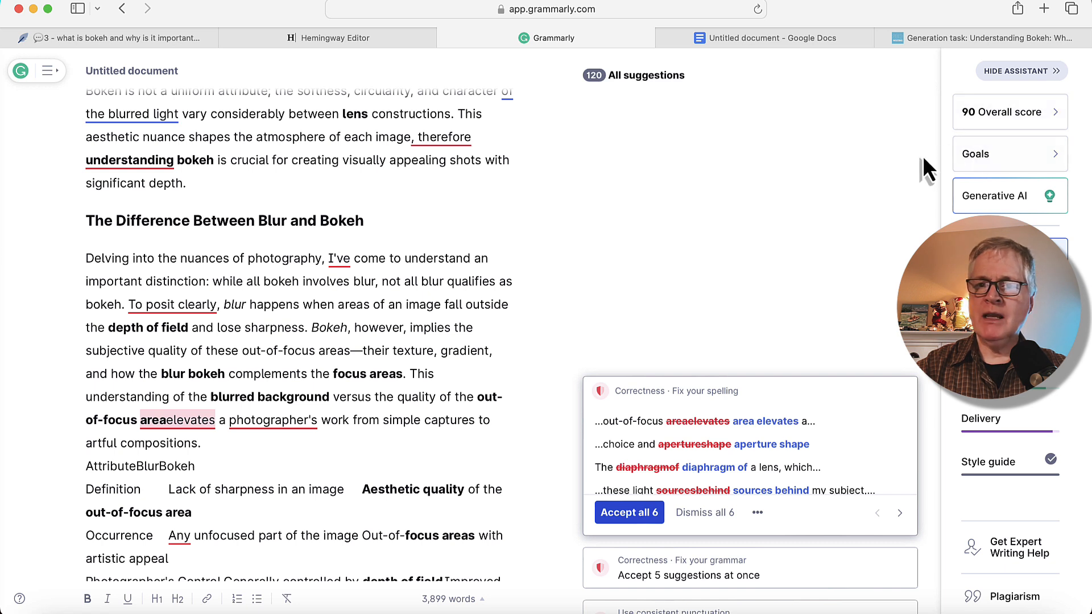
{"action": "mouse_move", "coordinate": [982, 154]}
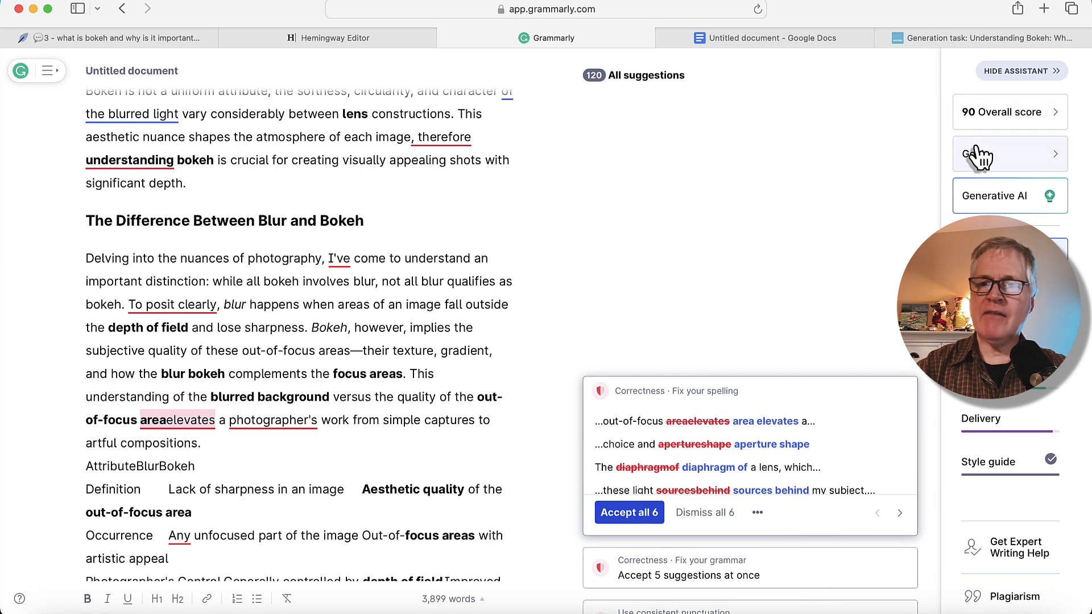
{"action": "mouse_move", "coordinate": [853, 201]}
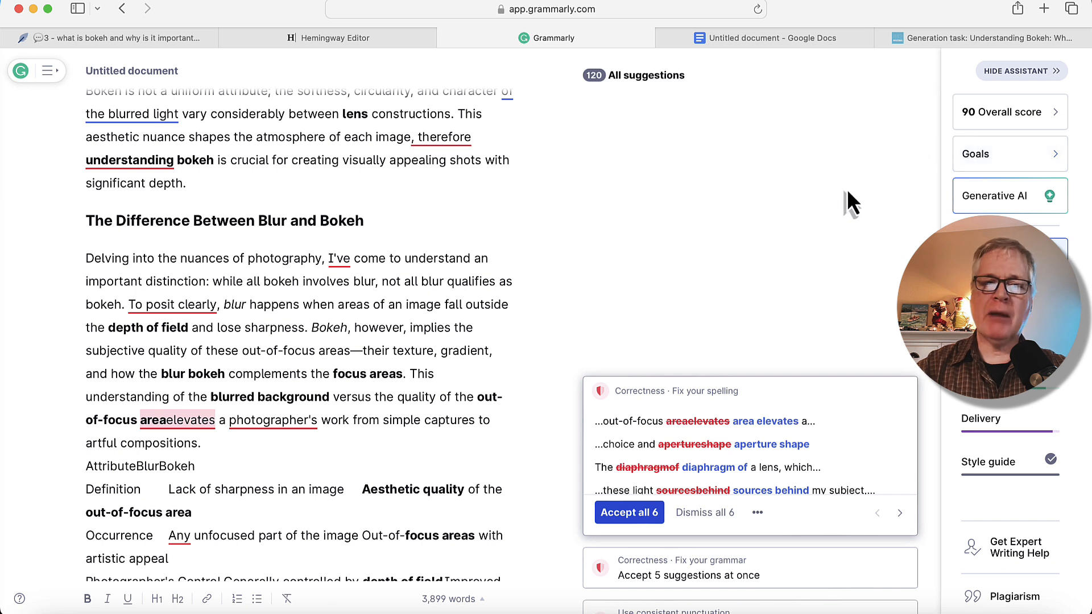
{"action": "mouse_move", "coordinate": [632, 233]}
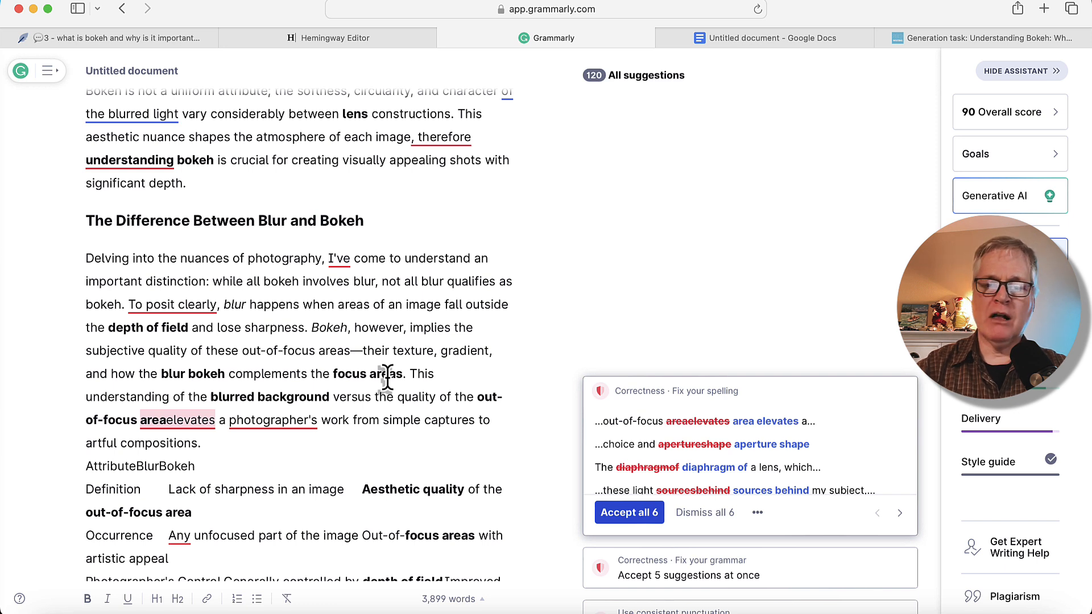
{"action": "mouse_move", "coordinate": [1014, 597]}
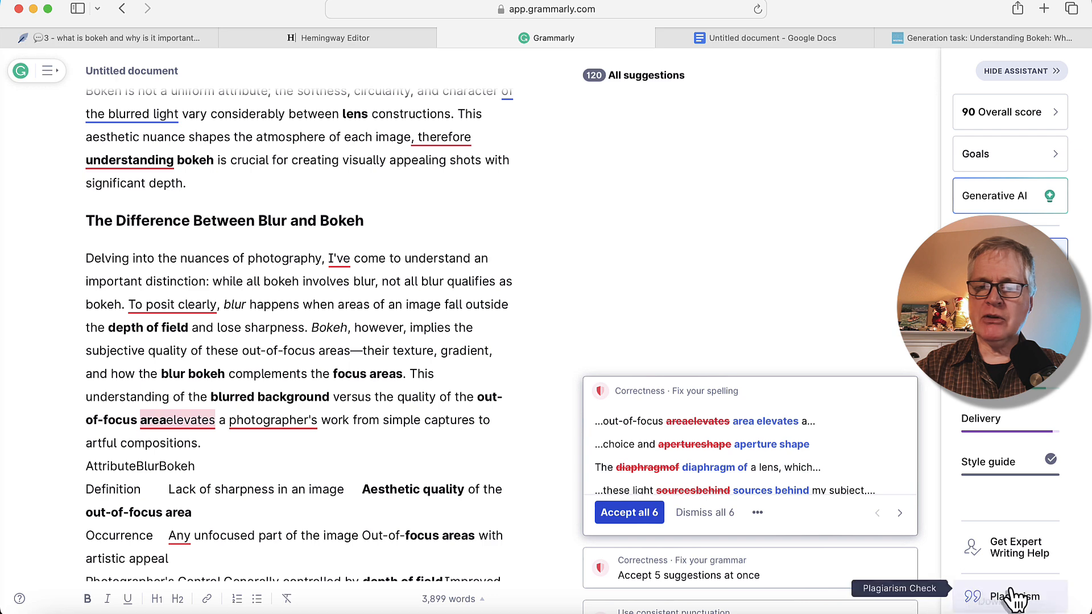
{"action": "left_click", "coordinate": [1013, 595]}
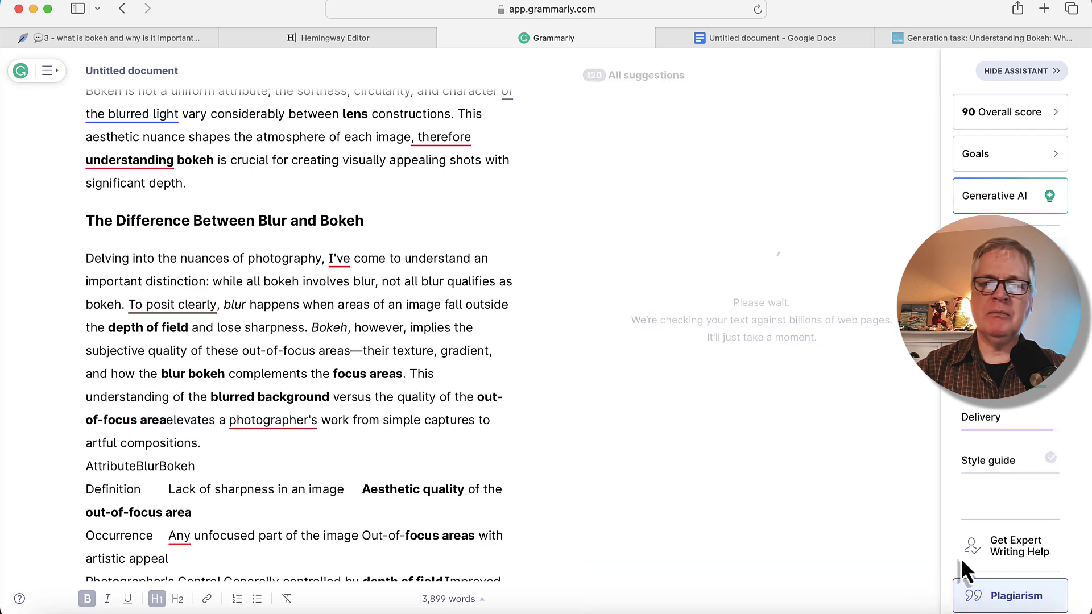
{"action": "left_click", "coordinate": [1011, 595]}
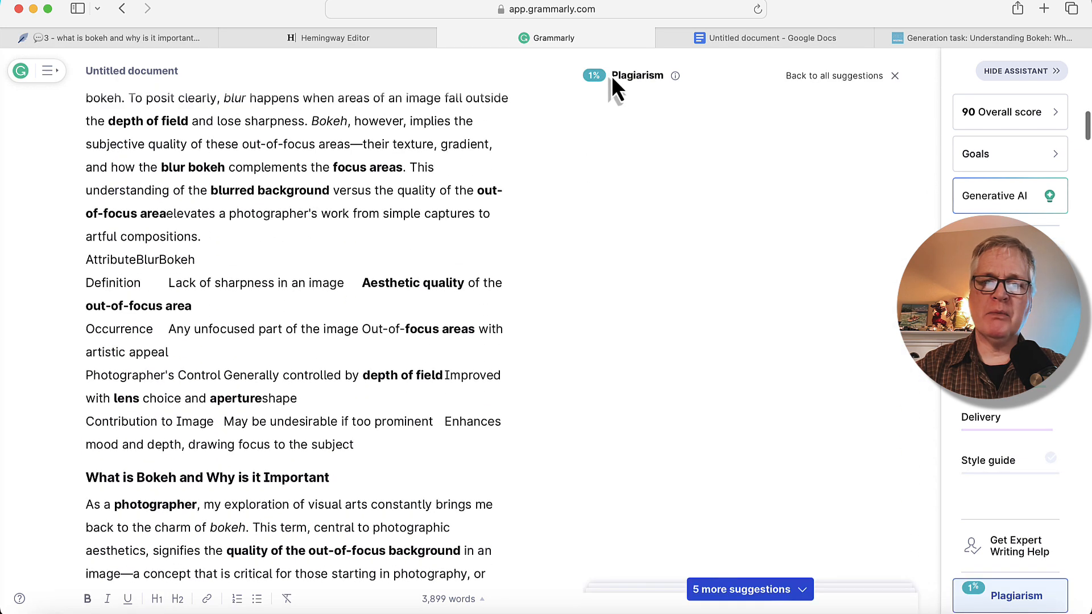
{"action": "scroll", "scroll_direction": "down", "scroll_amount": 3}
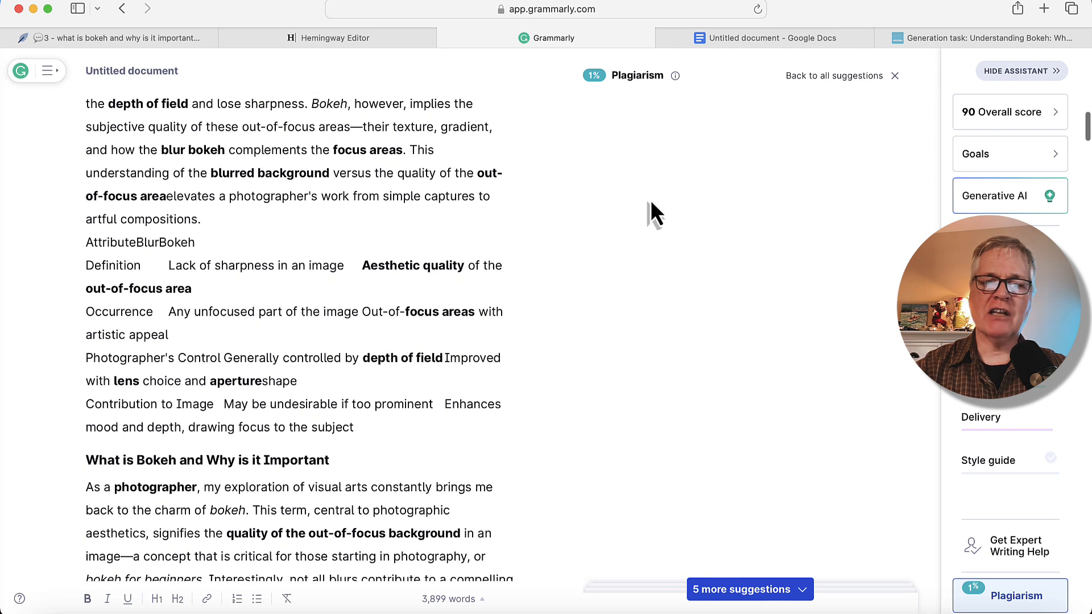
{"action": "scroll", "scroll_direction": "down", "scroll_amount": 3}
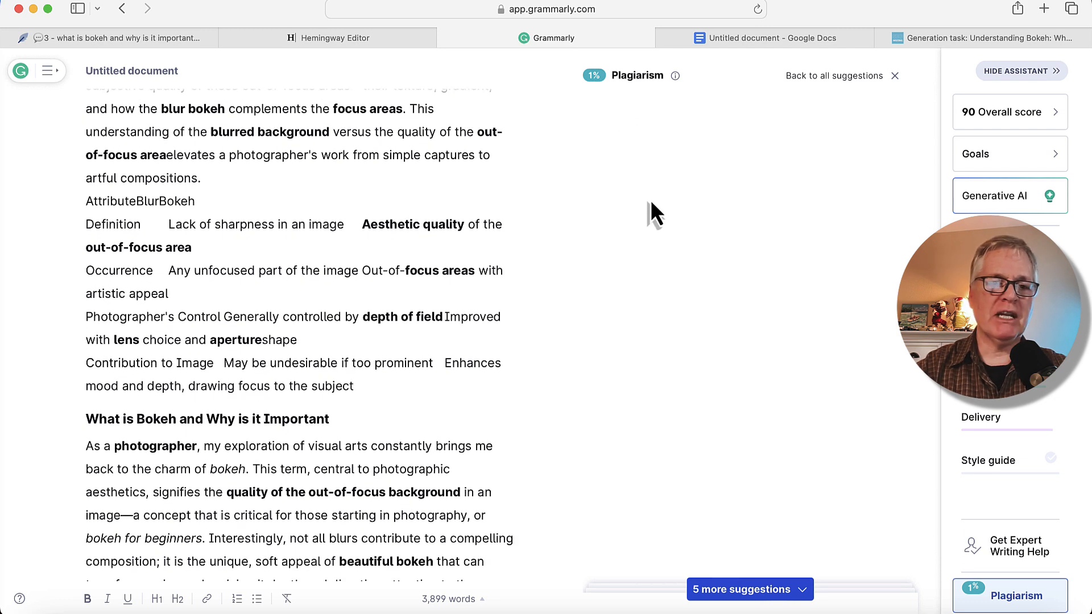
{"action": "mouse_move", "coordinate": [705, 242]}
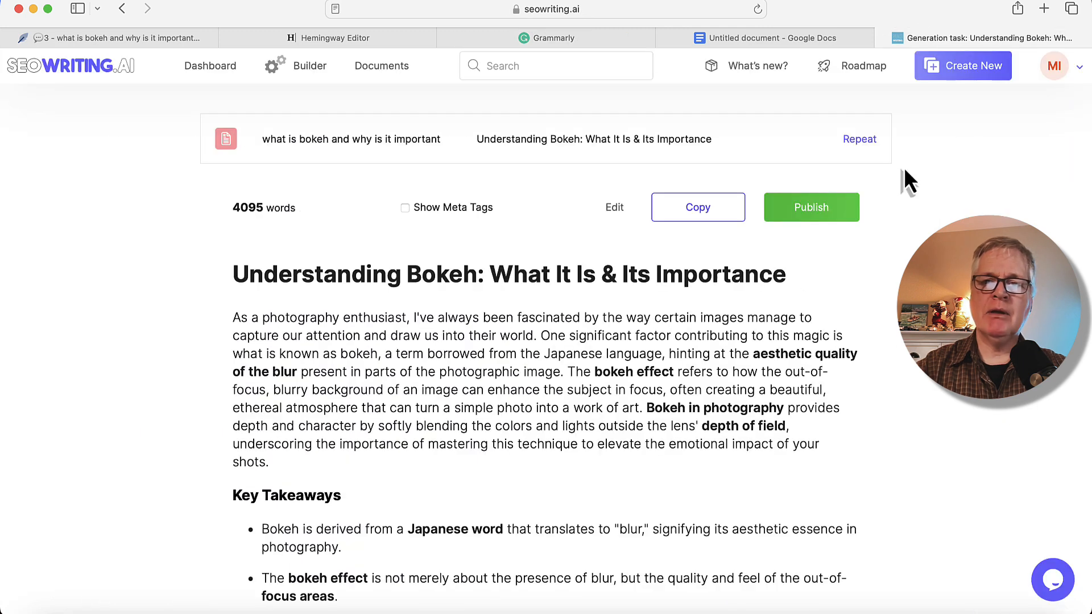
Start a fresh 1-Click Blog Post and review its Core Settings, SEO, Structure and Outline Editor sections.
{"action": "left_click", "coordinate": [963, 65]}
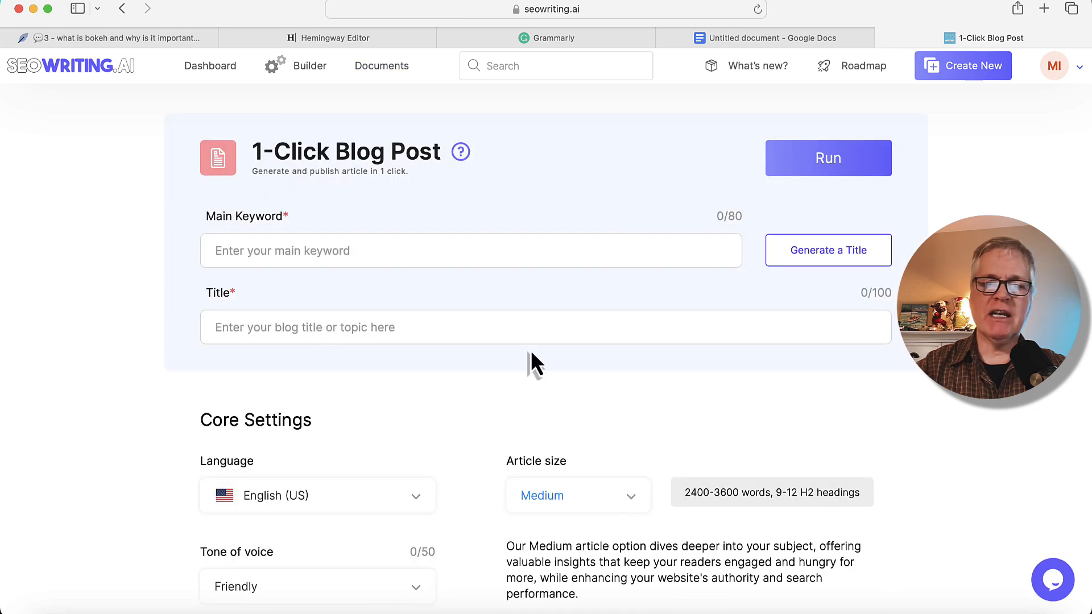
{"action": "scroll", "scroll_direction": "down", "scroll_amount": 3}
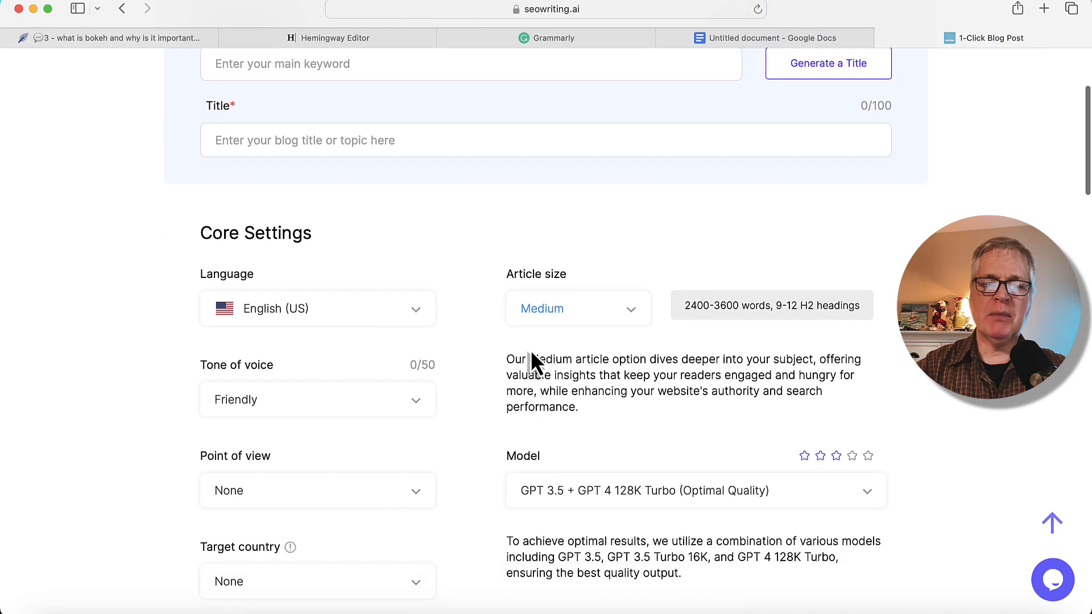
{"action": "scroll", "scroll_direction": "down", "scroll_amount": 3}
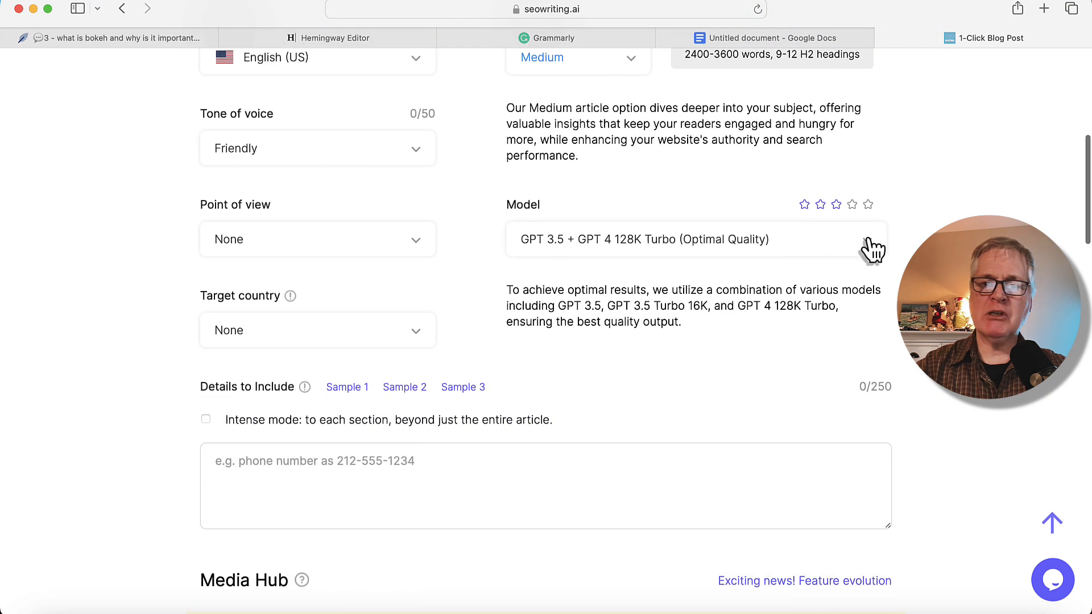
{"action": "left_click", "coordinate": [692, 239]}
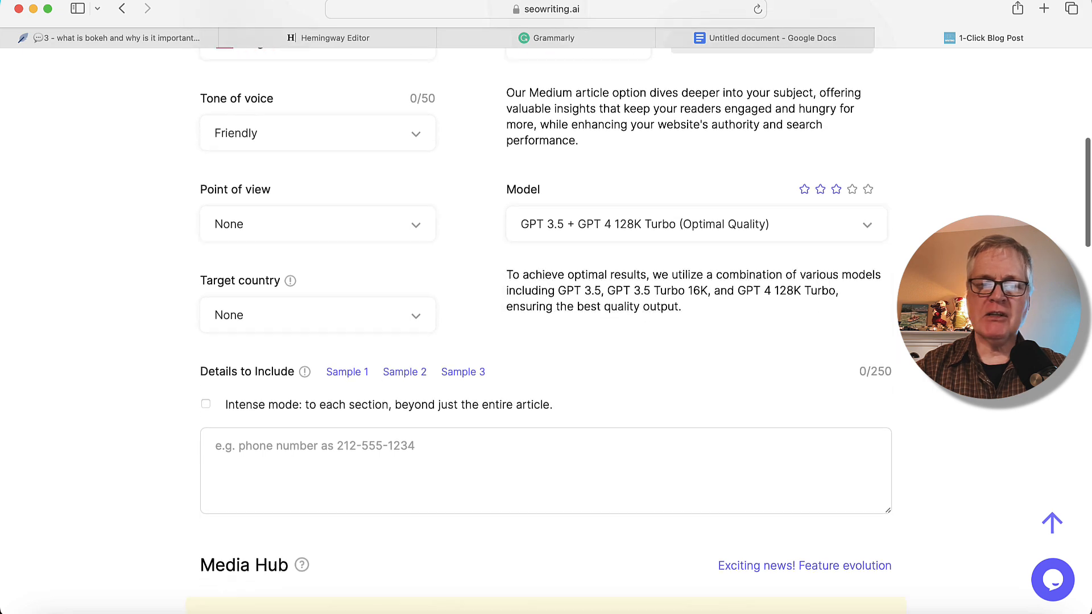
{"action": "scroll", "scroll_direction": "down", "scroll_amount": 3}
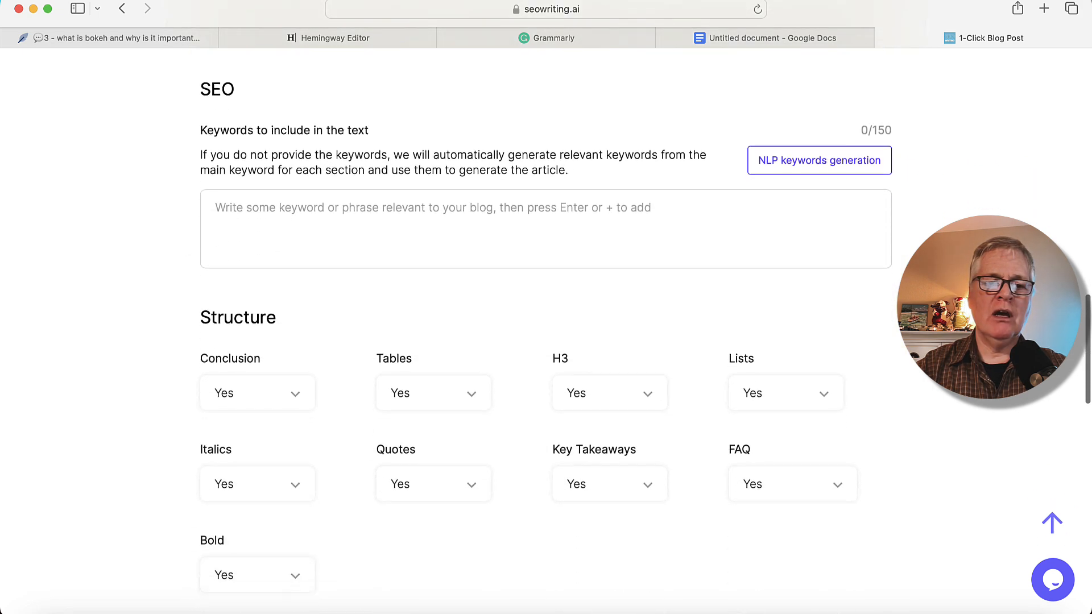
{"action": "scroll", "scroll_direction": "down", "scroll_amount": 3}
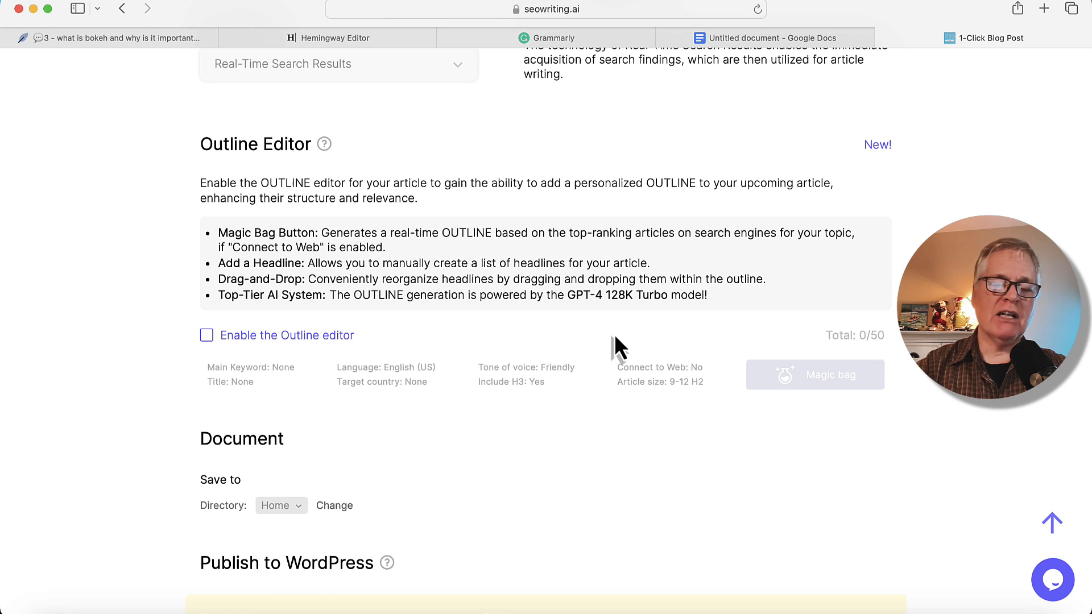
{"action": "mouse_move", "coordinate": [639, 490]}
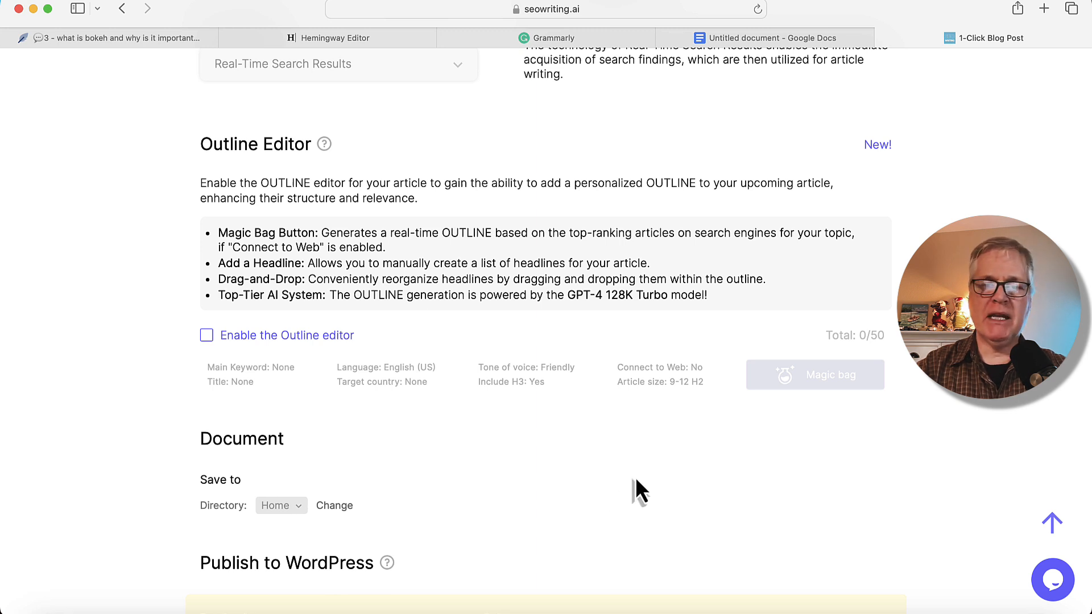
{"action": "mouse_move", "coordinate": [642, 491]}
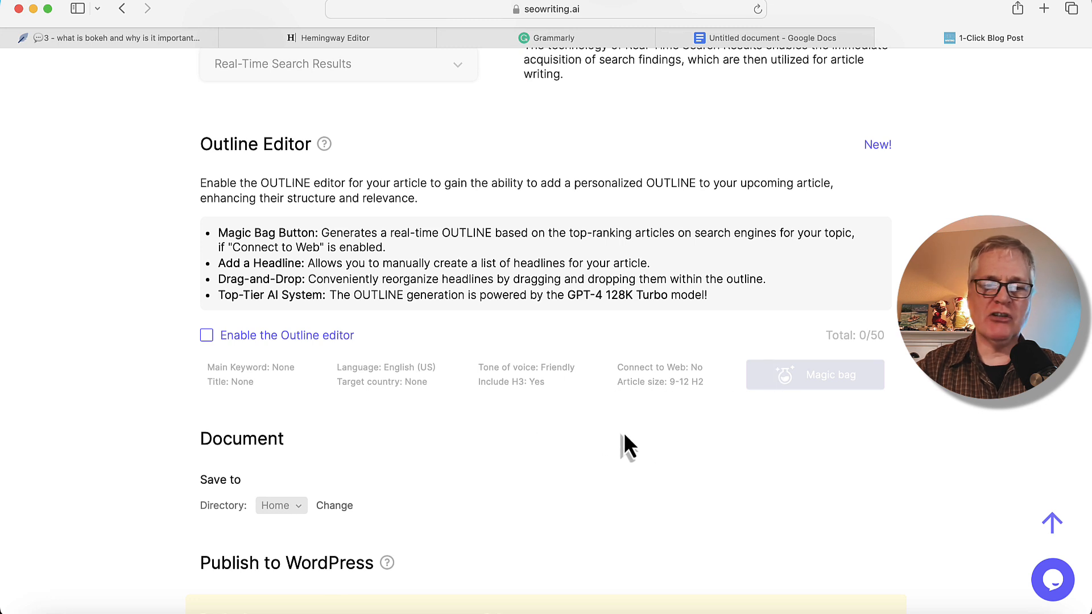
{"action": "mouse_move", "coordinate": [442, 470]}
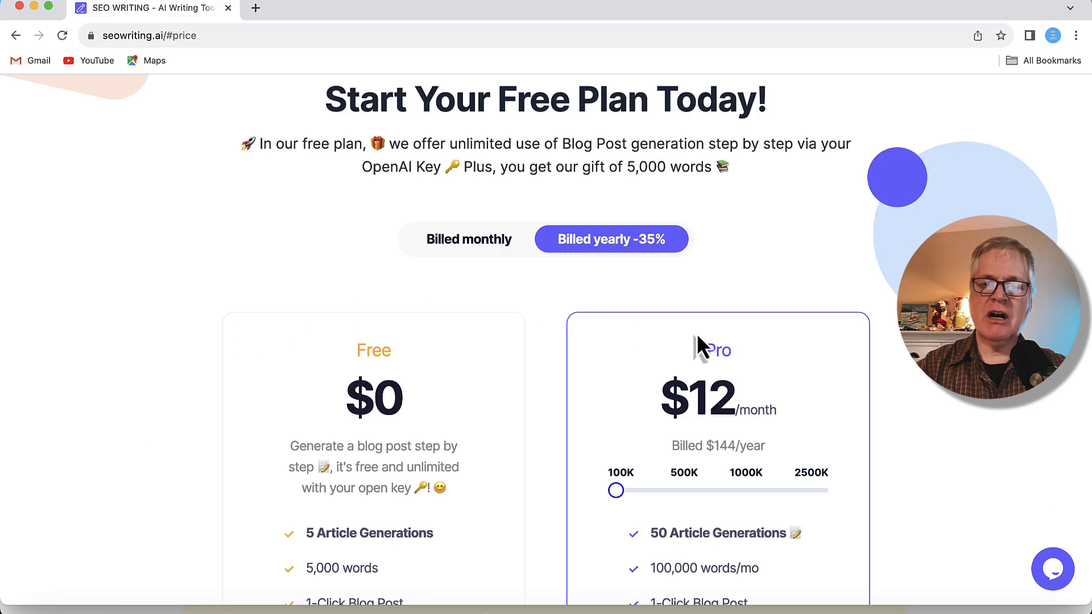
{"action": "mouse_move", "coordinate": [1011, 432]}
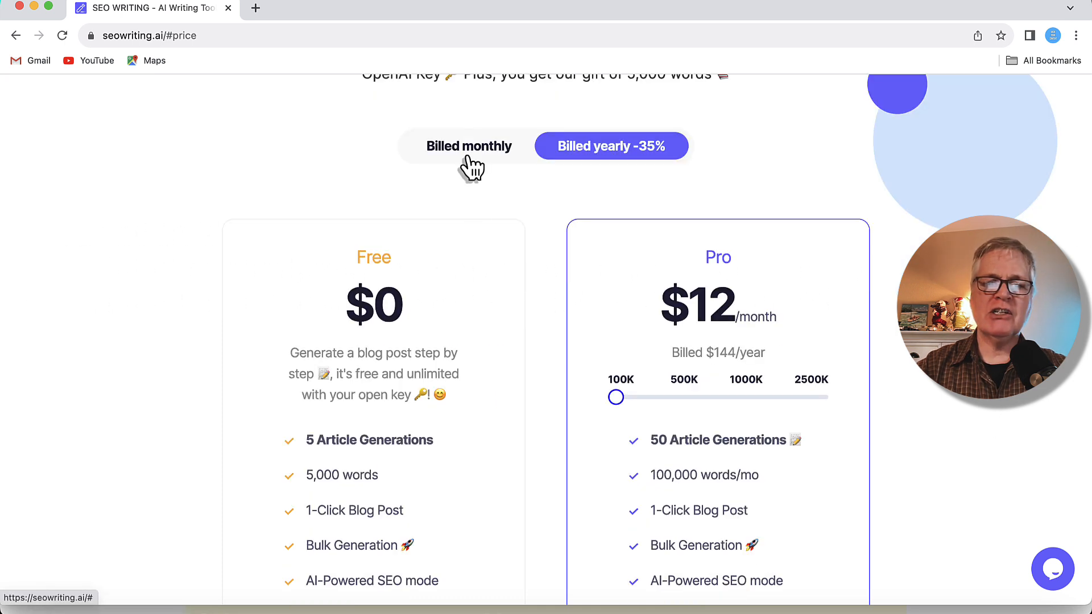
Set the Pro plan to 500K words per month, switching billing from monthly to yearly (-35%).
{"action": "left_click", "coordinate": [469, 146]}
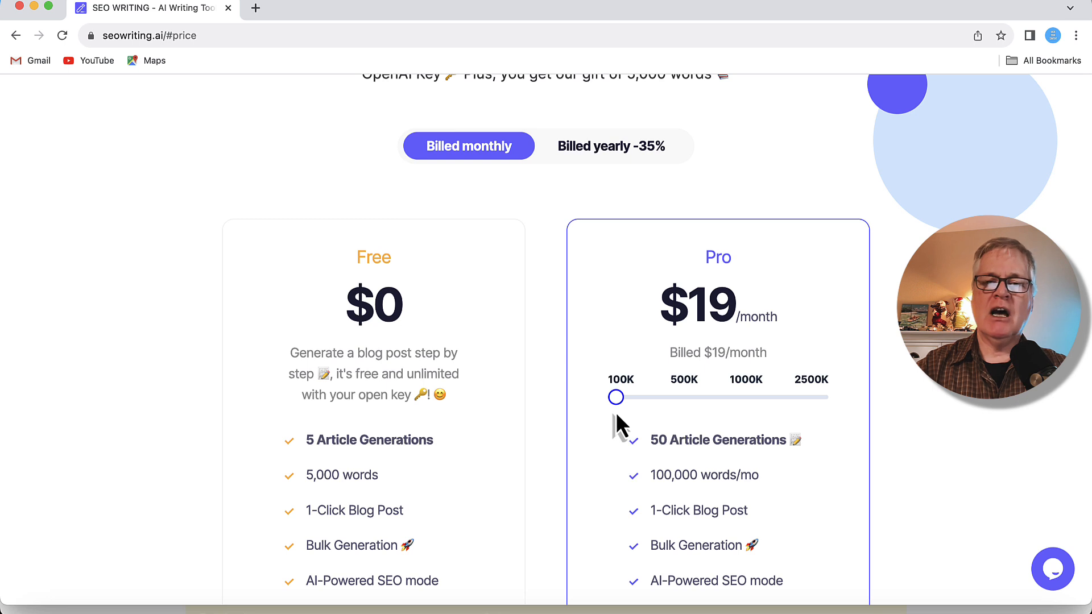
{"action": "mouse_move", "coordinate": [635, 407]}
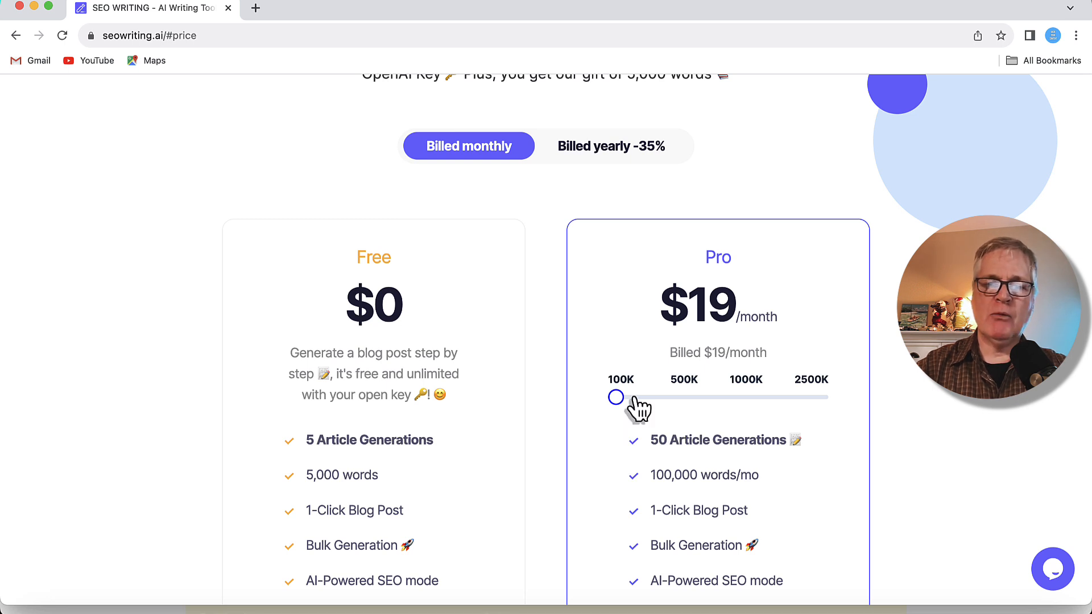
{"action": "left_click_drag", "start_coordinate": [615, 397], "coordinate": [683, 397]}
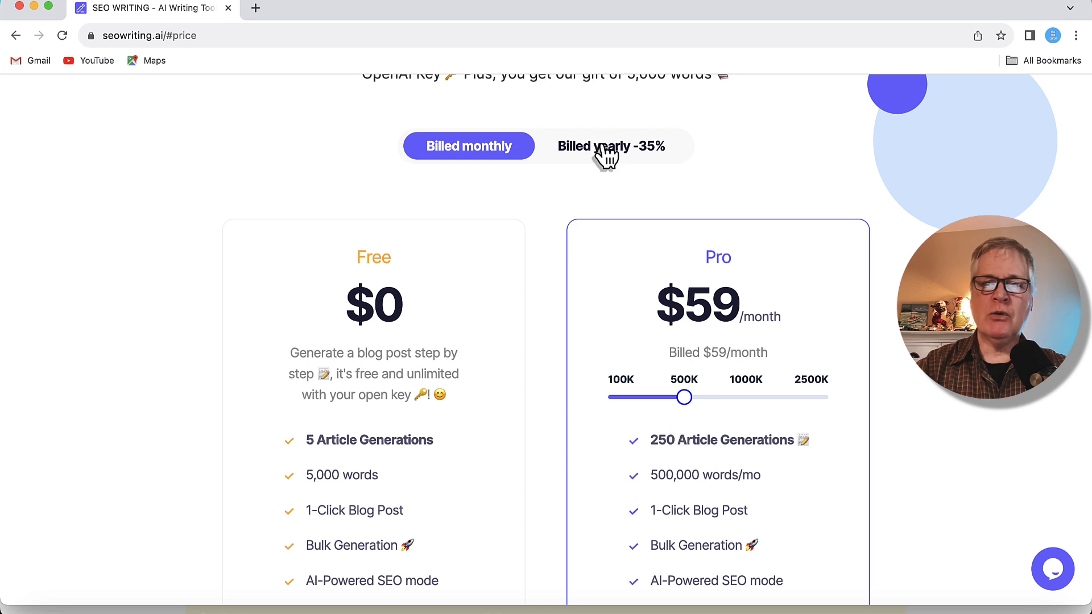
{"action": "left_click", "coordinate": [611, 146]}
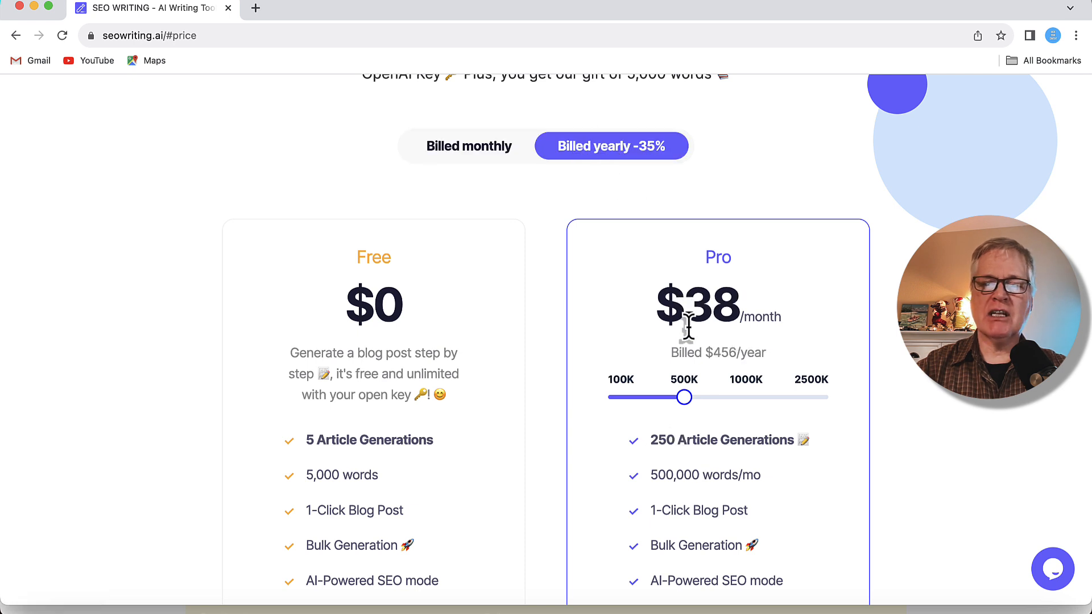
{"action": "mouse_move", "coordinate": [672, 348]}
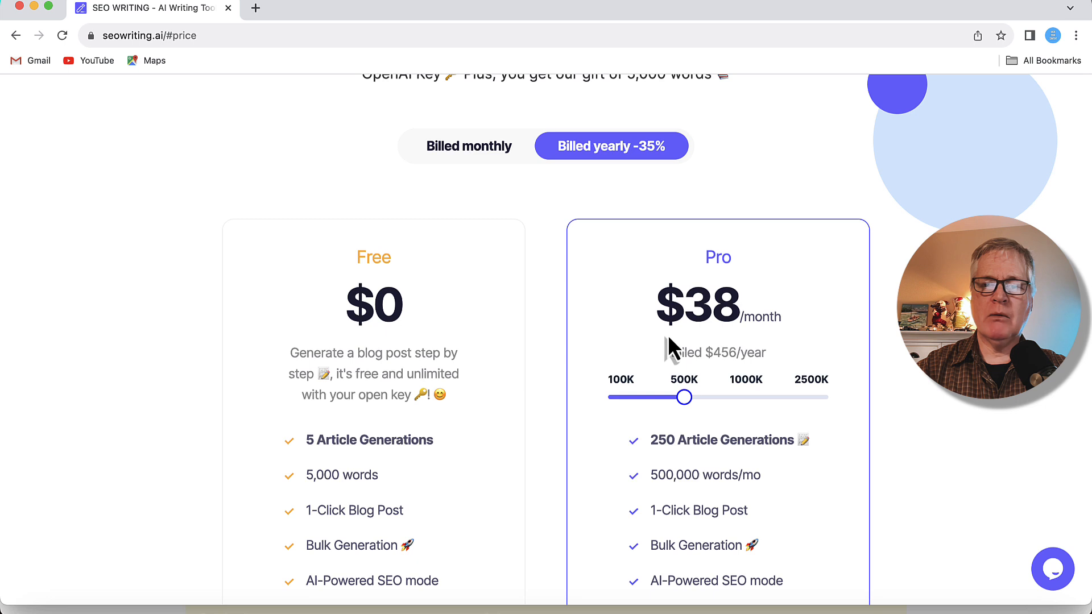
{"action": "mouse_move", "coordinate": [518, 236]}
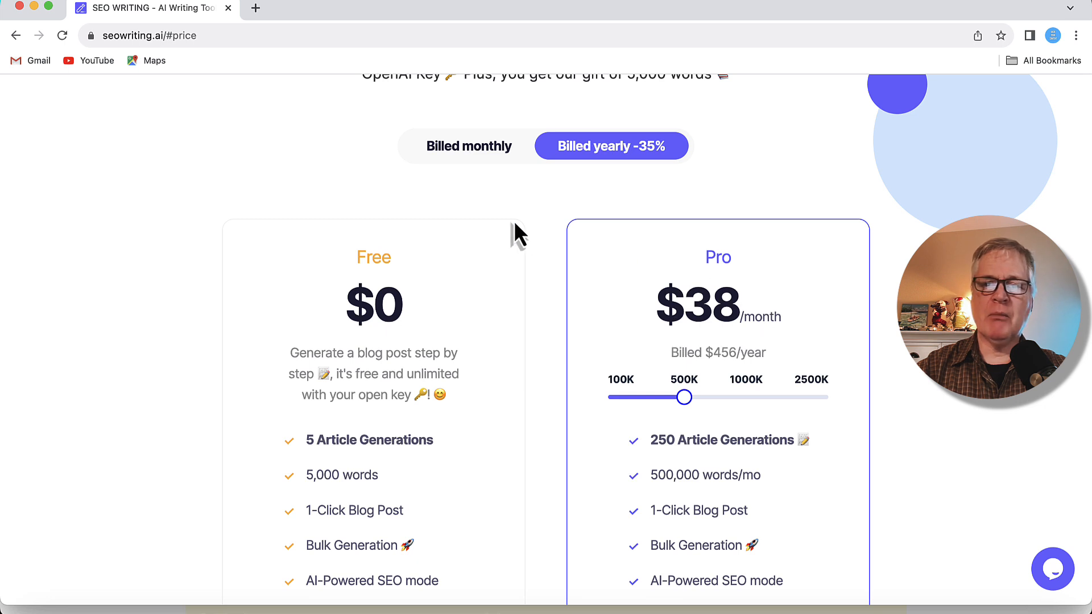
{"action": "mouse_move", "coordinate": [496, 270]}
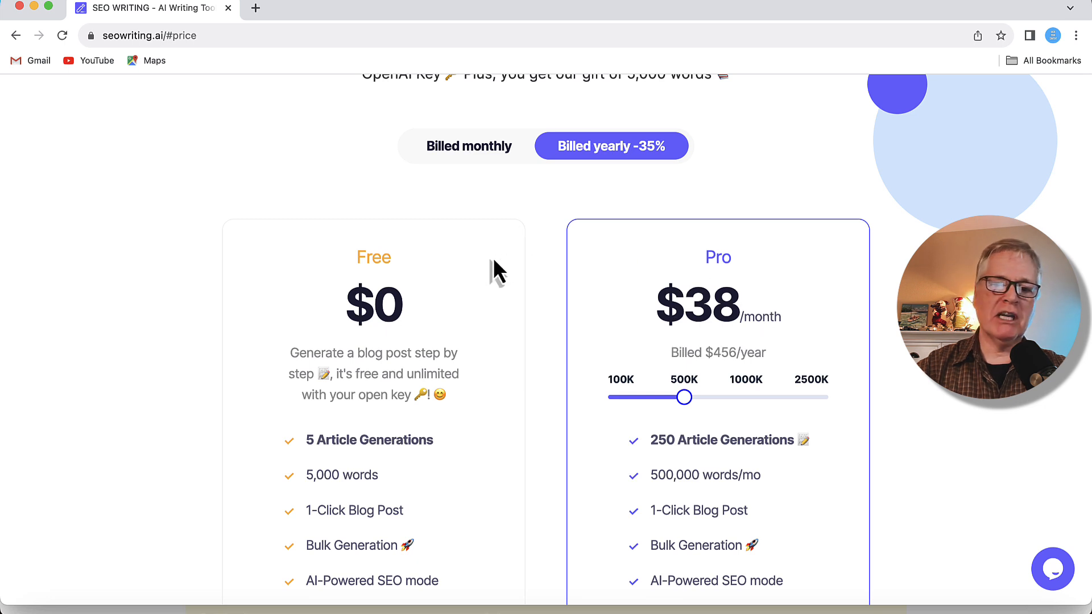